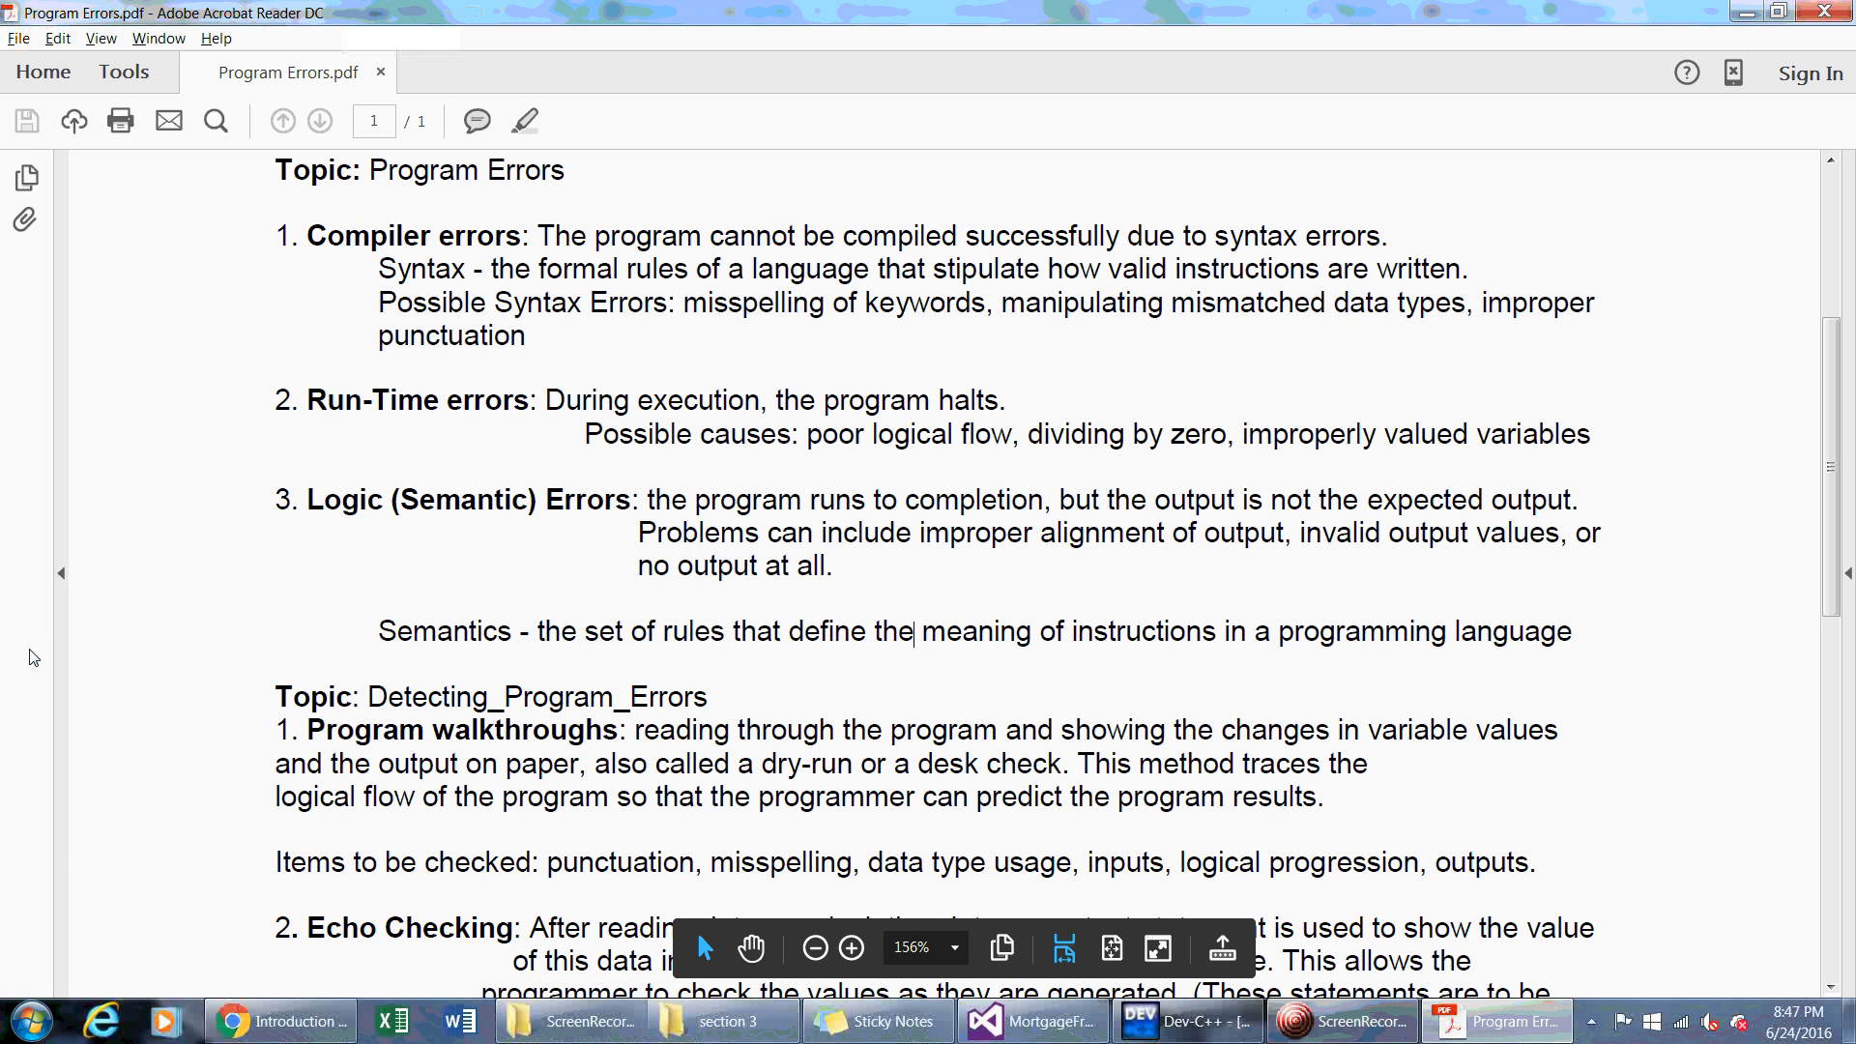
# Scroll the course notes down to the Short Programs section and its sample code
pyautogui.click(850, 947)
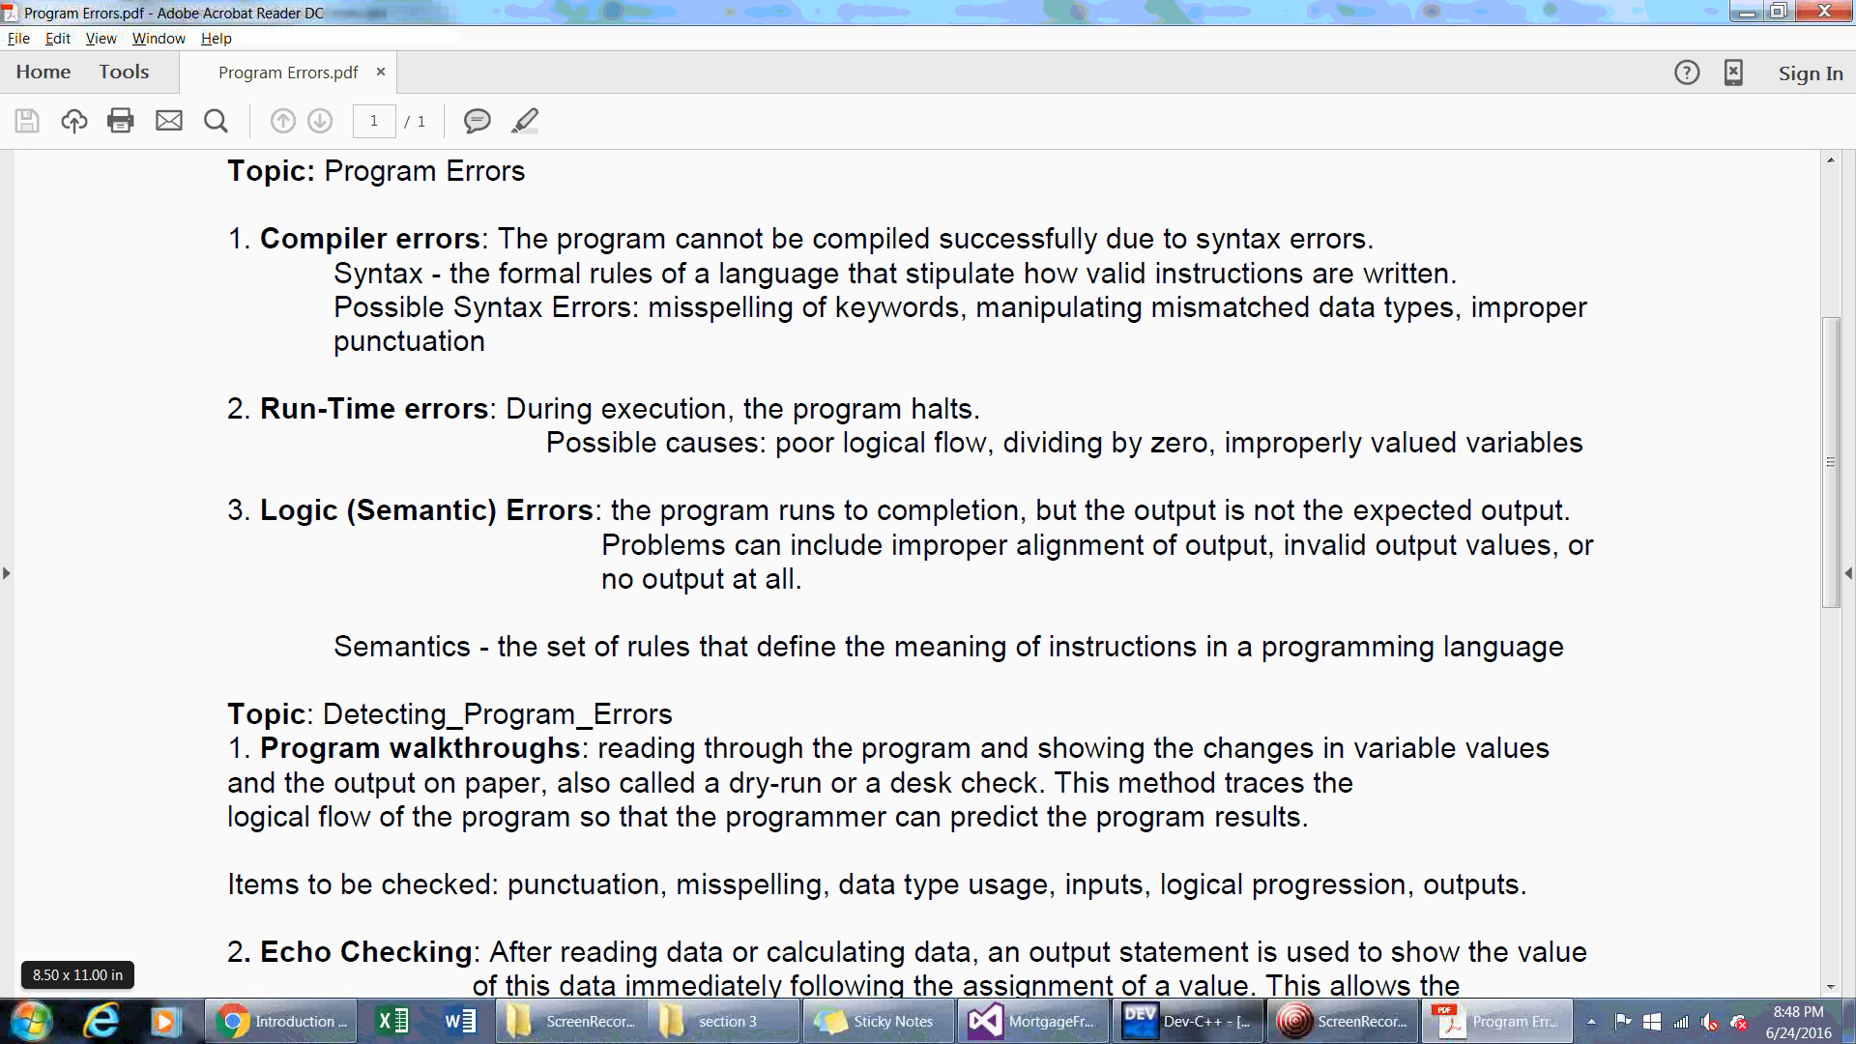
pyautogui.click(886, 648)
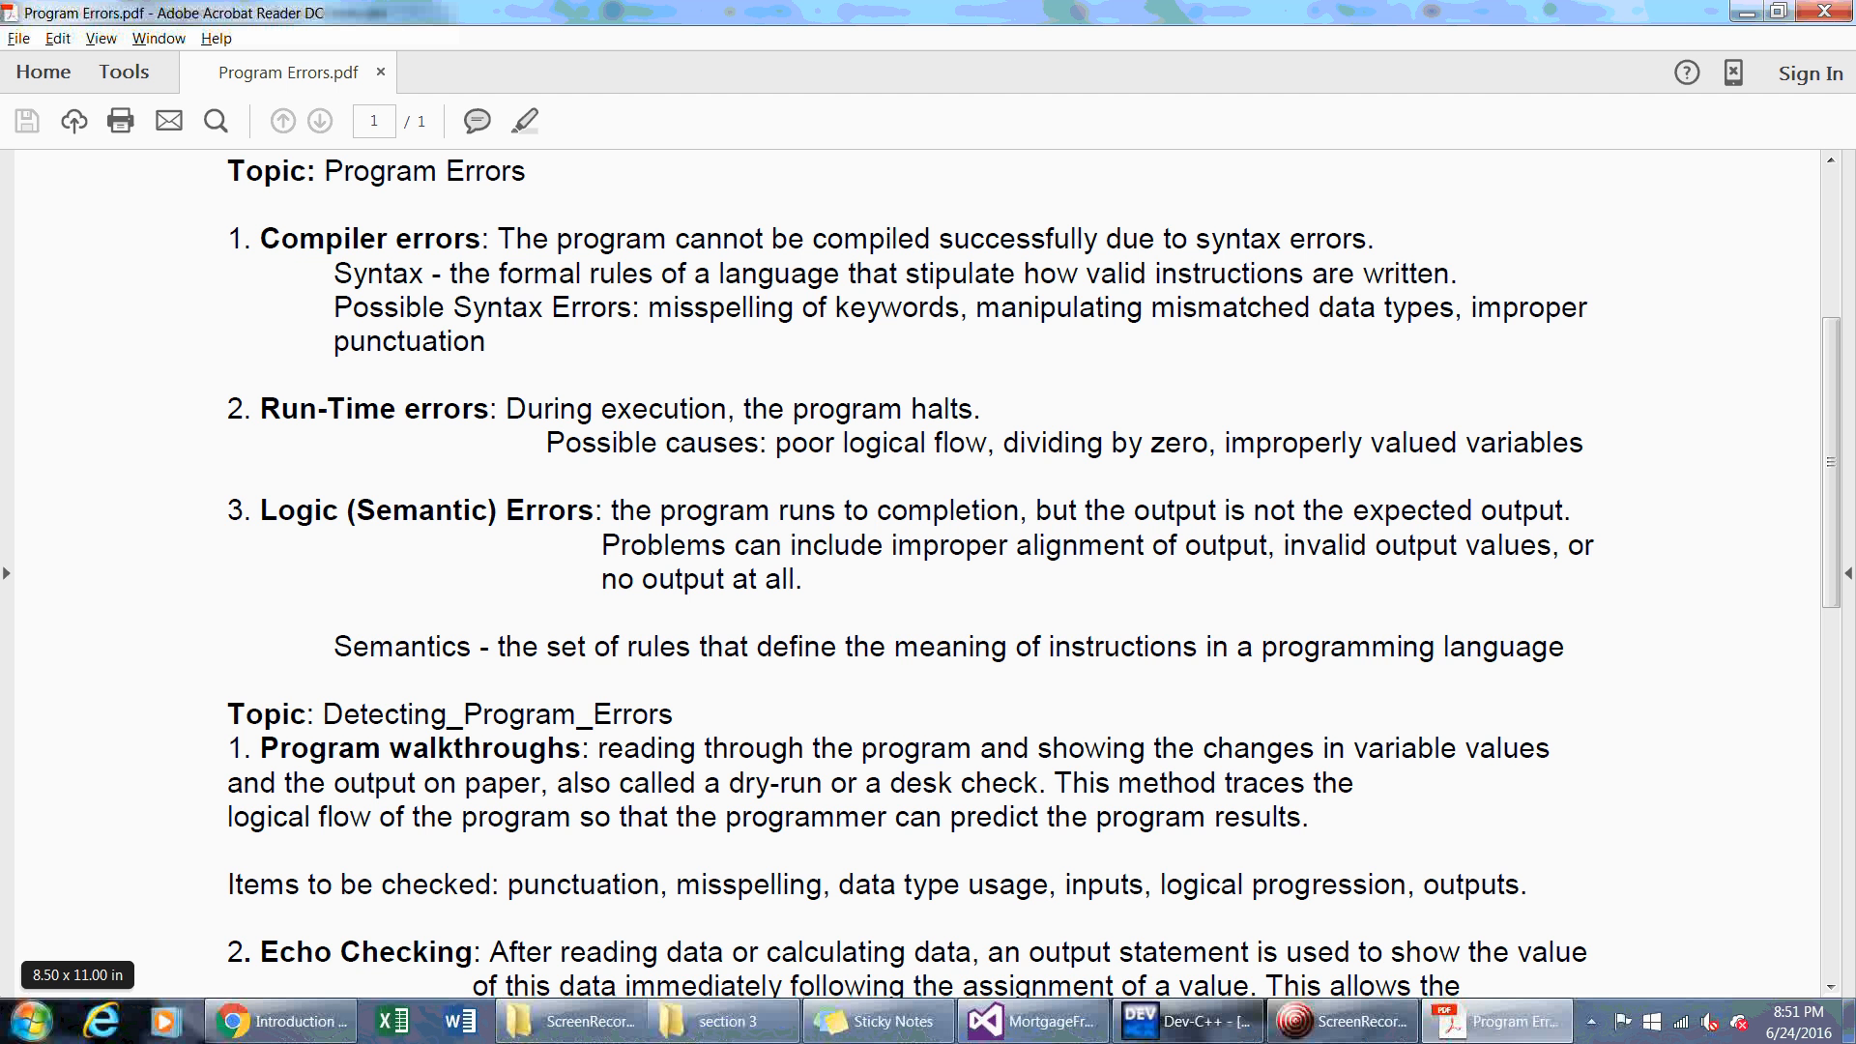
pyautogui.moveTo(116, 933)
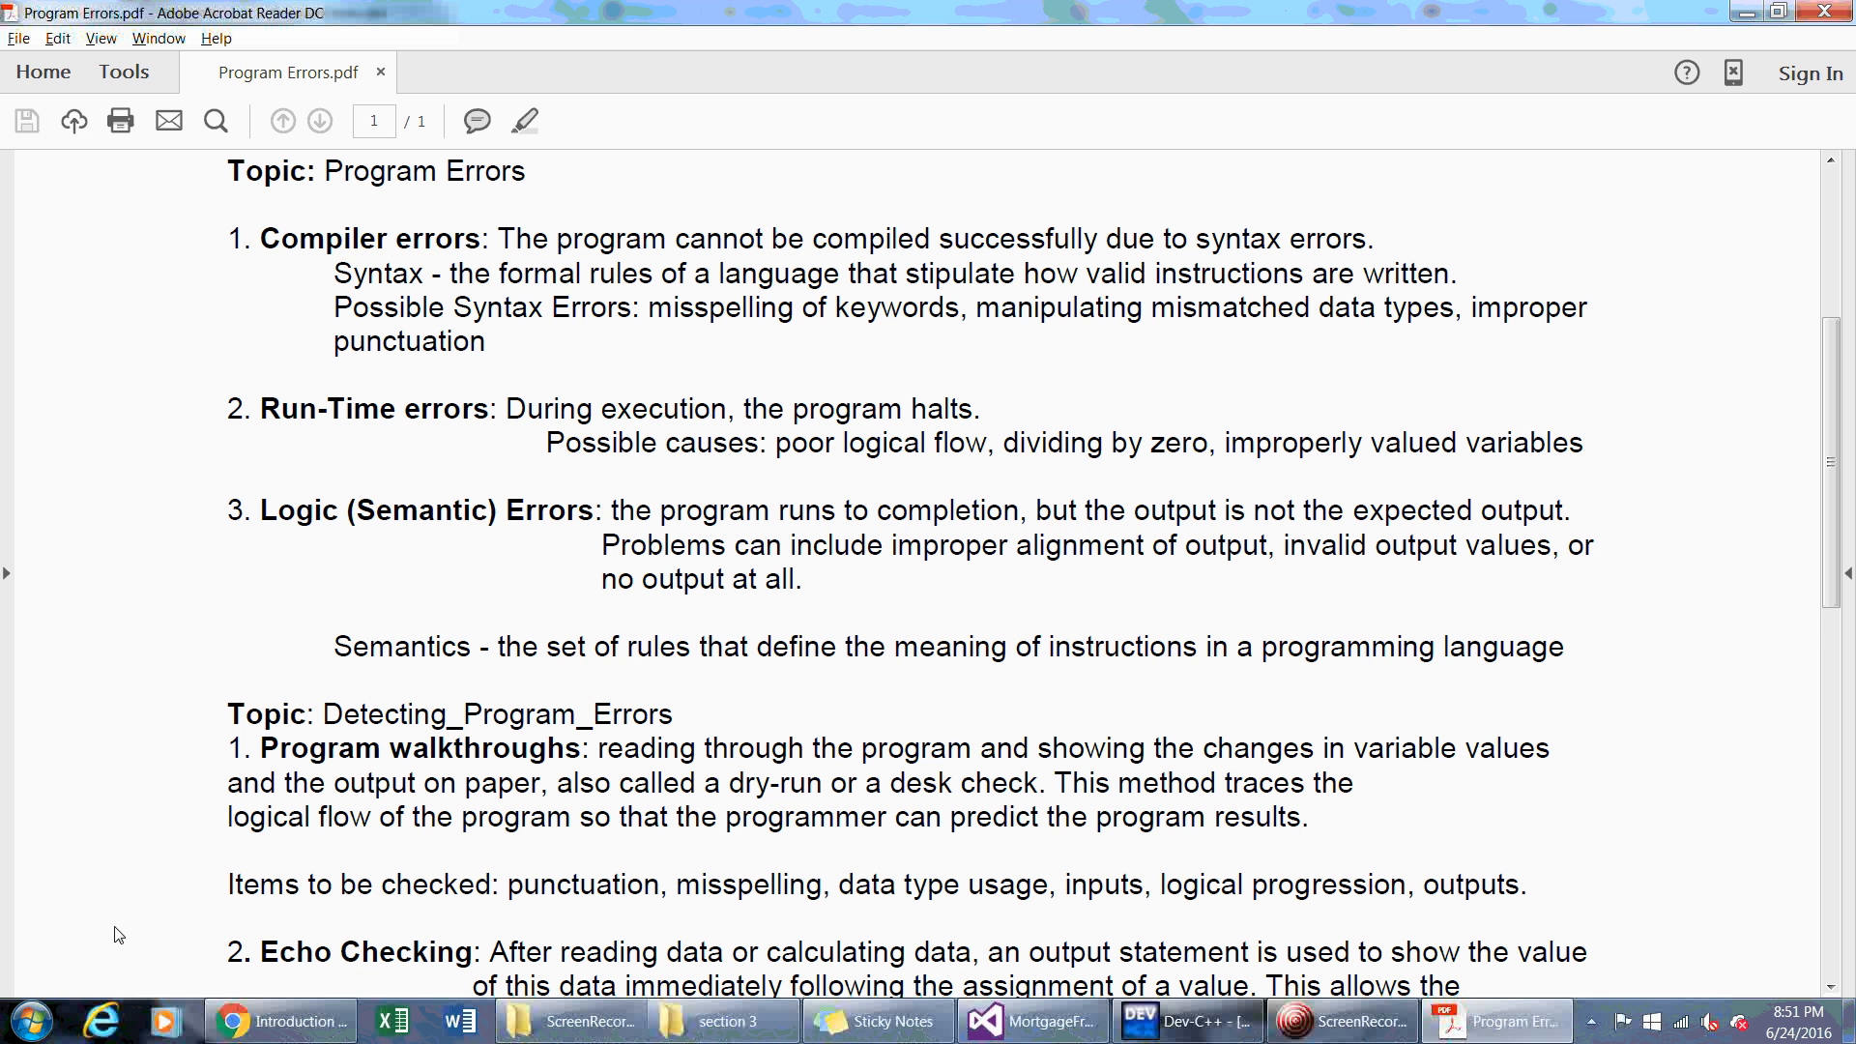
pyautogui.scroll(-3)
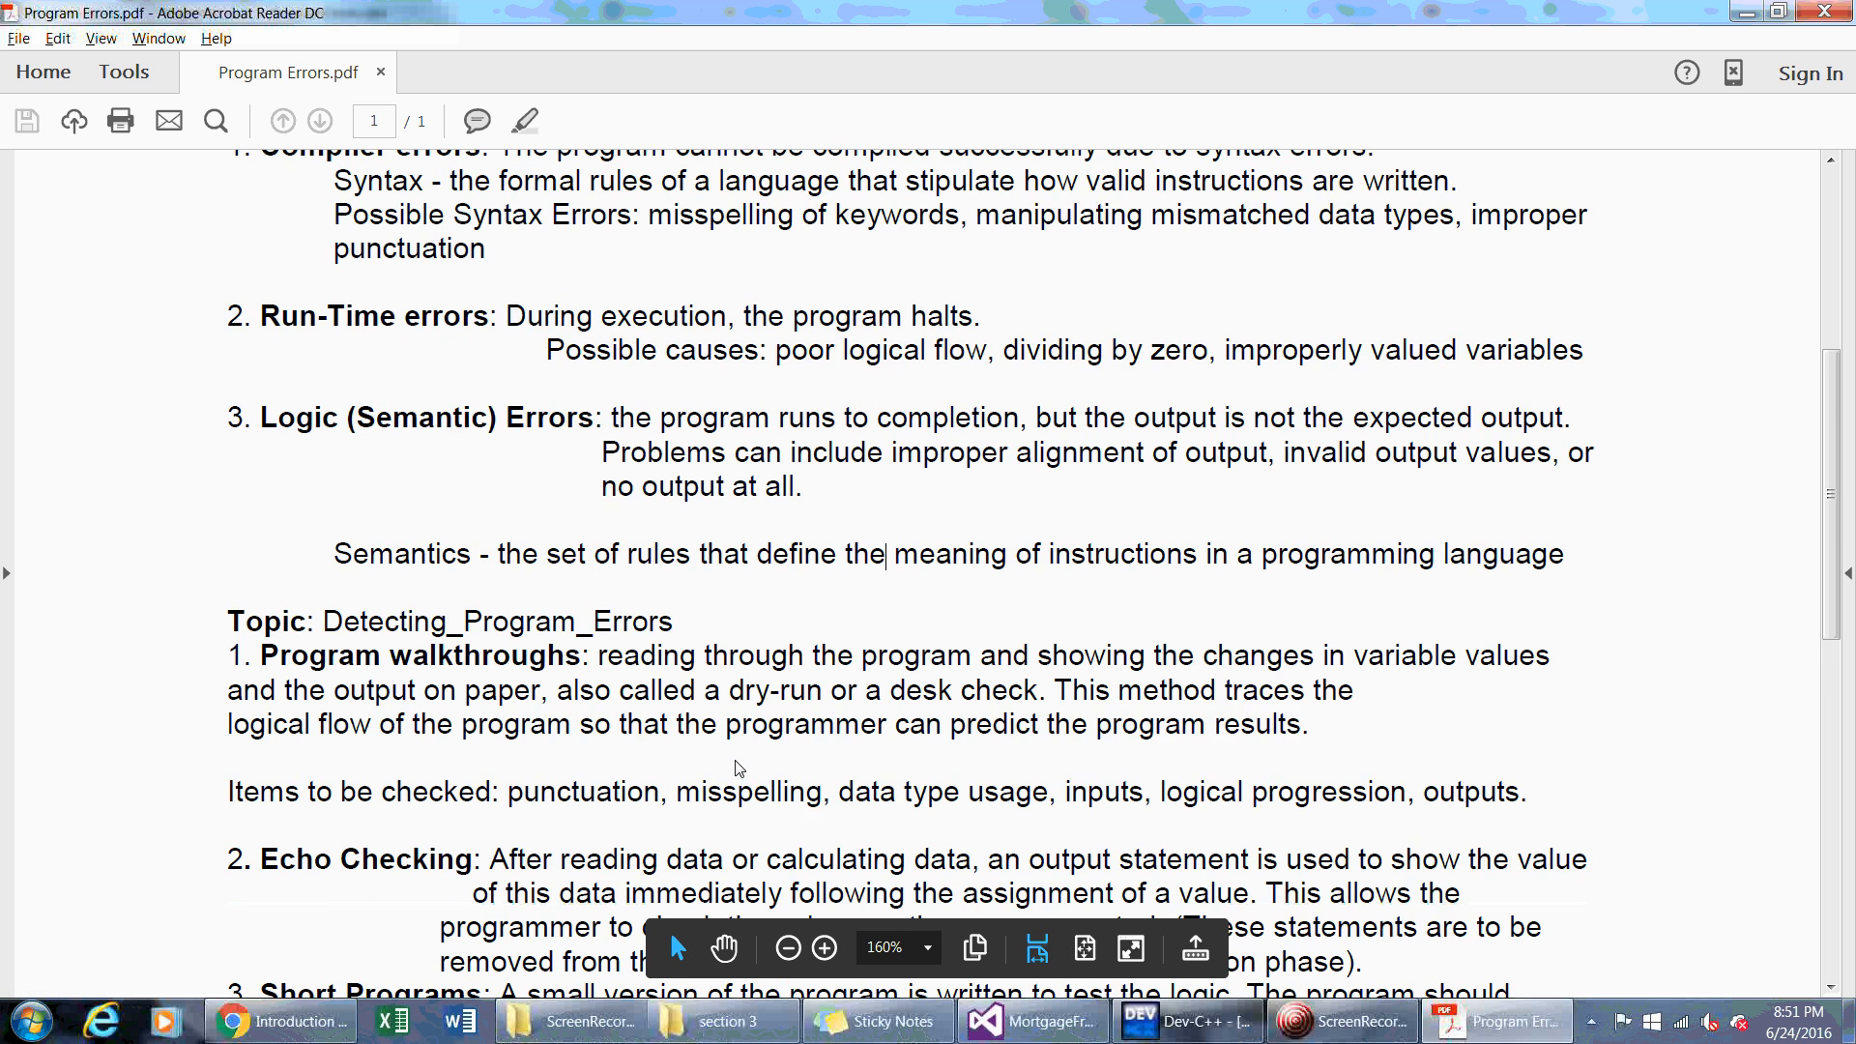
pyautogui.scroll(-3)
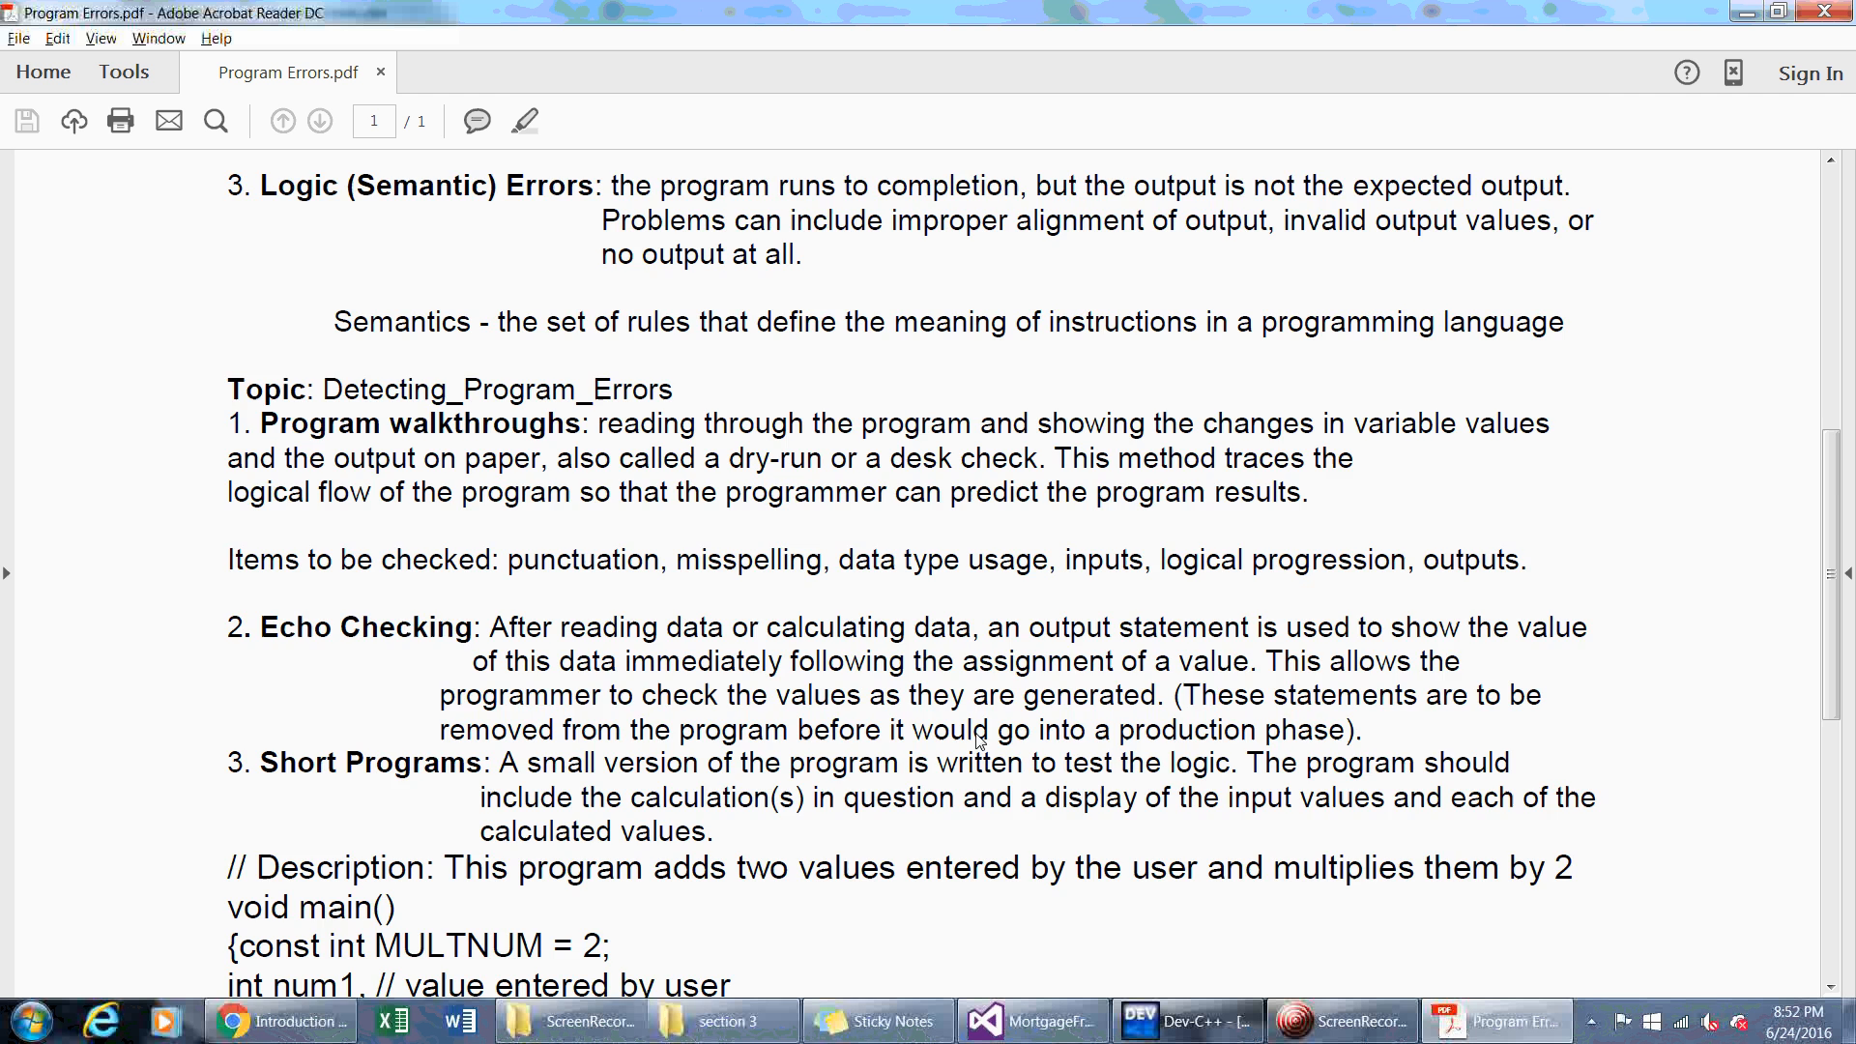
pyautogui.scroll(-3)
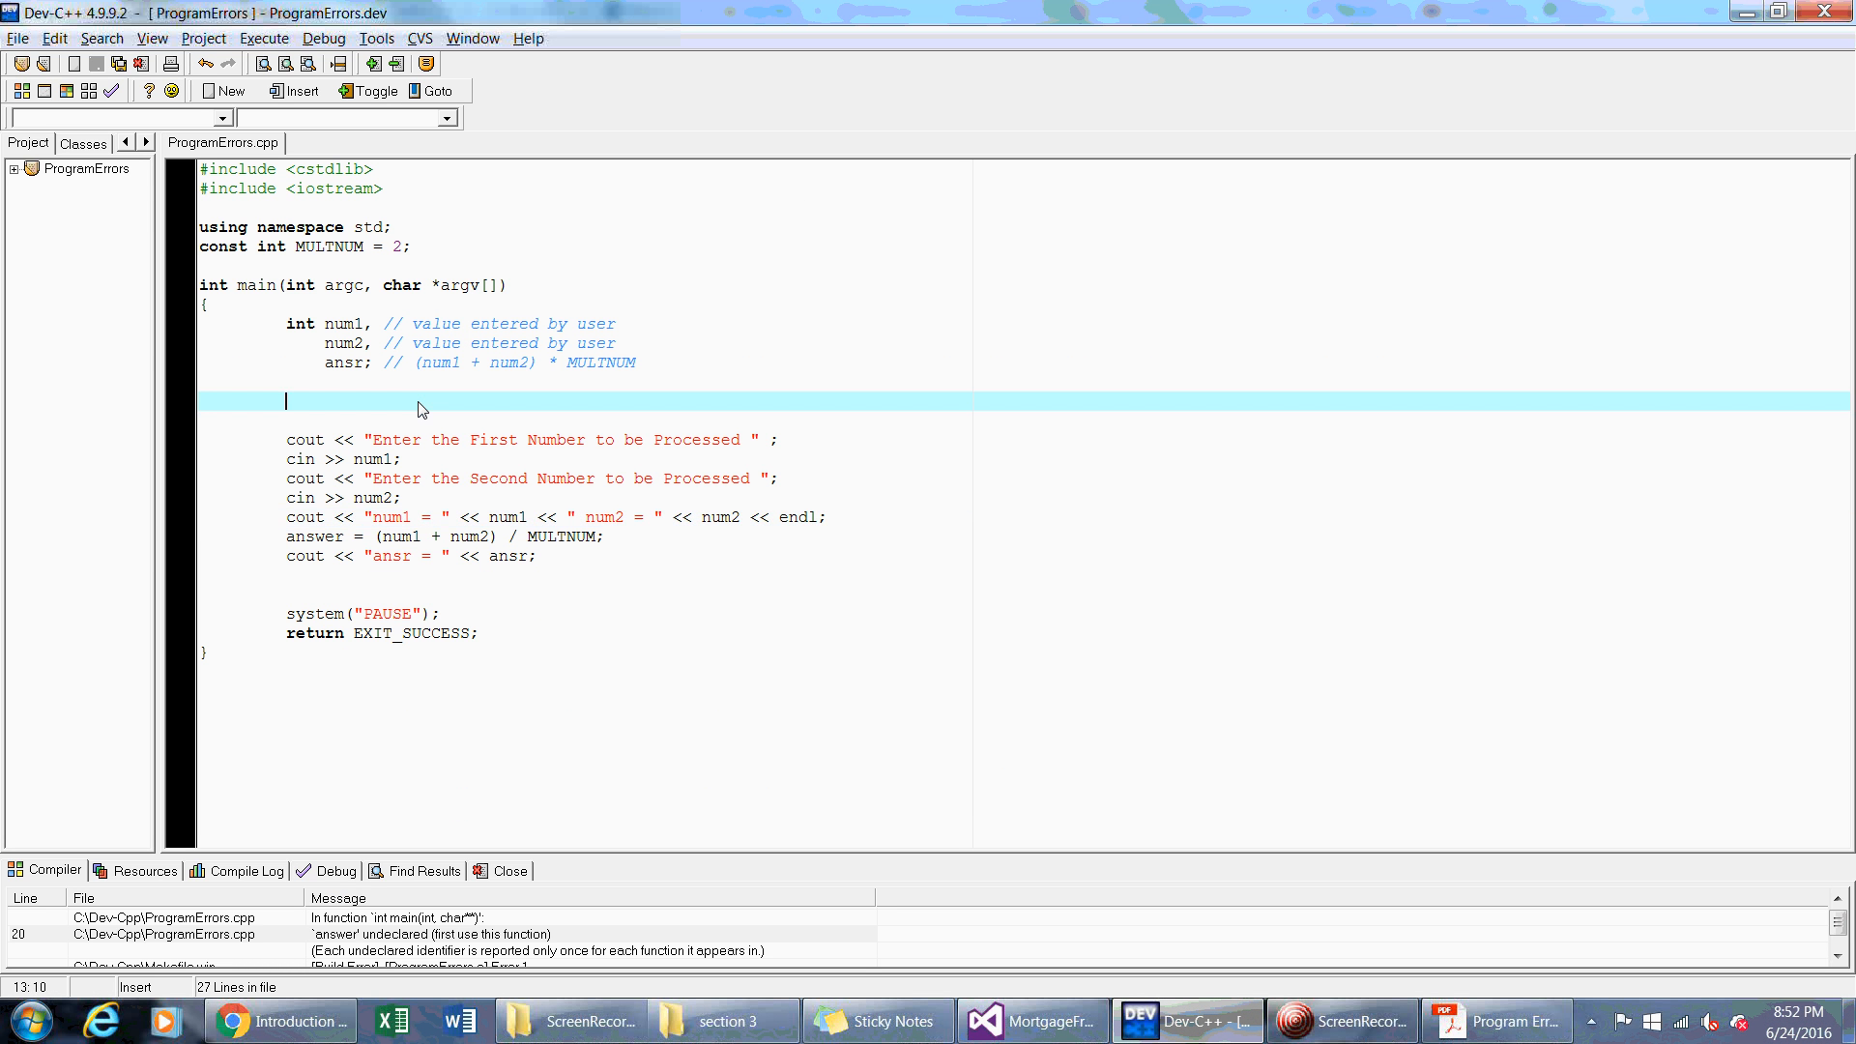
pyautogui.moveTo(480, 428)
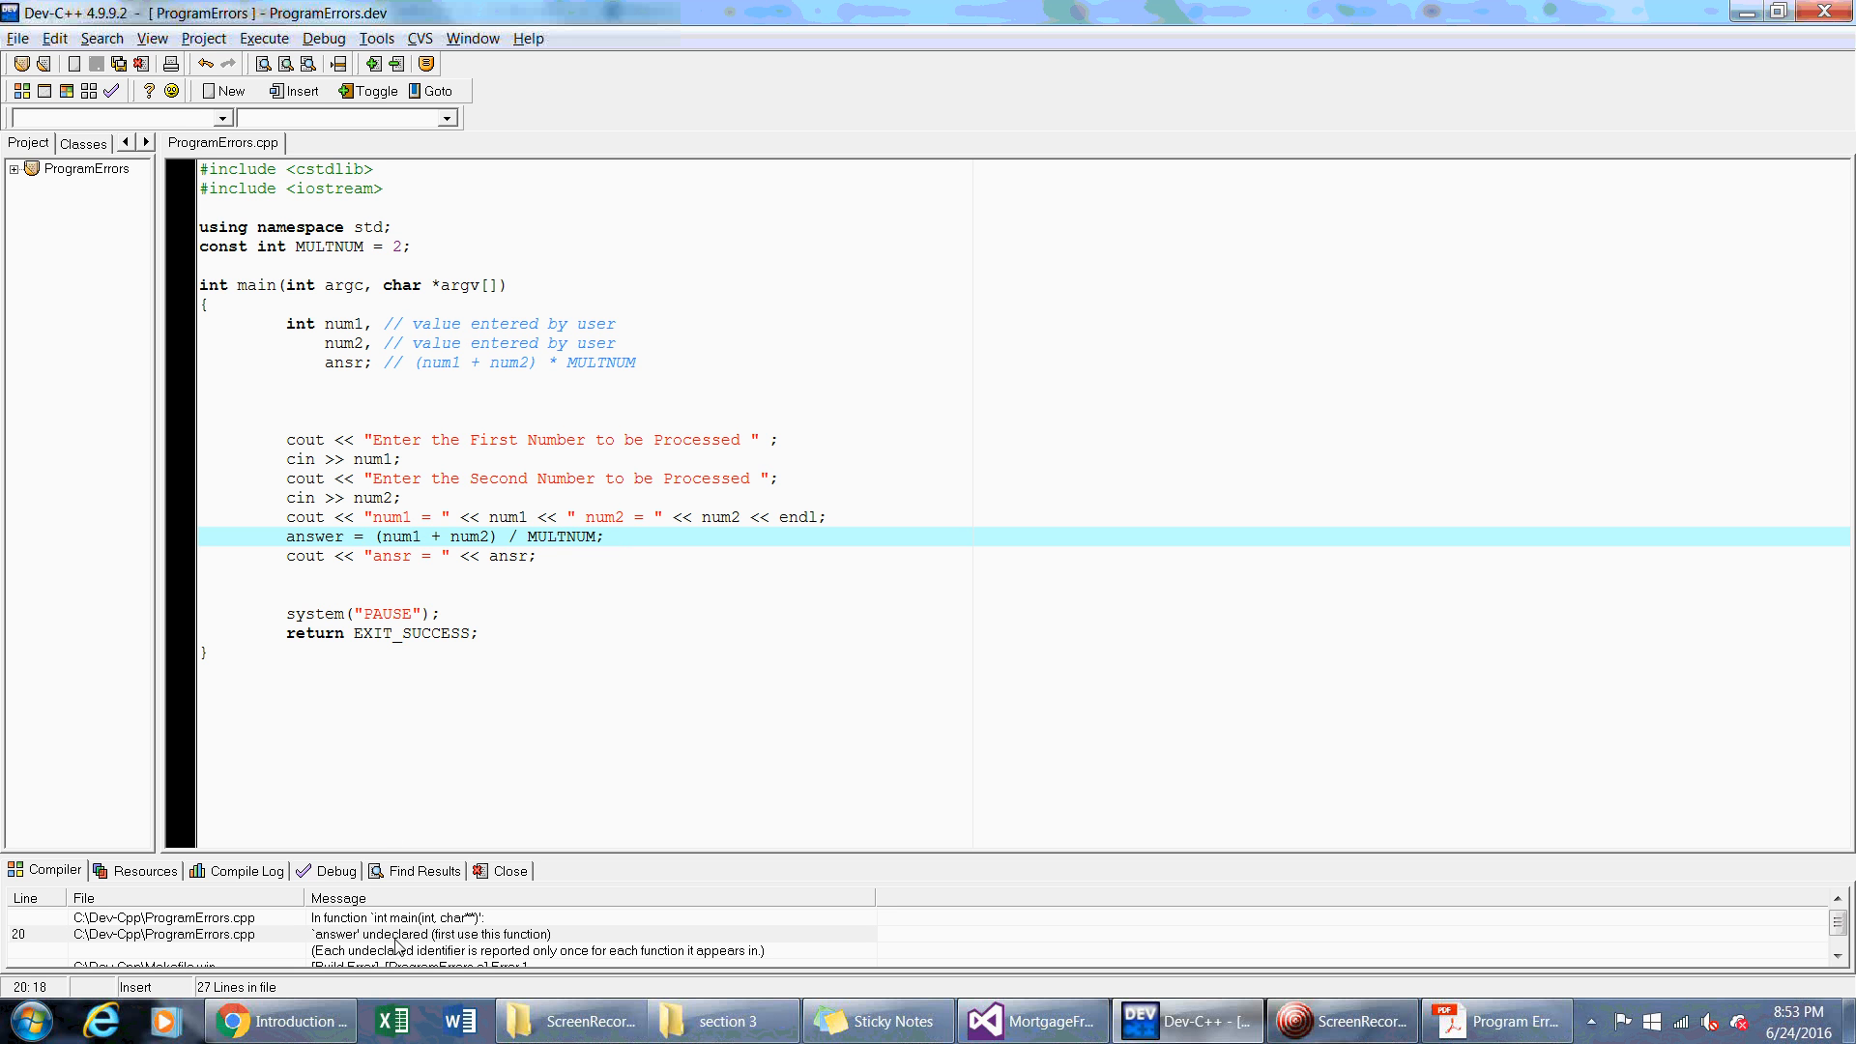
# Jump from the 'answer' undeclared compiler message to line 20 and select the word answer
pyautogui.click(431, 934)
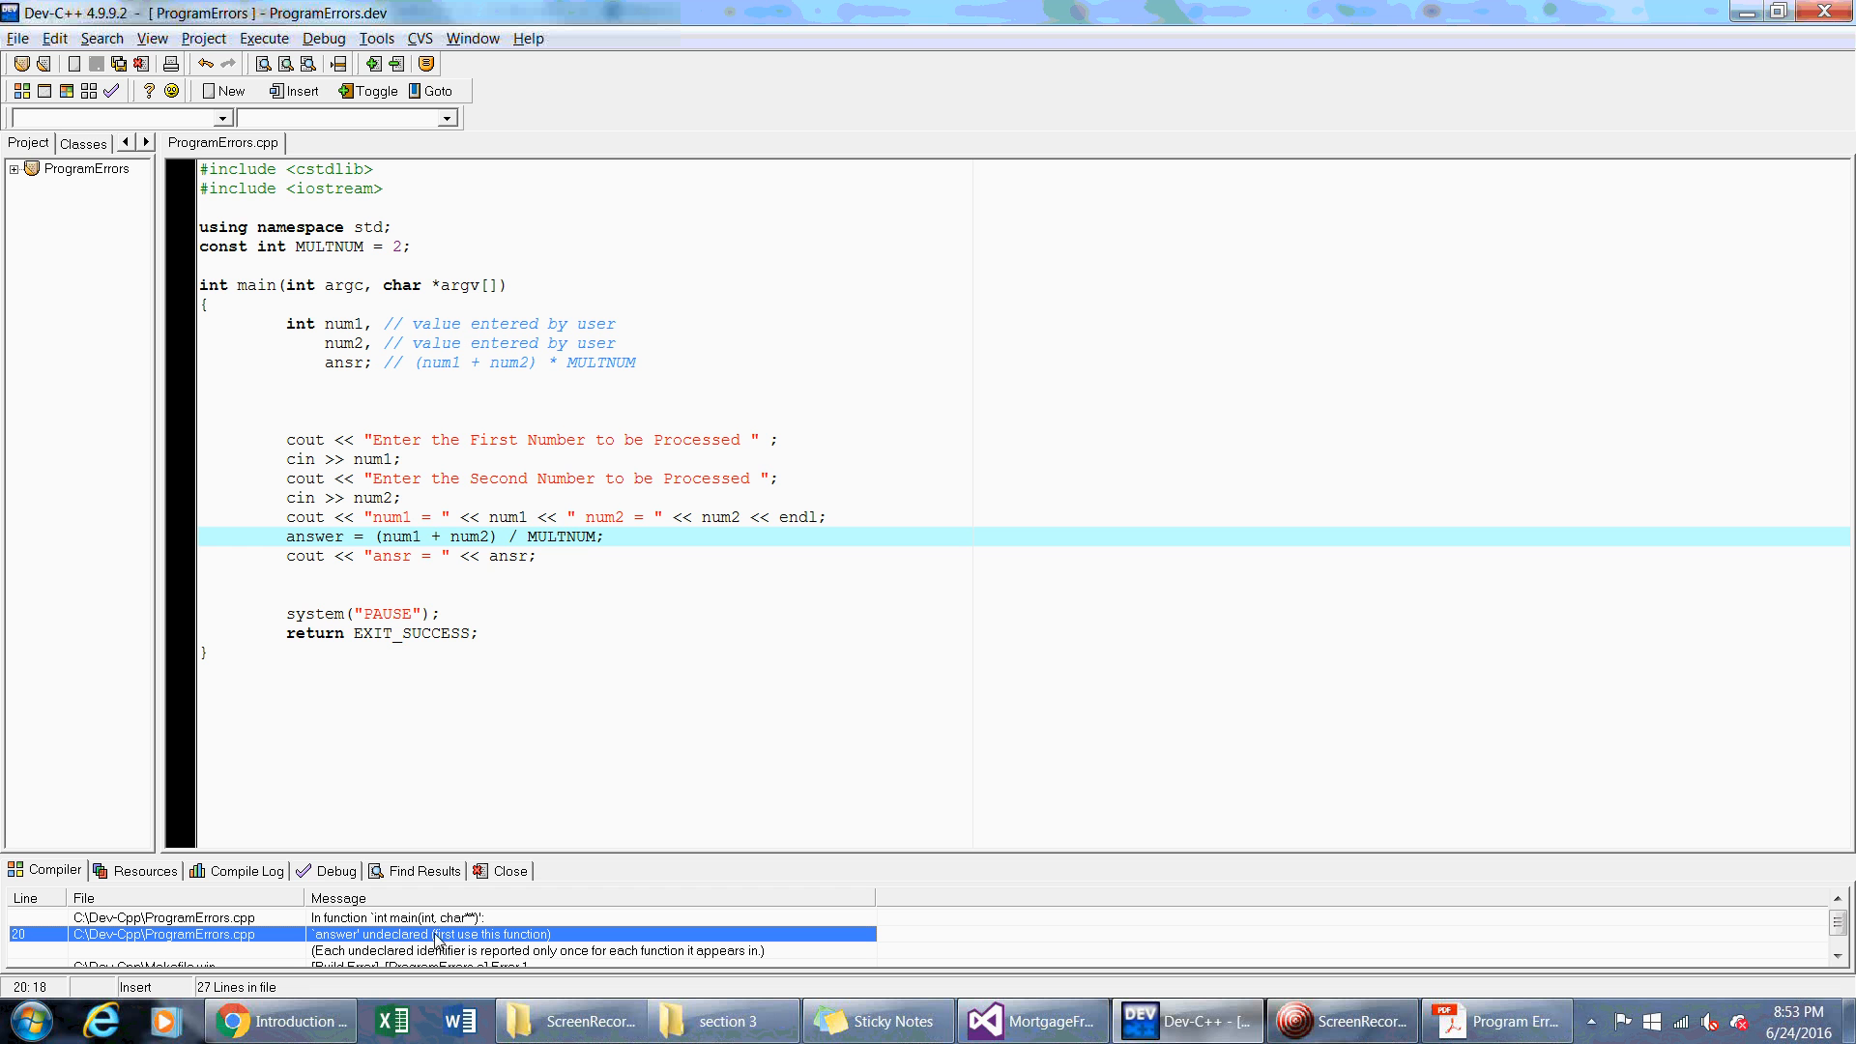
pyautogui.moveTo(399, 947)
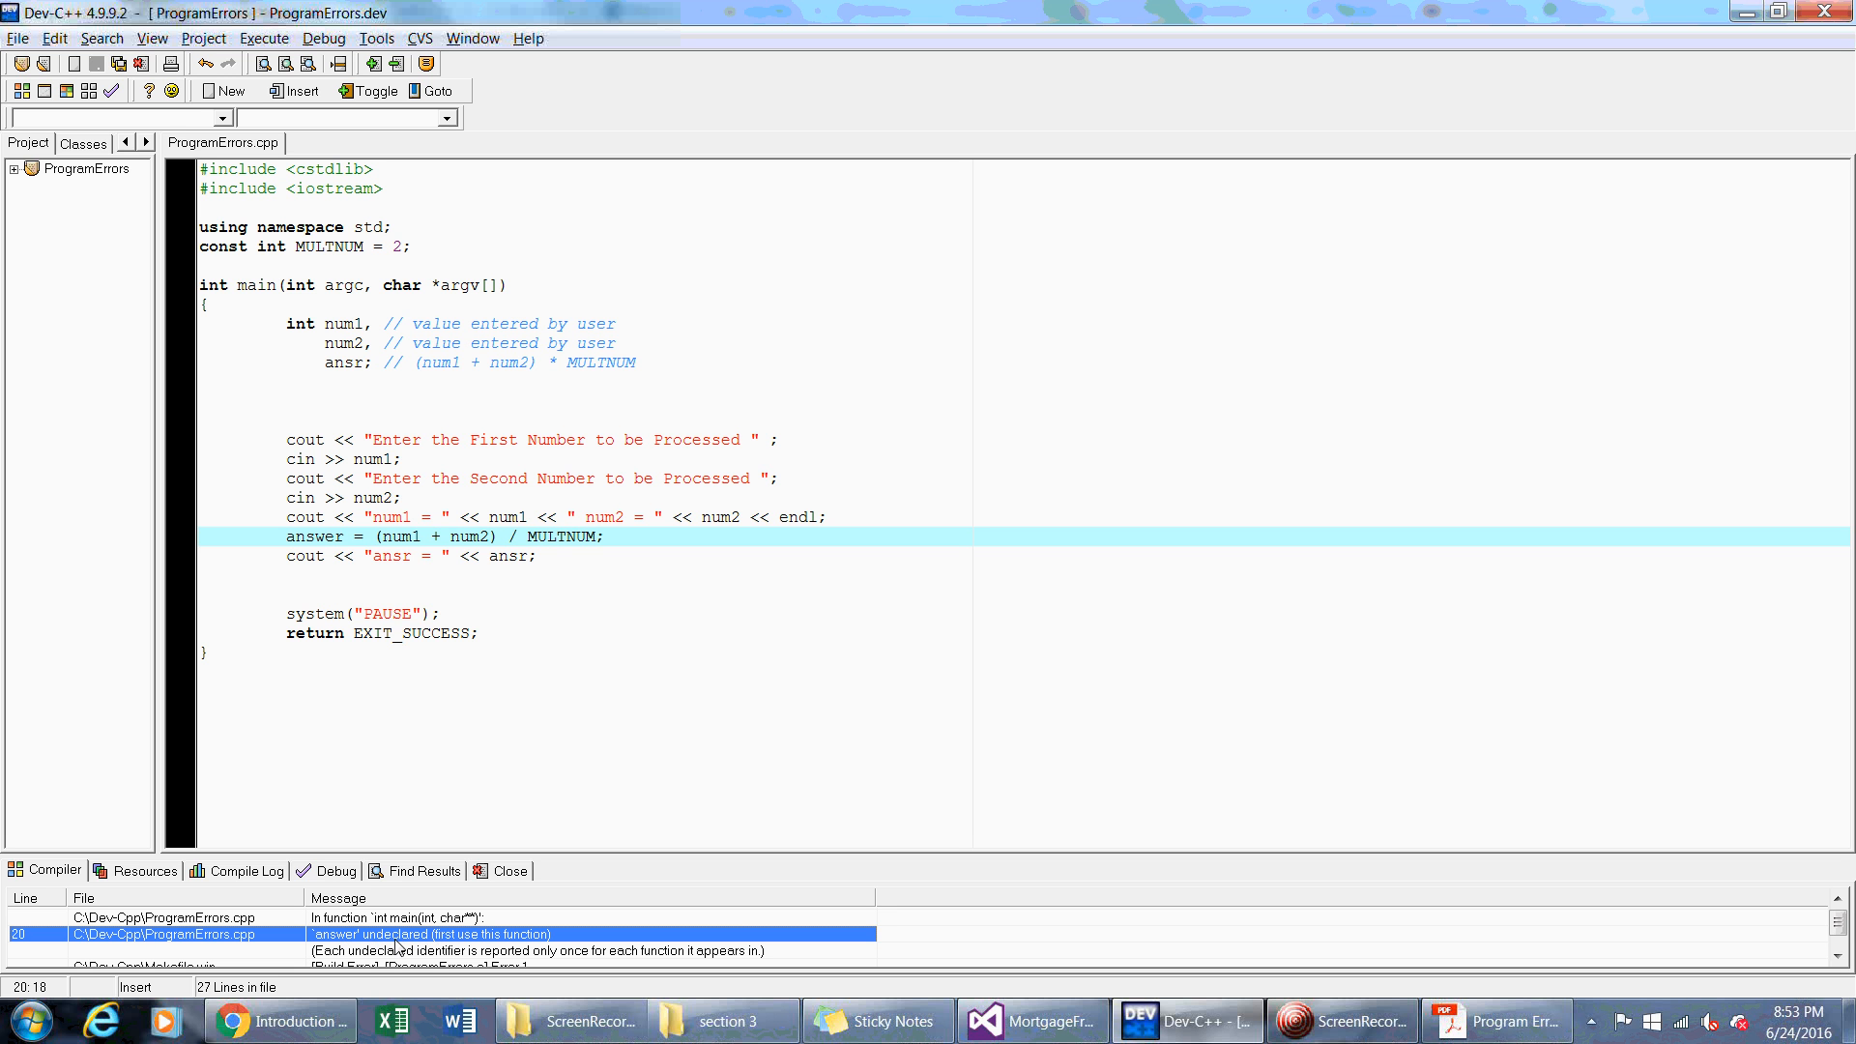
pyautogui.doubleClick(314, 535)
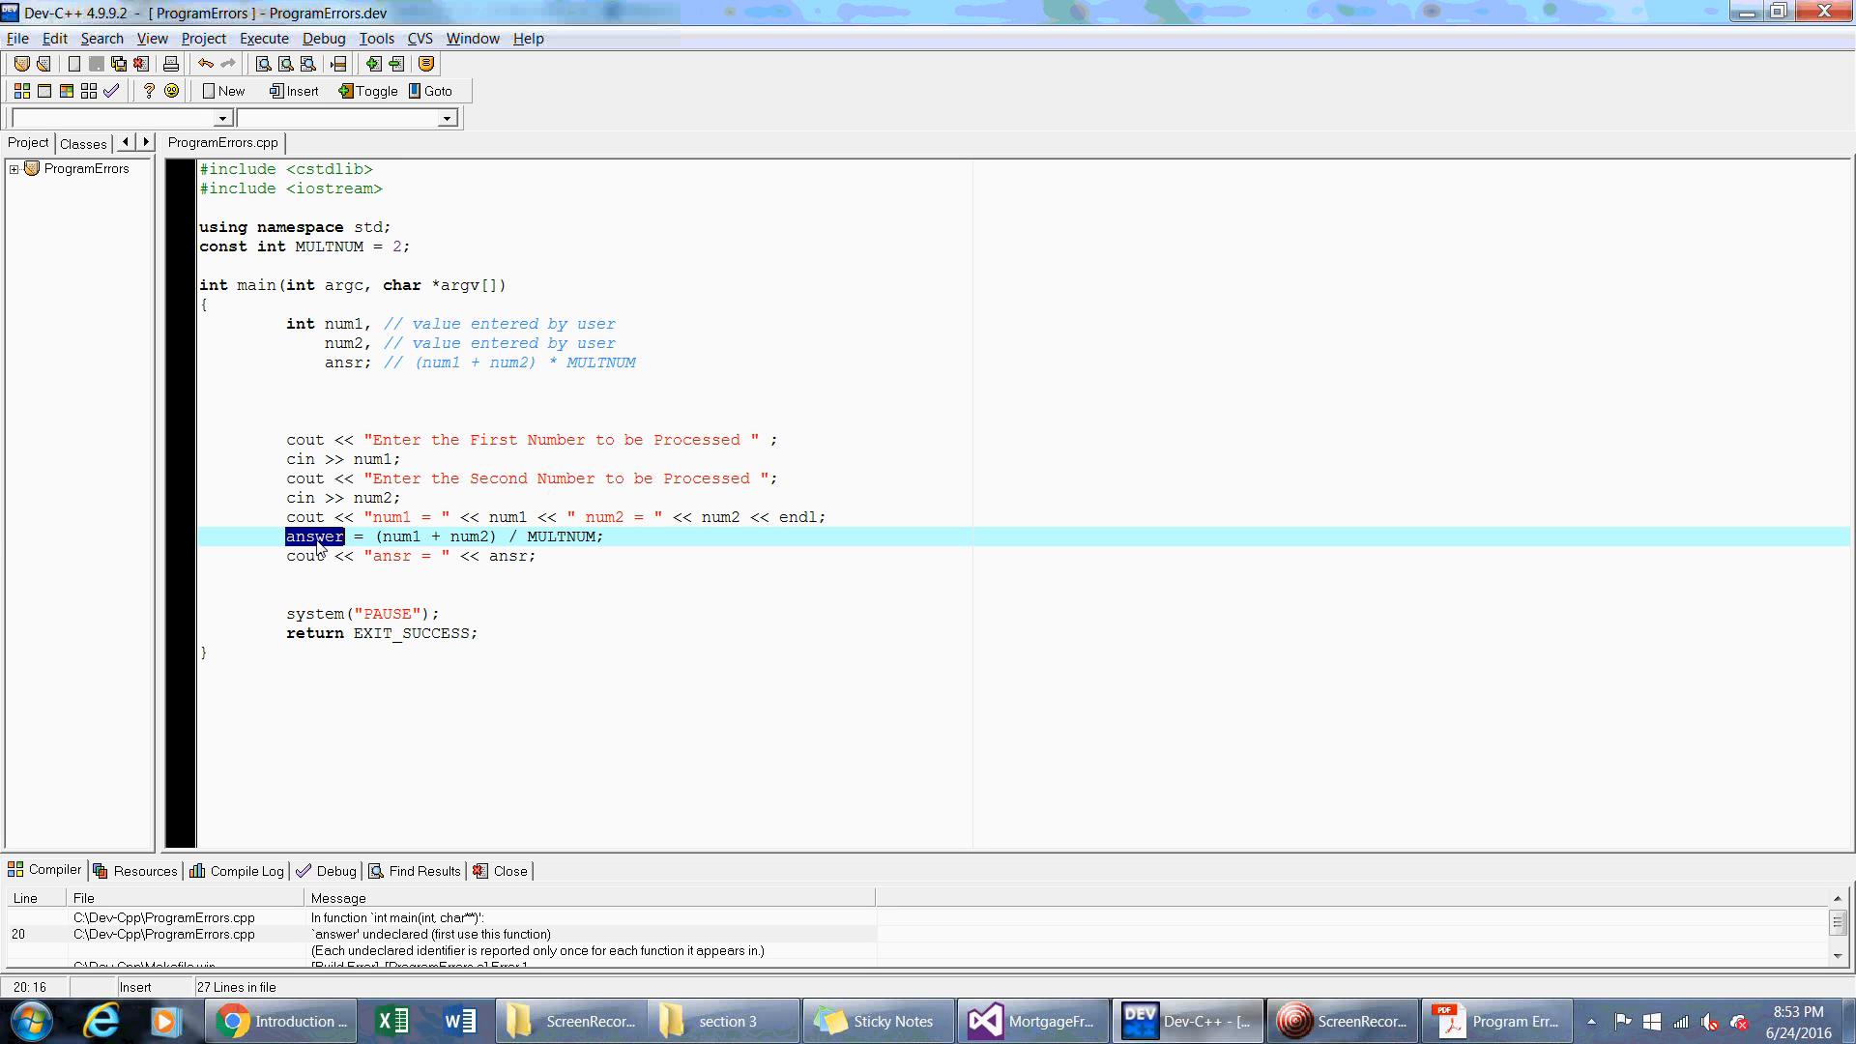
pyautogui.moveTo(314, 568)
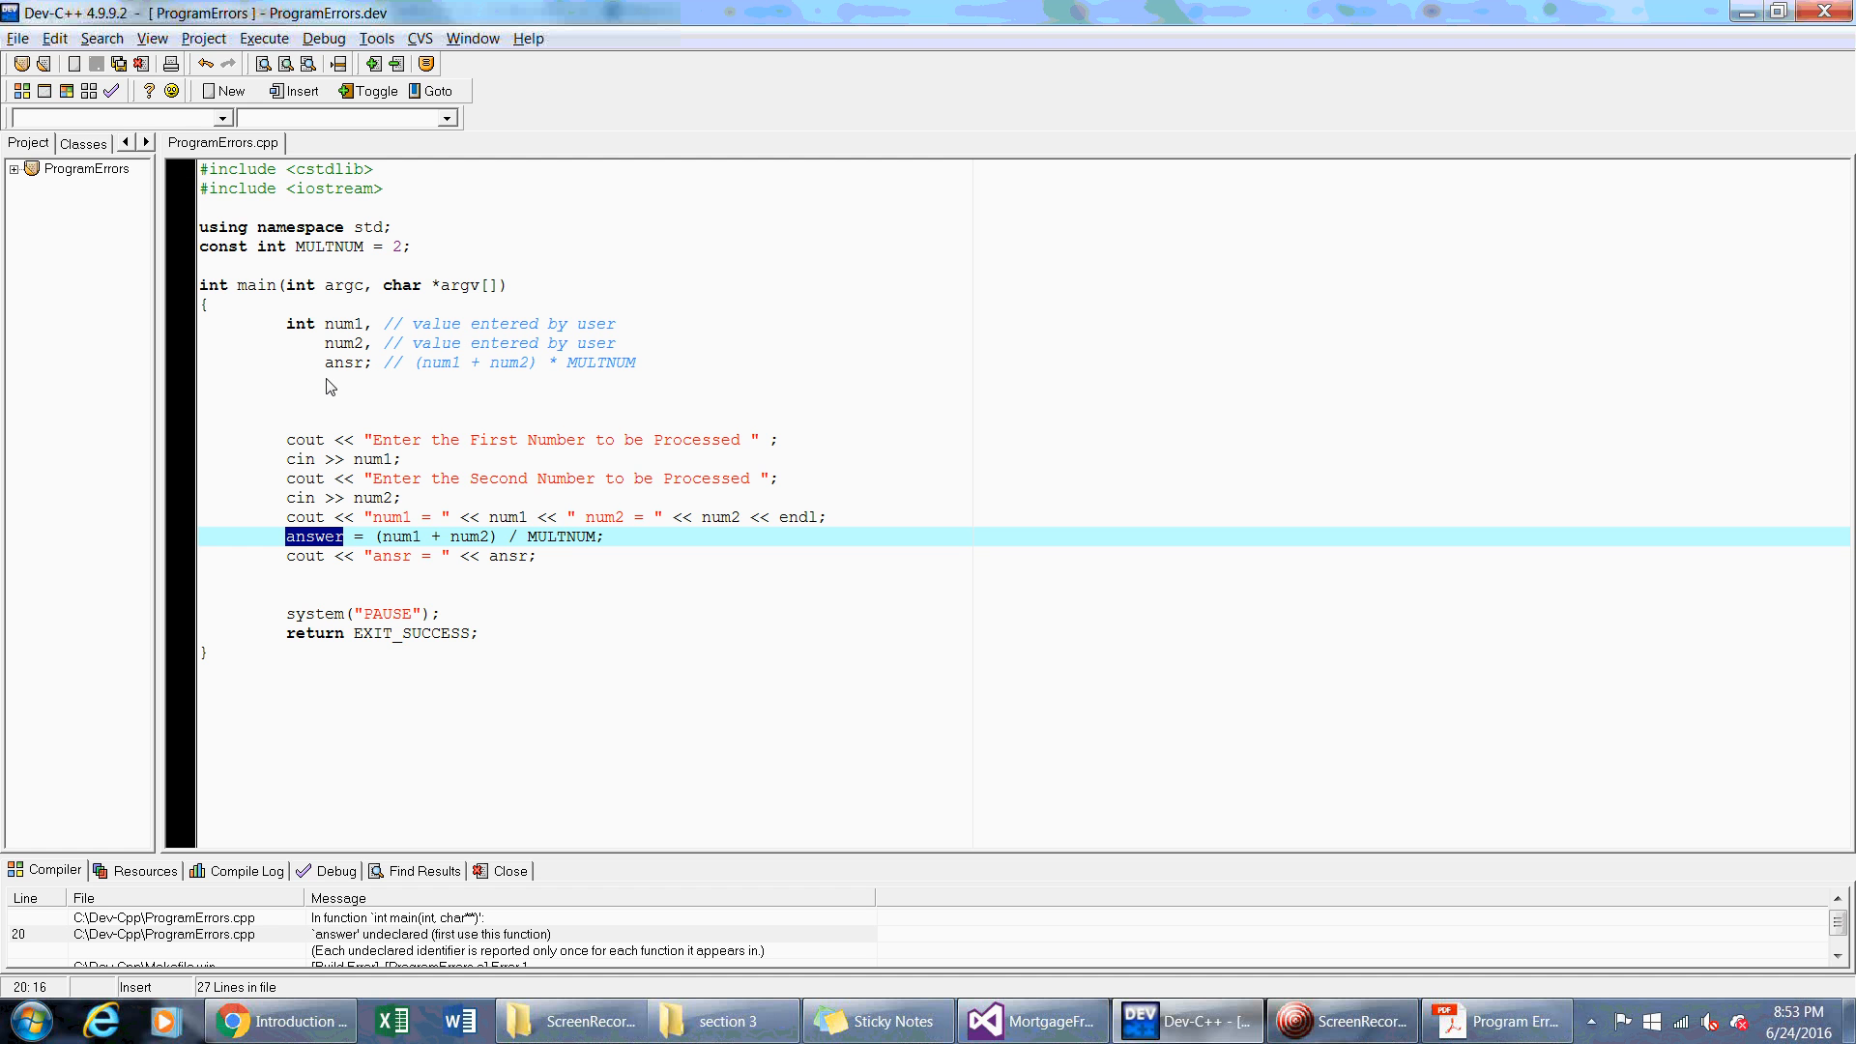
pyautogui.click(315, 535)
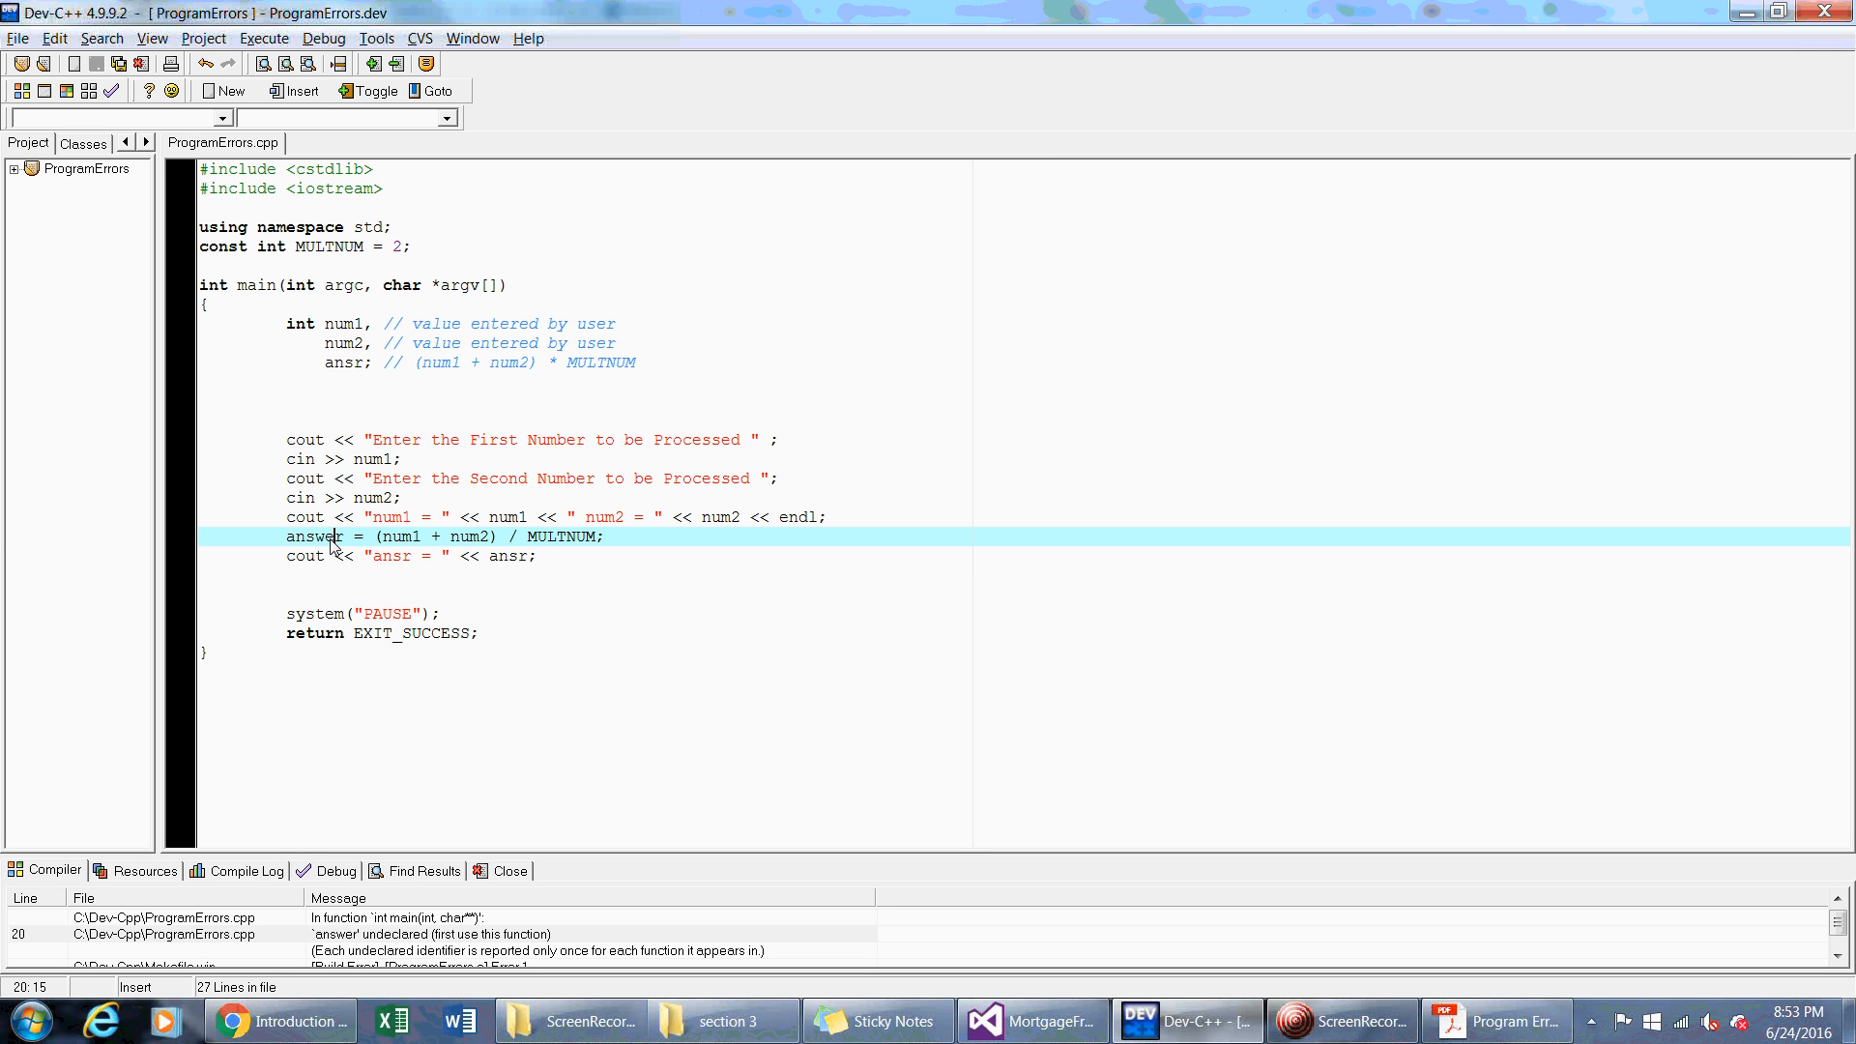
# Select answer on line 20 so it can be replaced with ansr
pyautogui.doubleClick(323, 536)
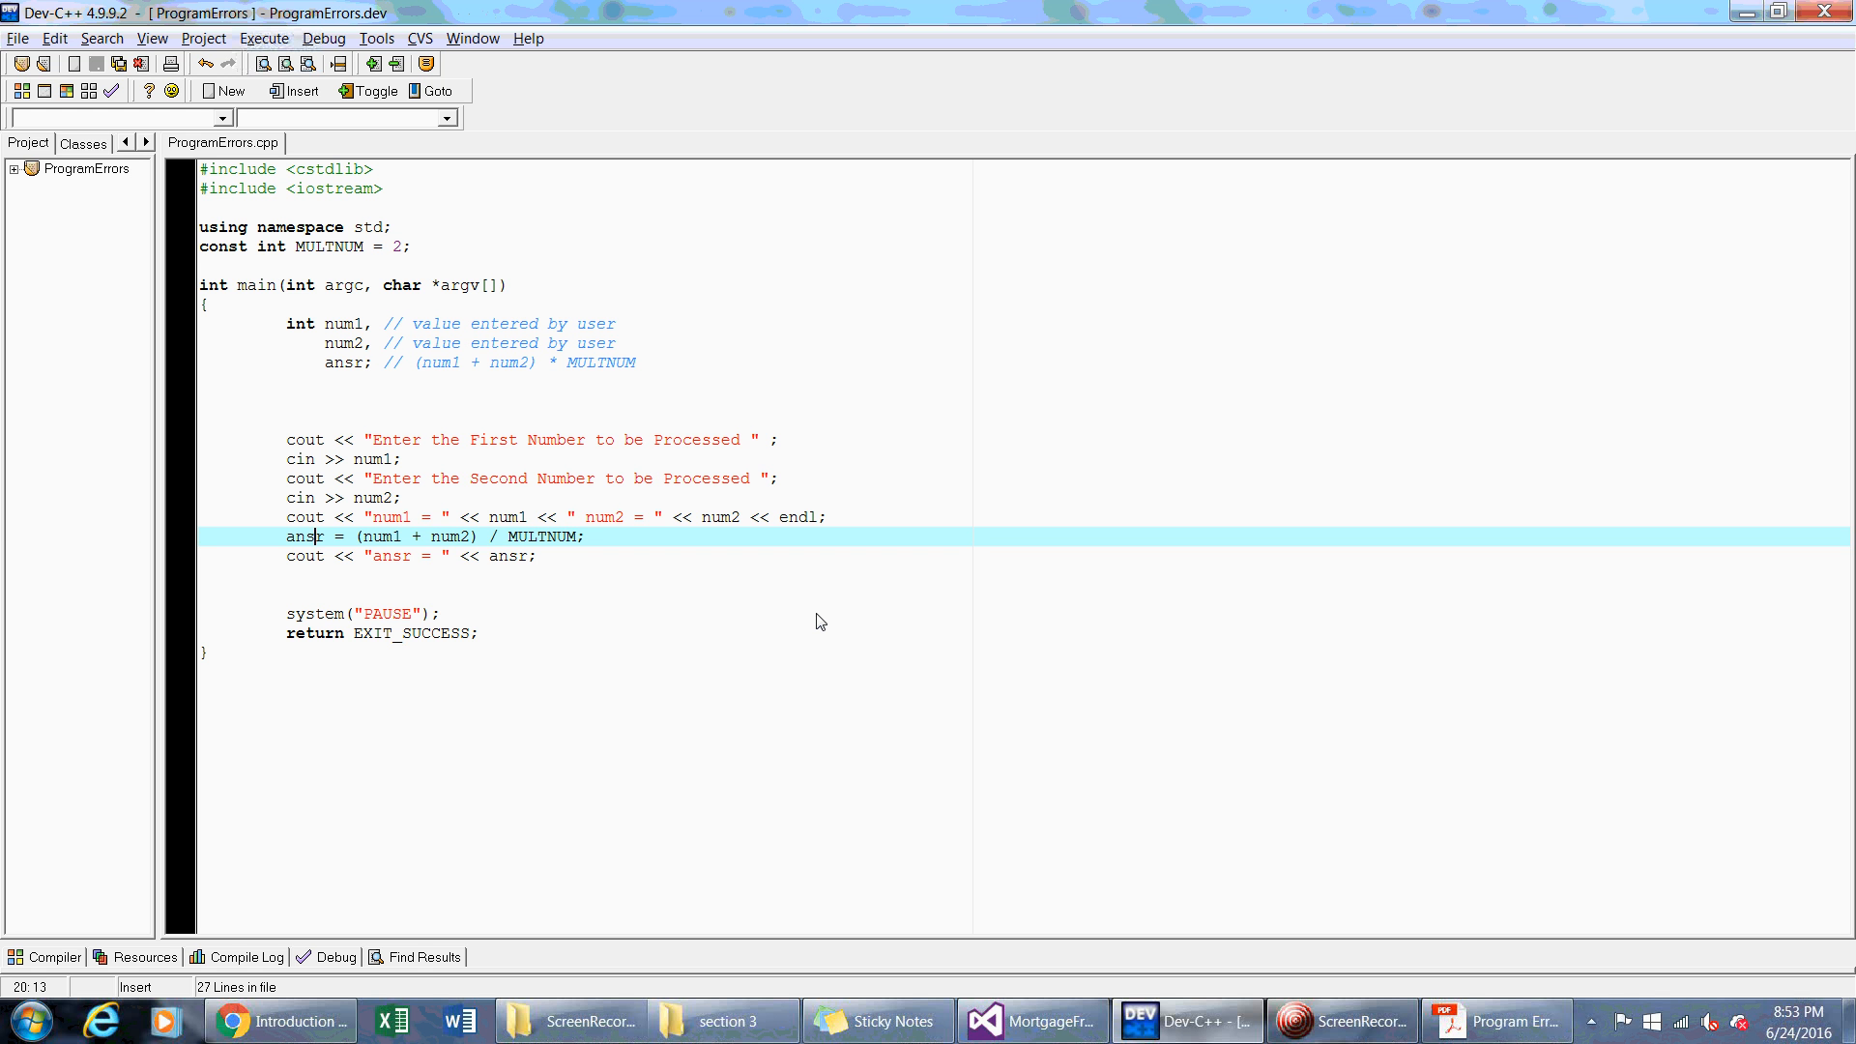
pyautogui.moveTo(761, 605)
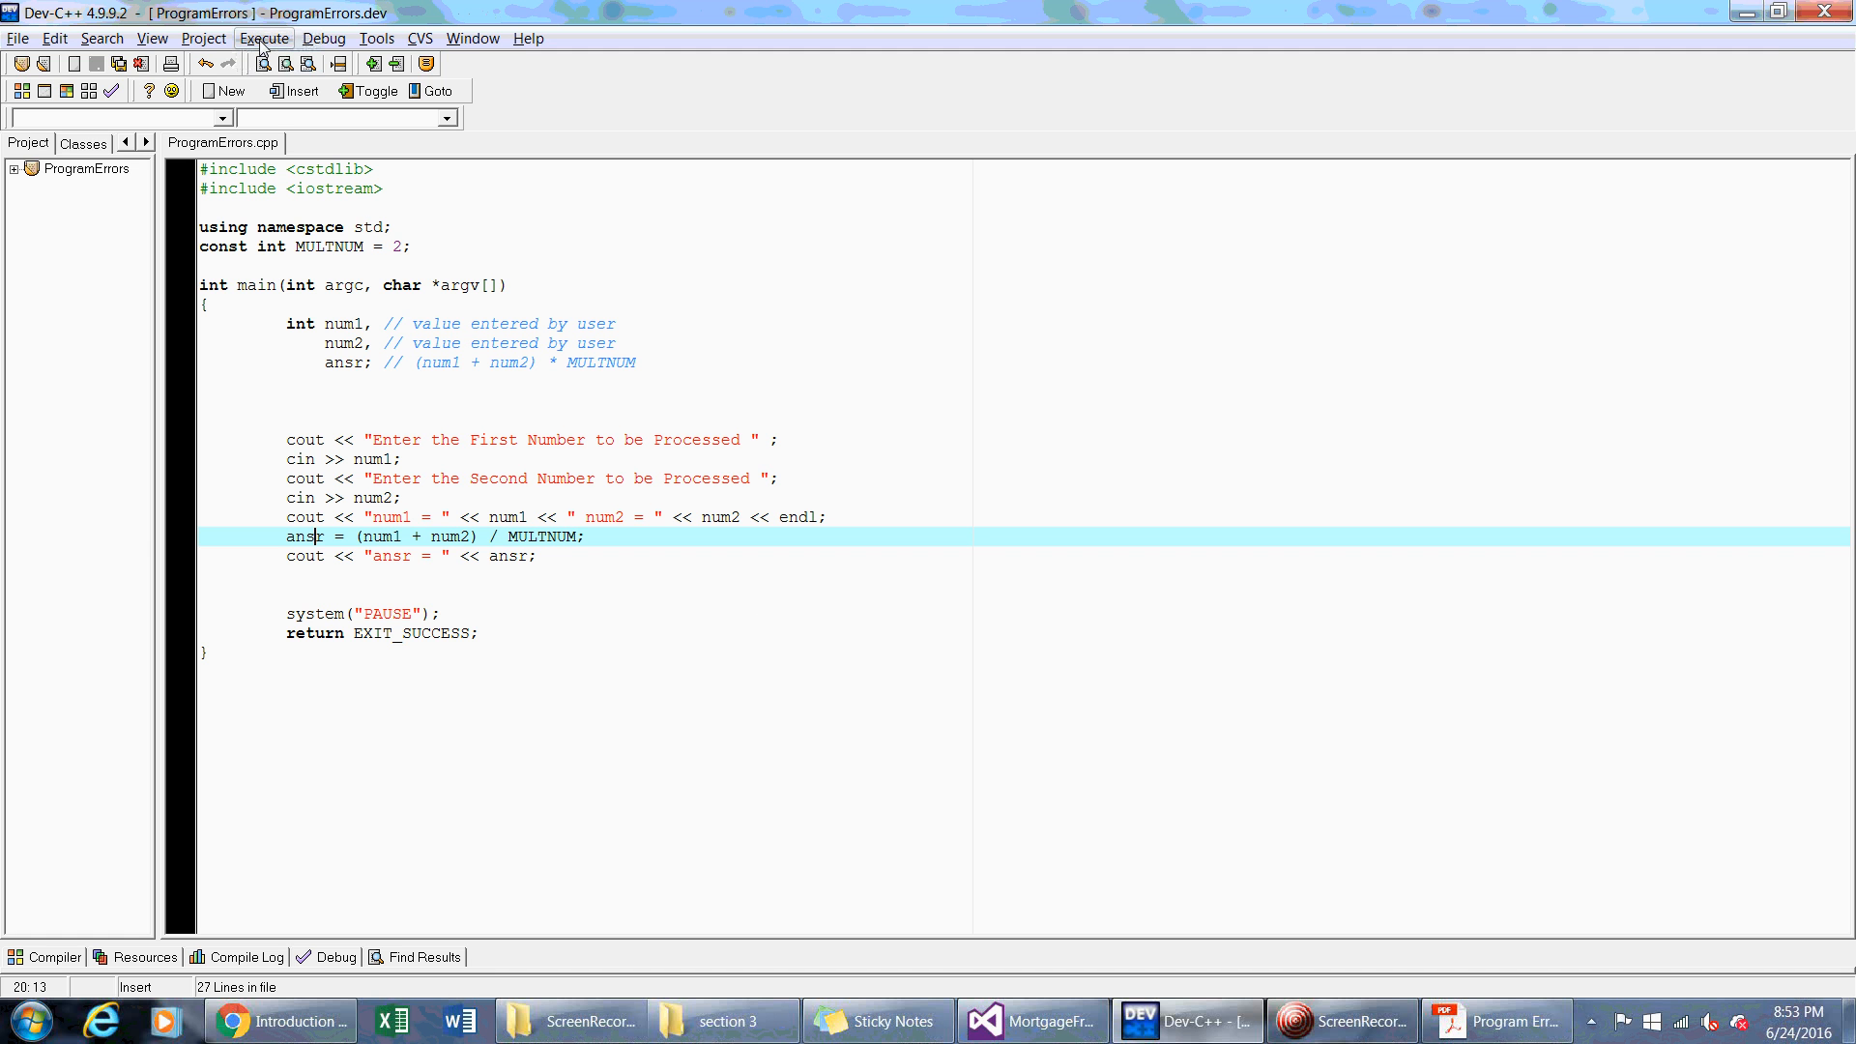
# Compile and run the corrected program with inputs 5 and 2, getting ansr = 3
pyautogui.click(263, 38)
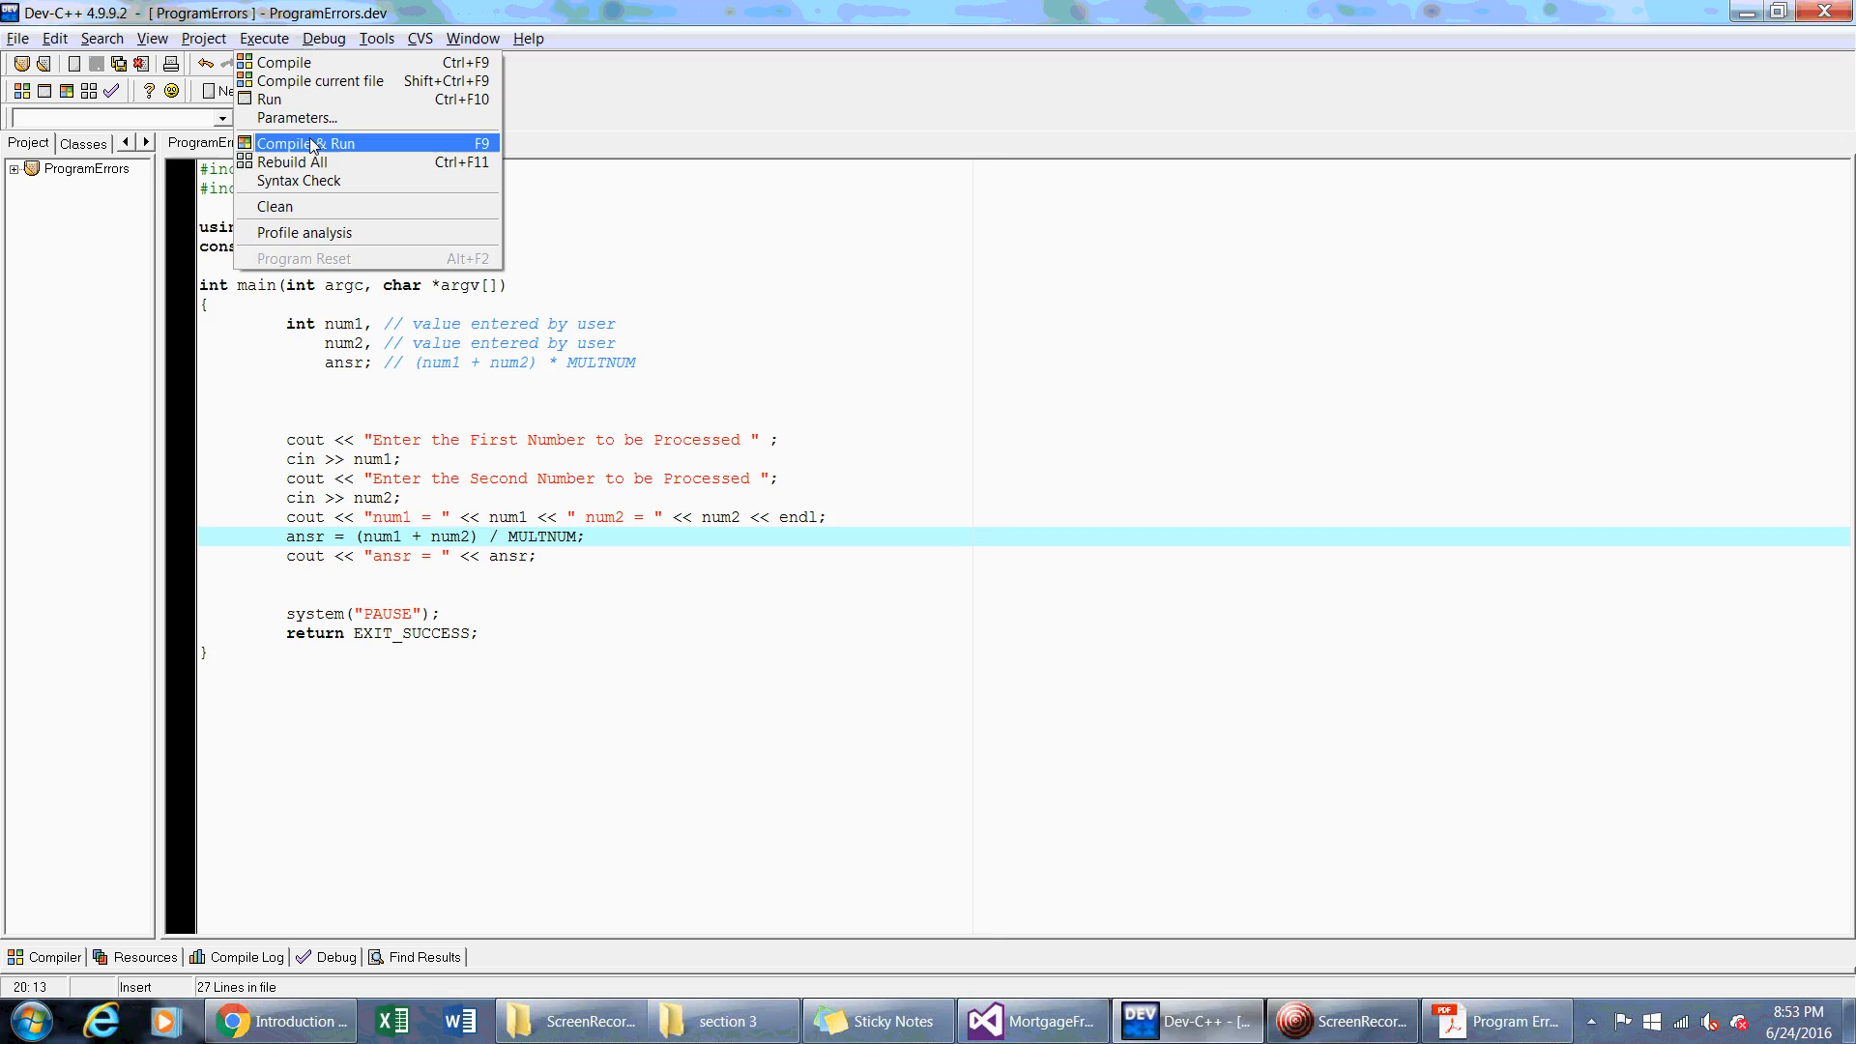
pyautogui.click(305, 141)
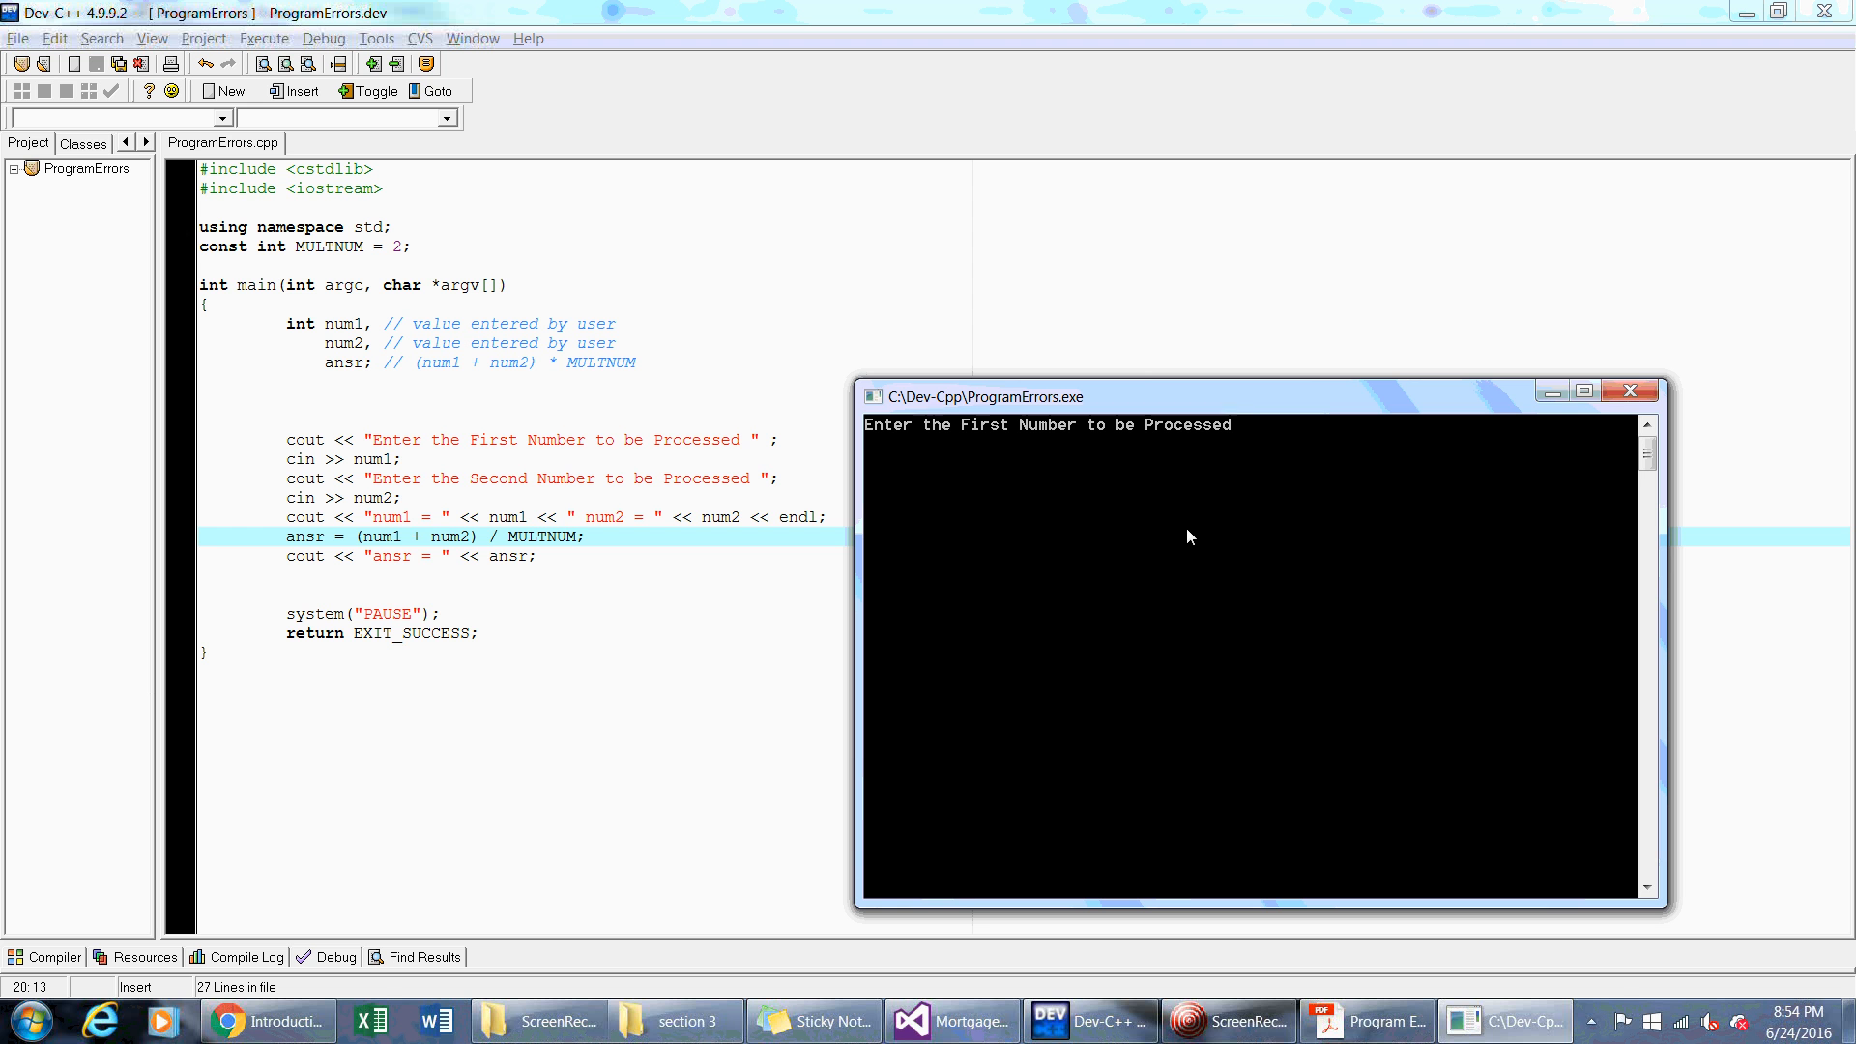
pyautogui.write('5')
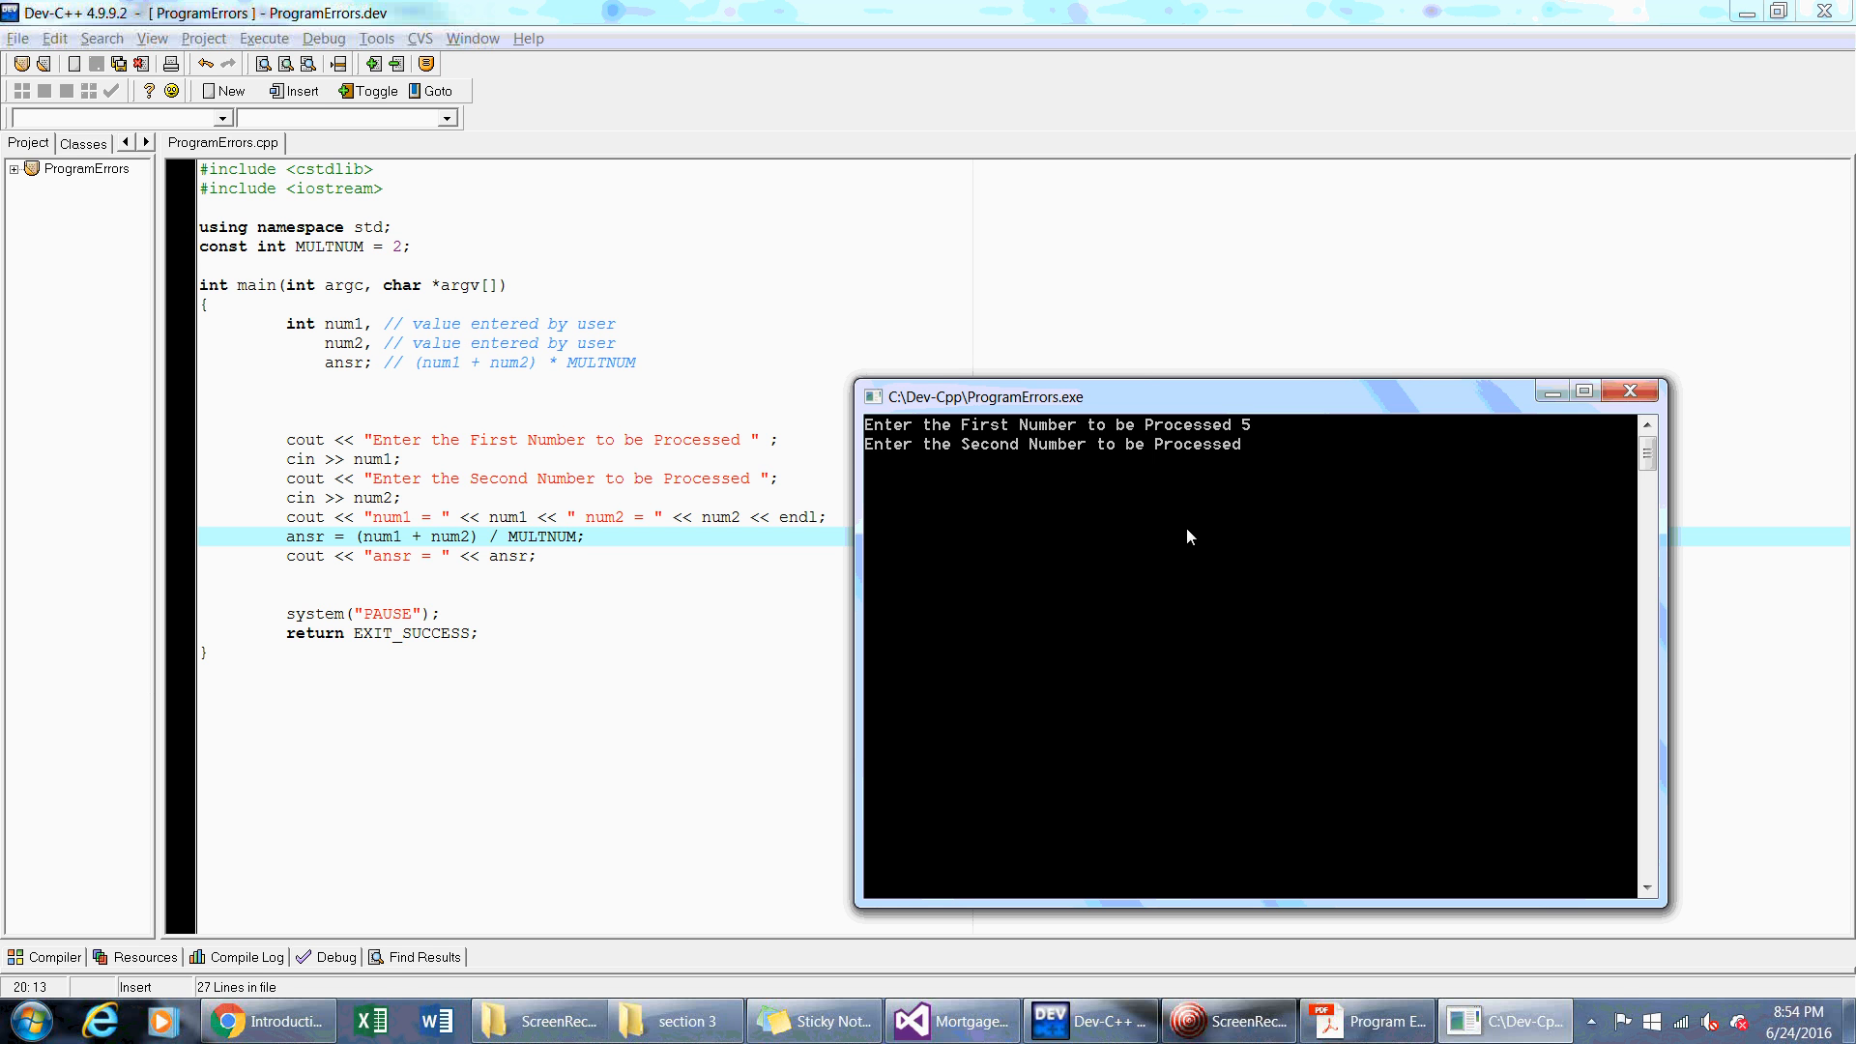
pyautogui.write('2')
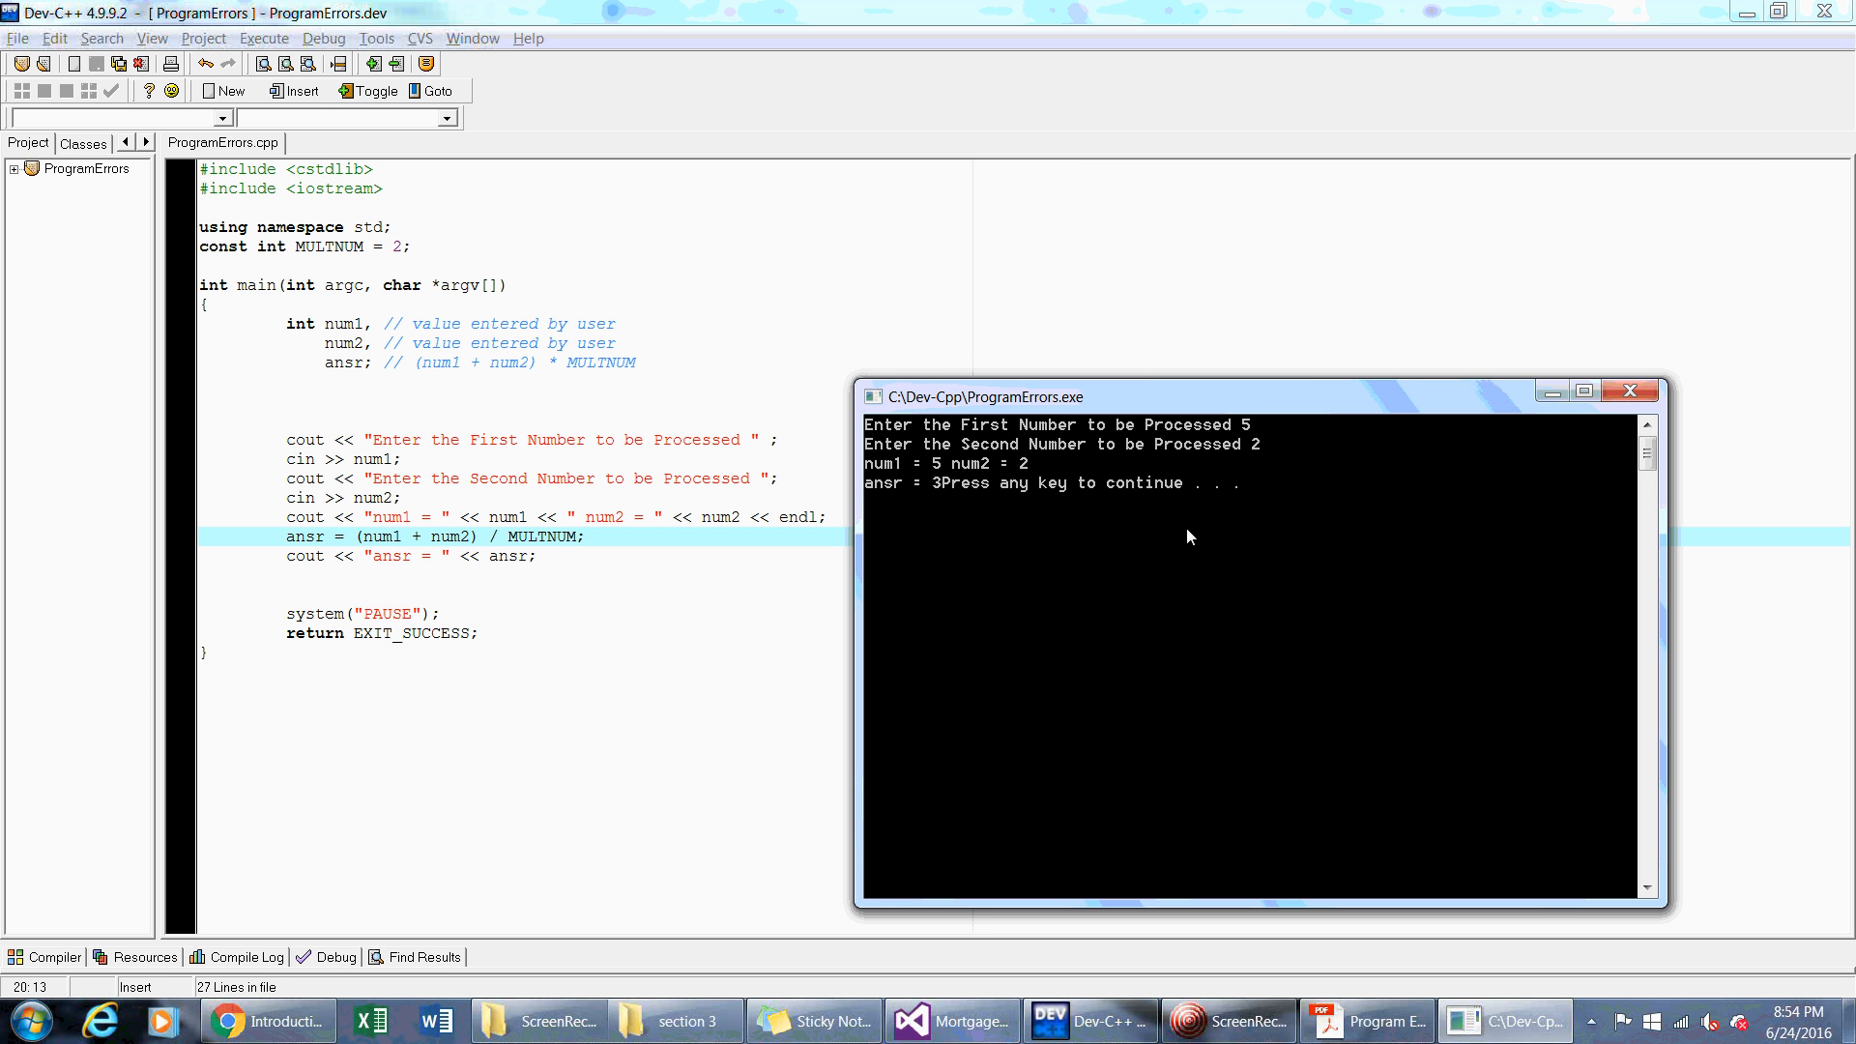
pyautogui.moveTo(1015, 524)
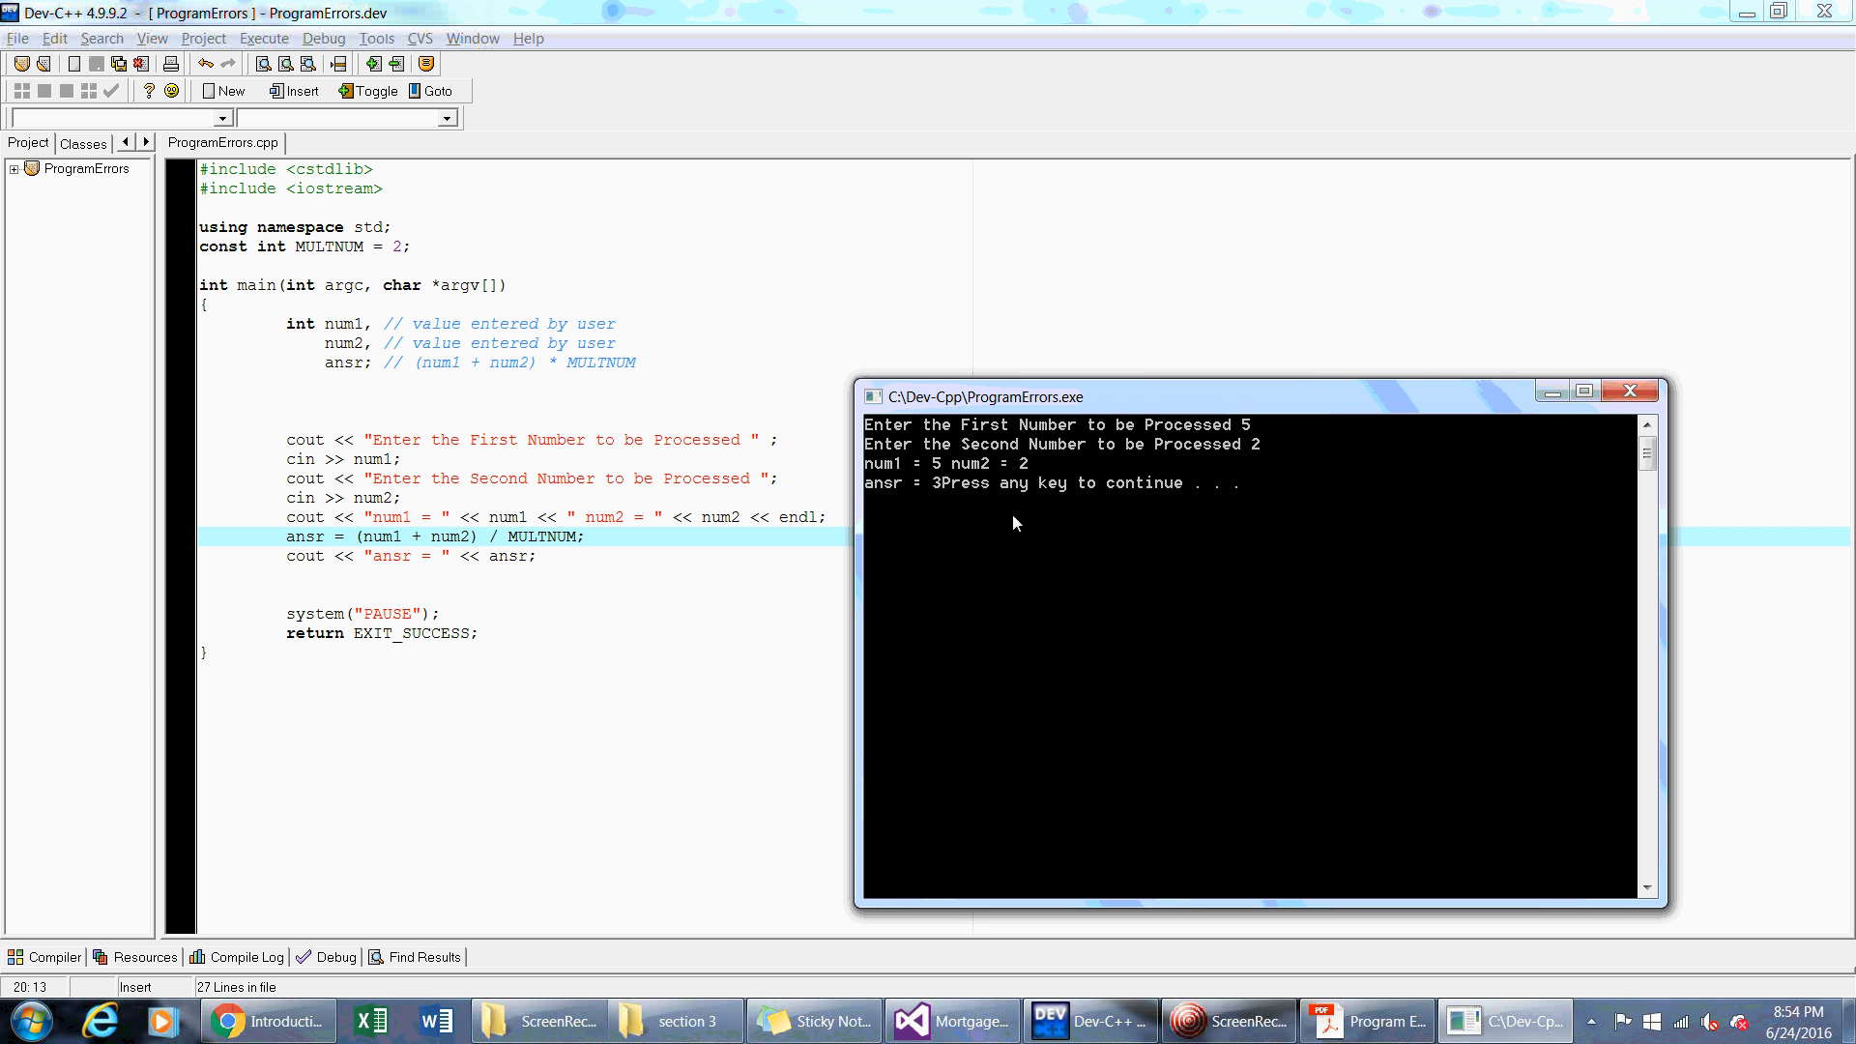
pyautogui.moveTo(1217, 439)
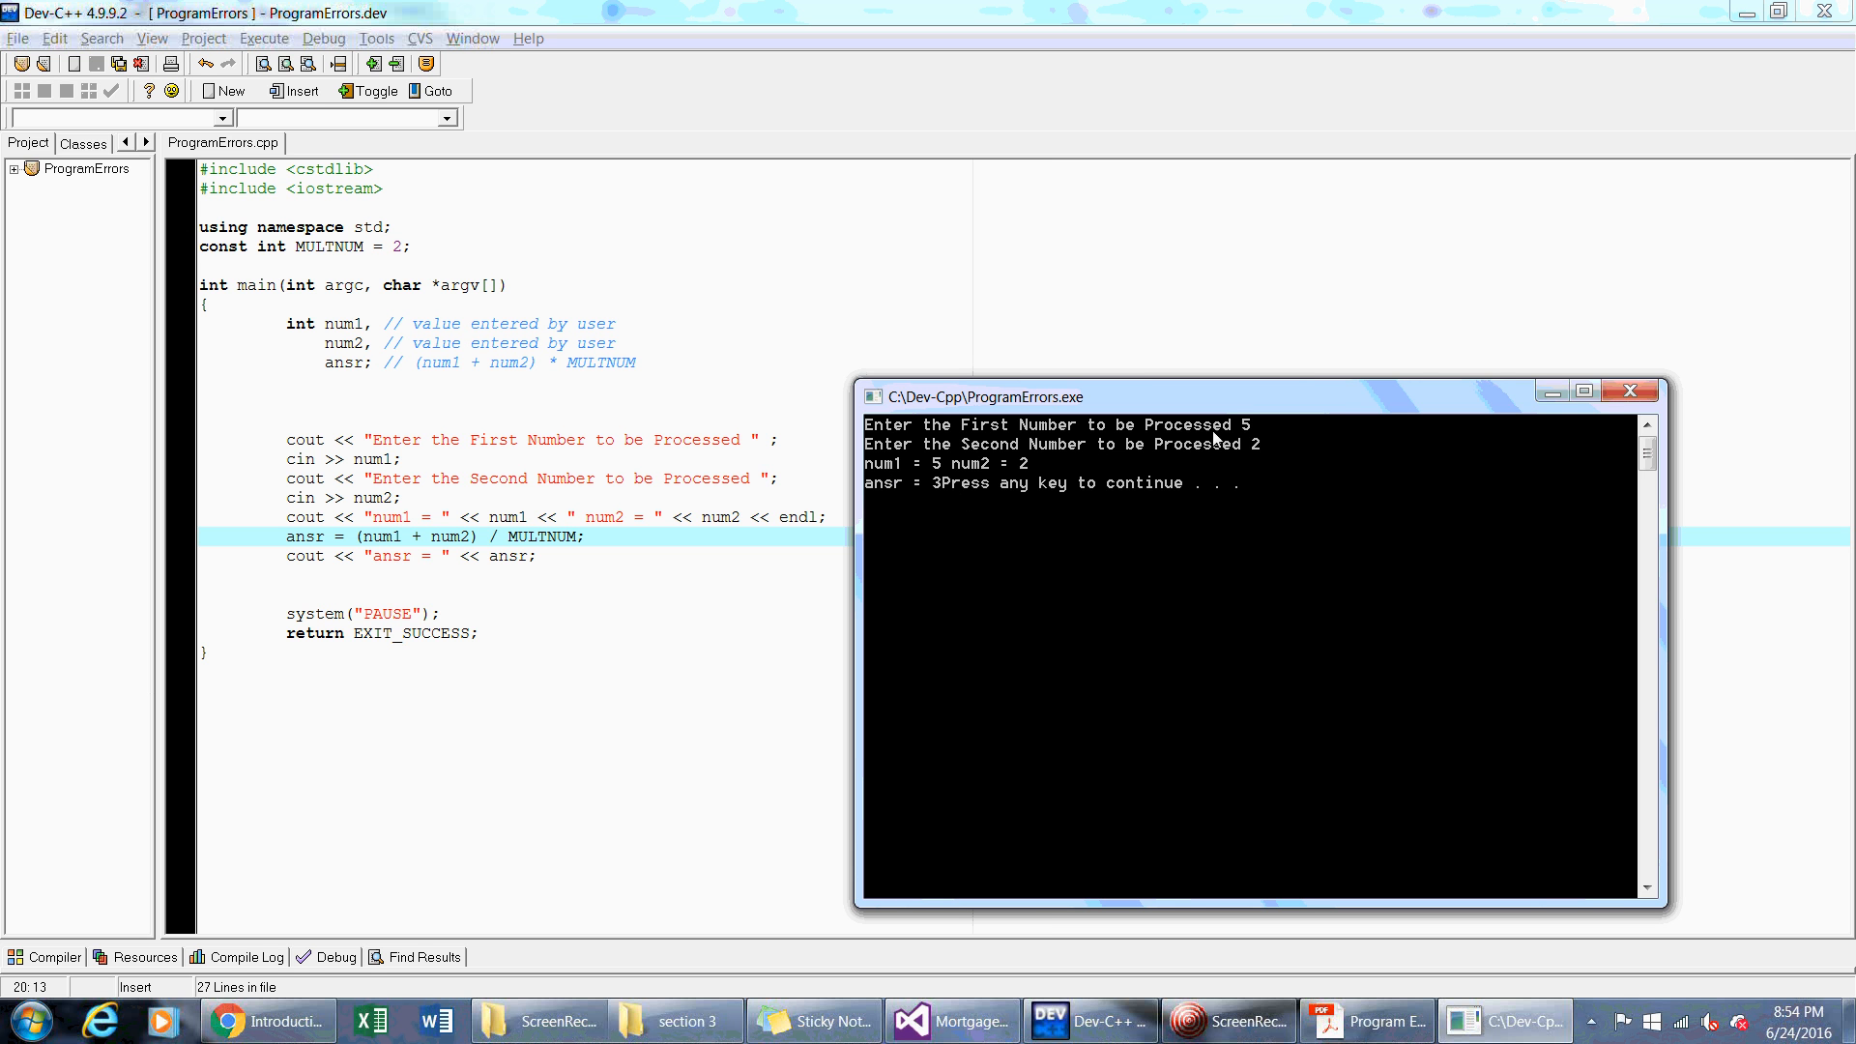
pyautogui.moveTo(942, 518)
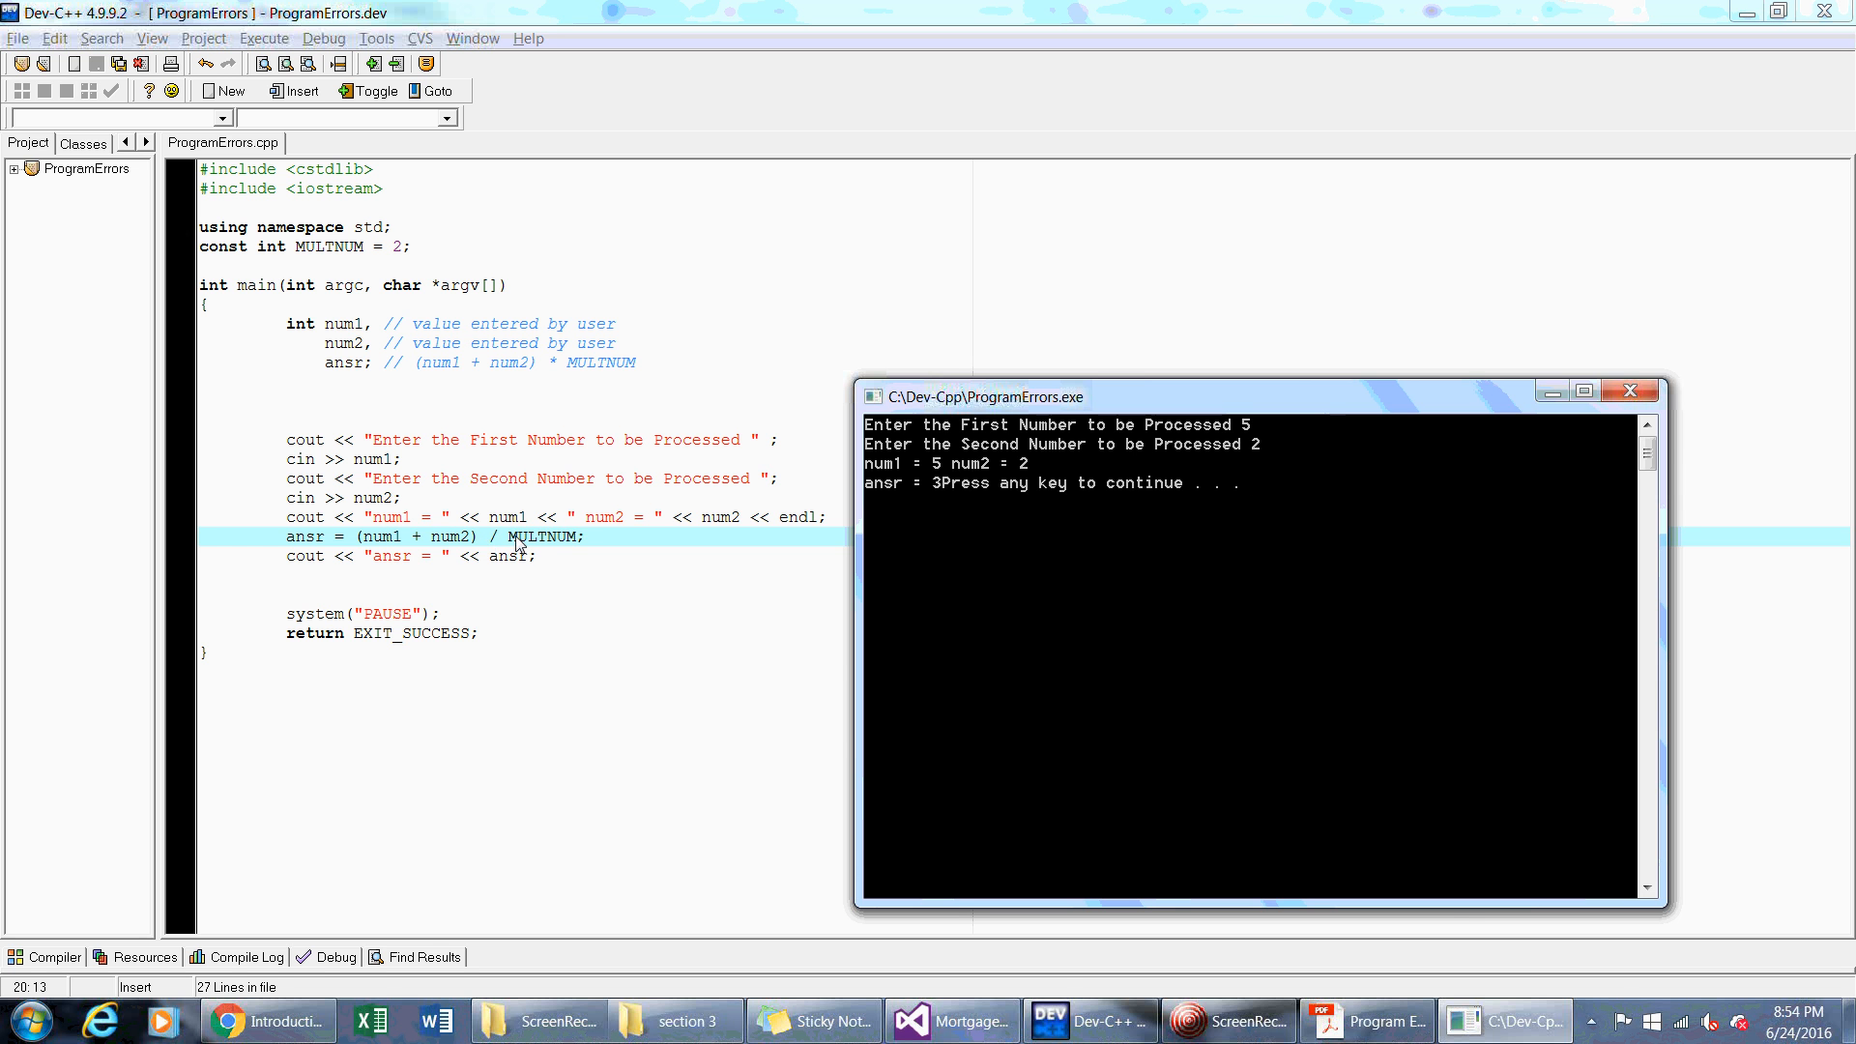
pyautogui.doubleClick(540, 536)
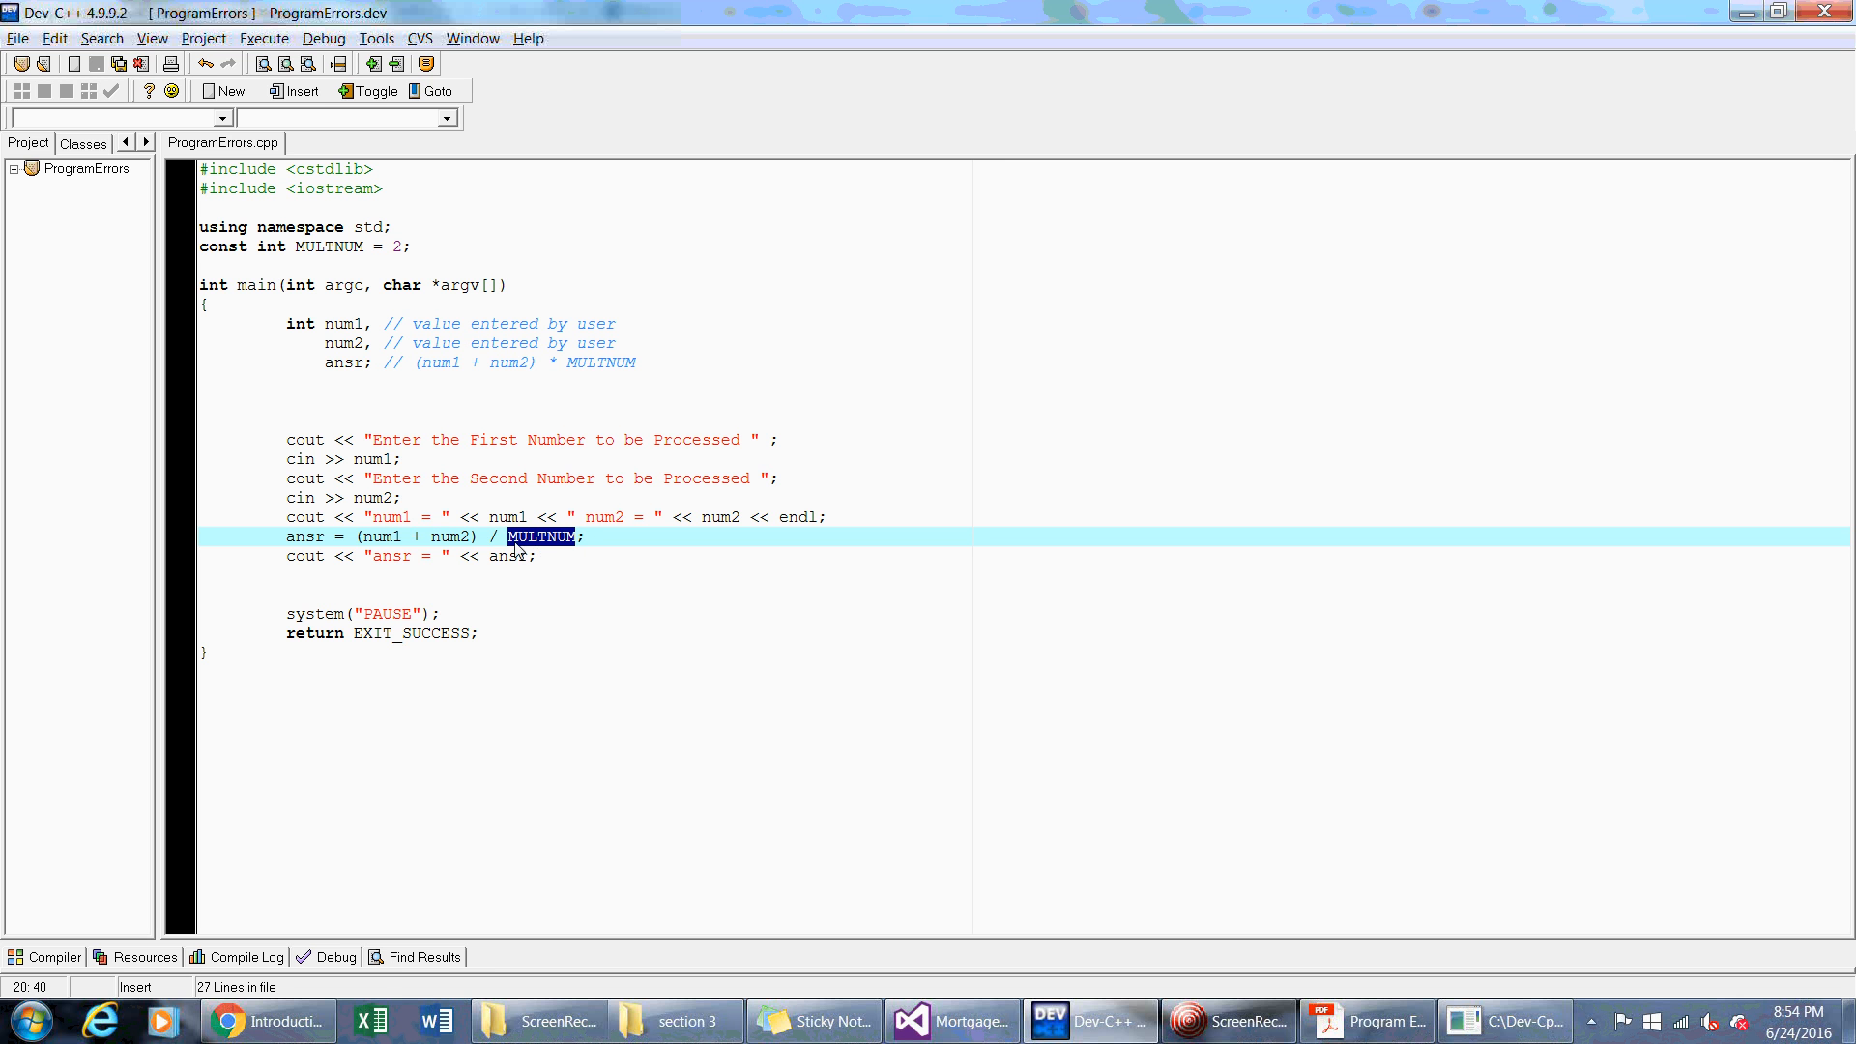
# Replace MULTNUM with 0 so line 20 divides (num1 + num2) by zero
pyautogui.click(530, 535)
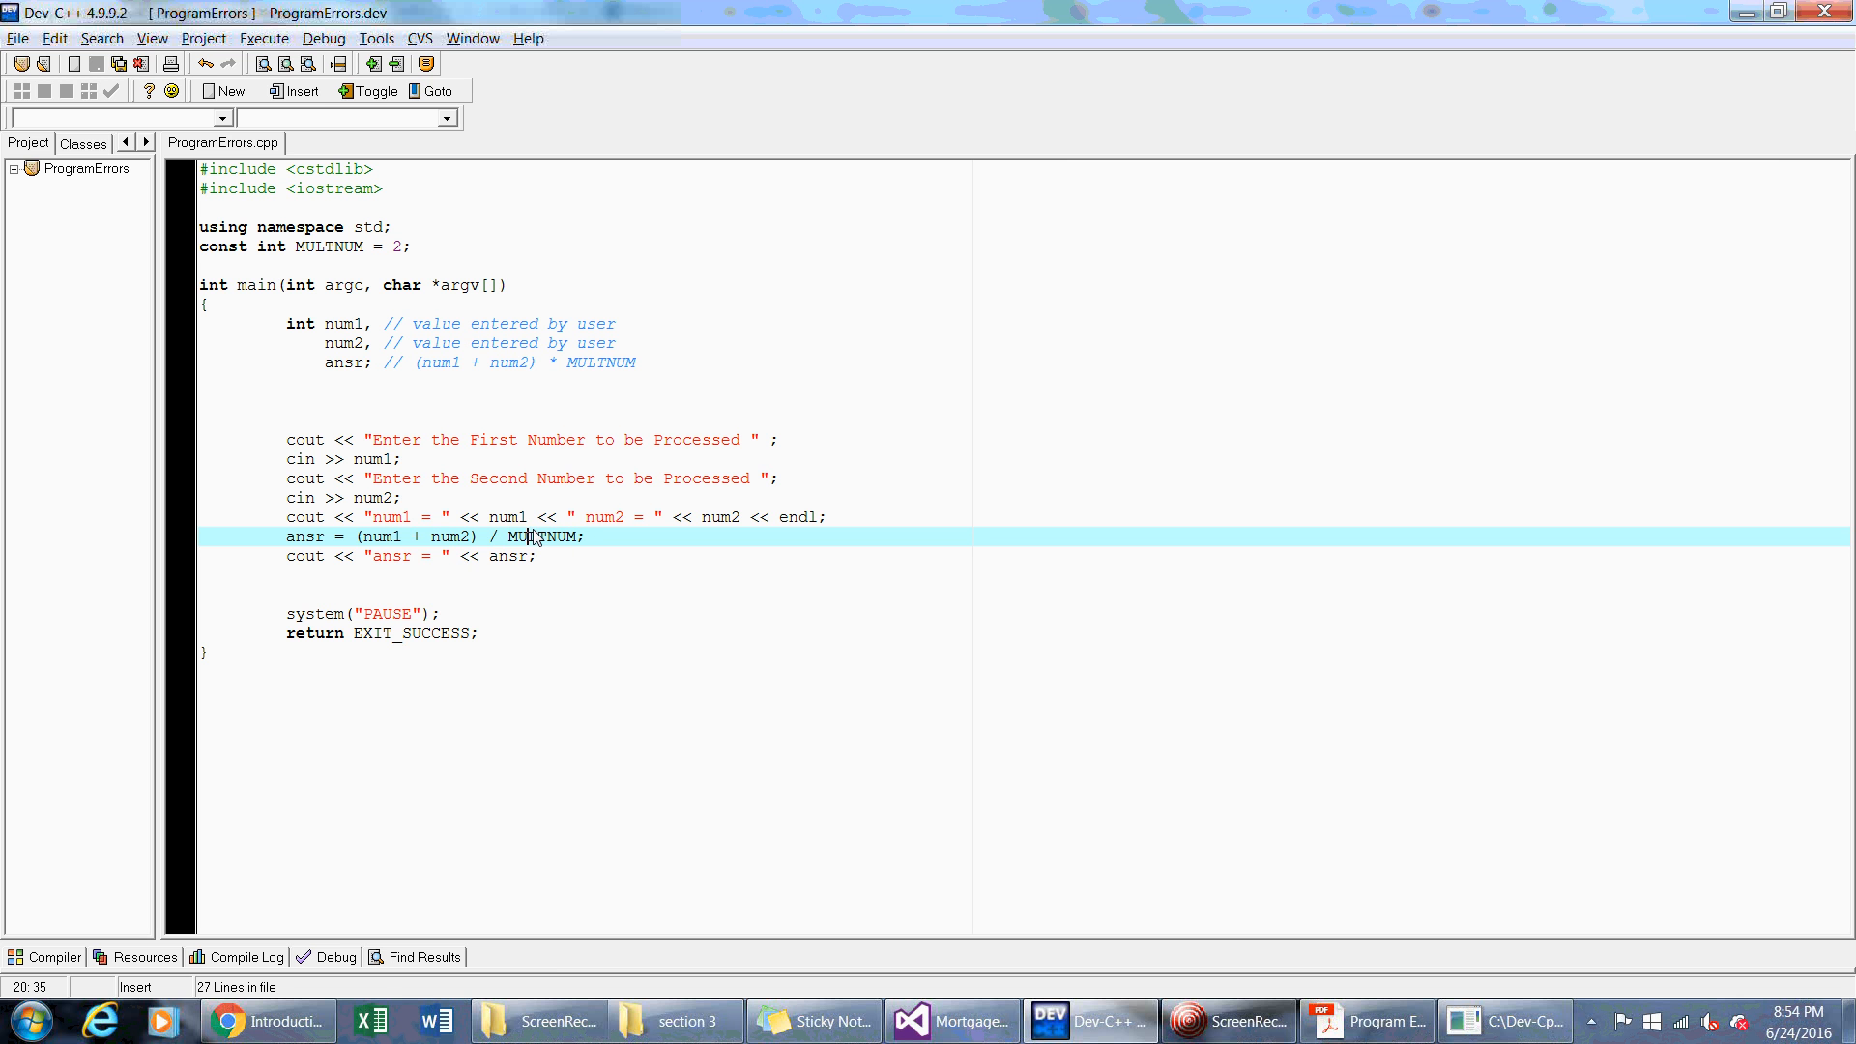
pyautogui.doubleClick(542, 536)
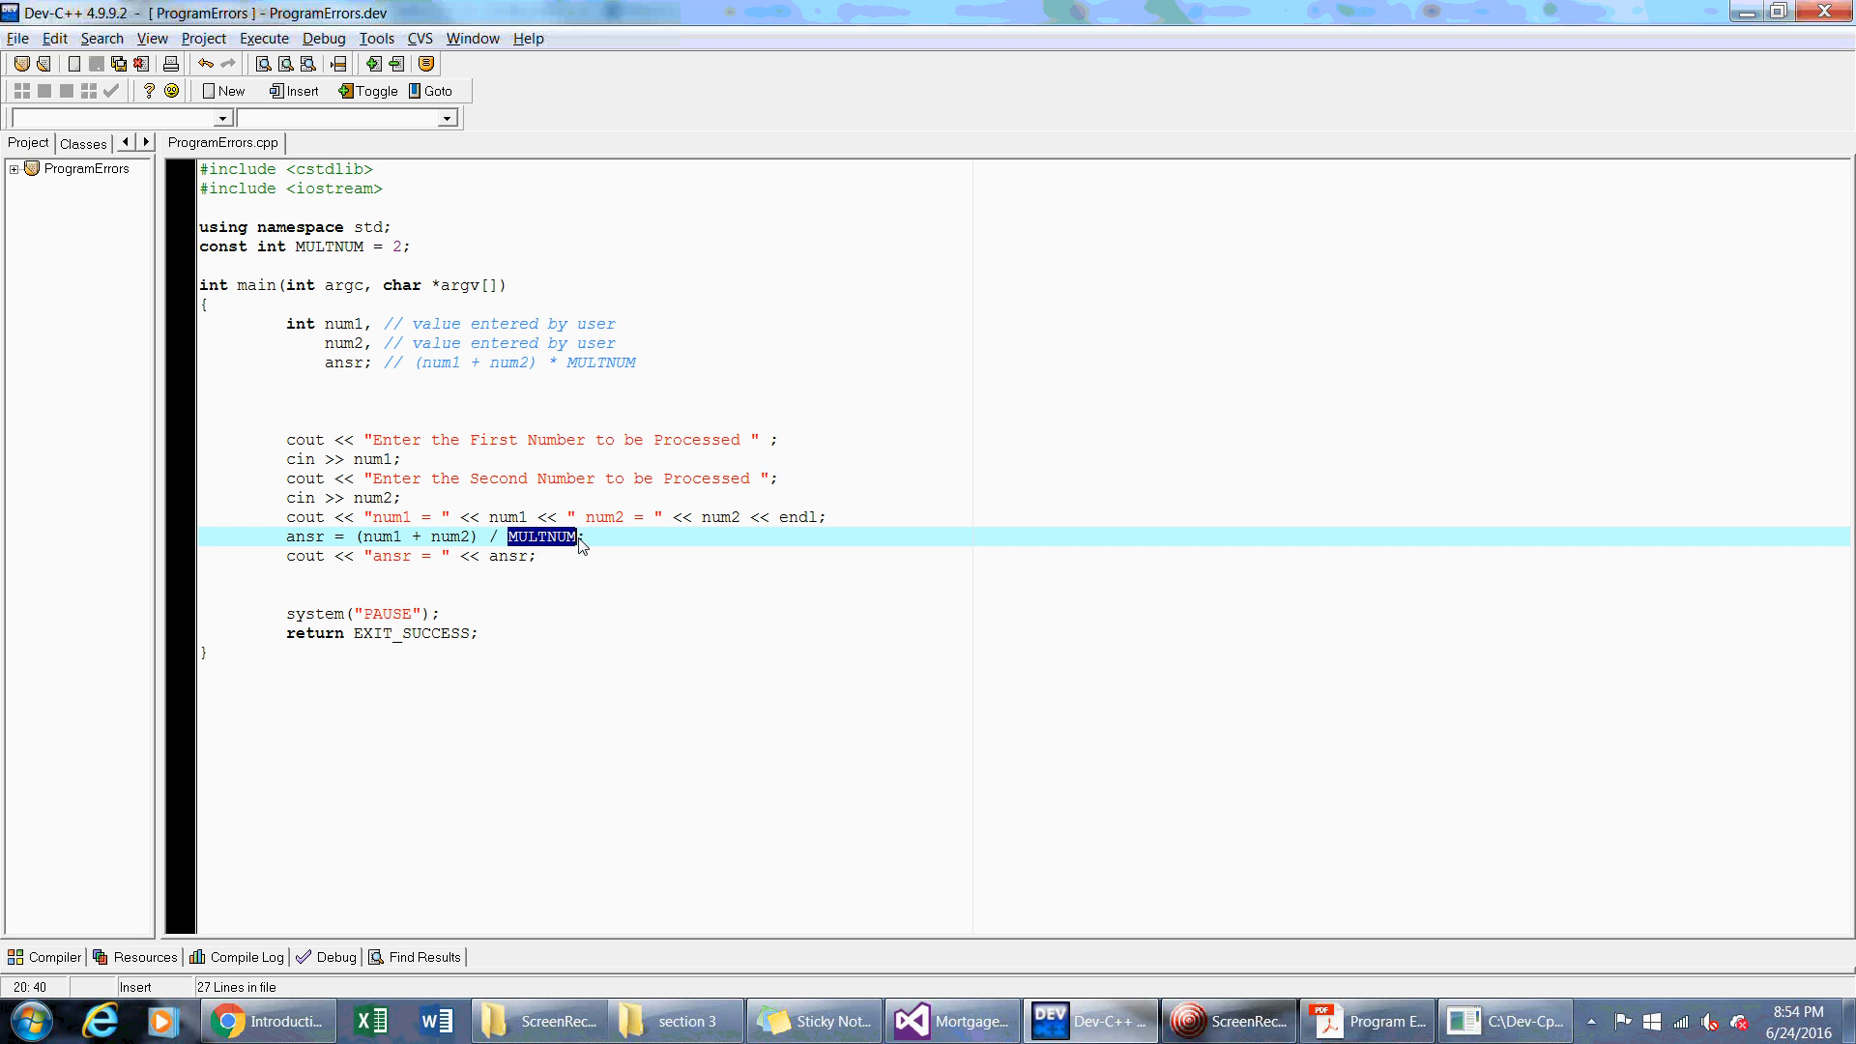
pyautogui.write('0')
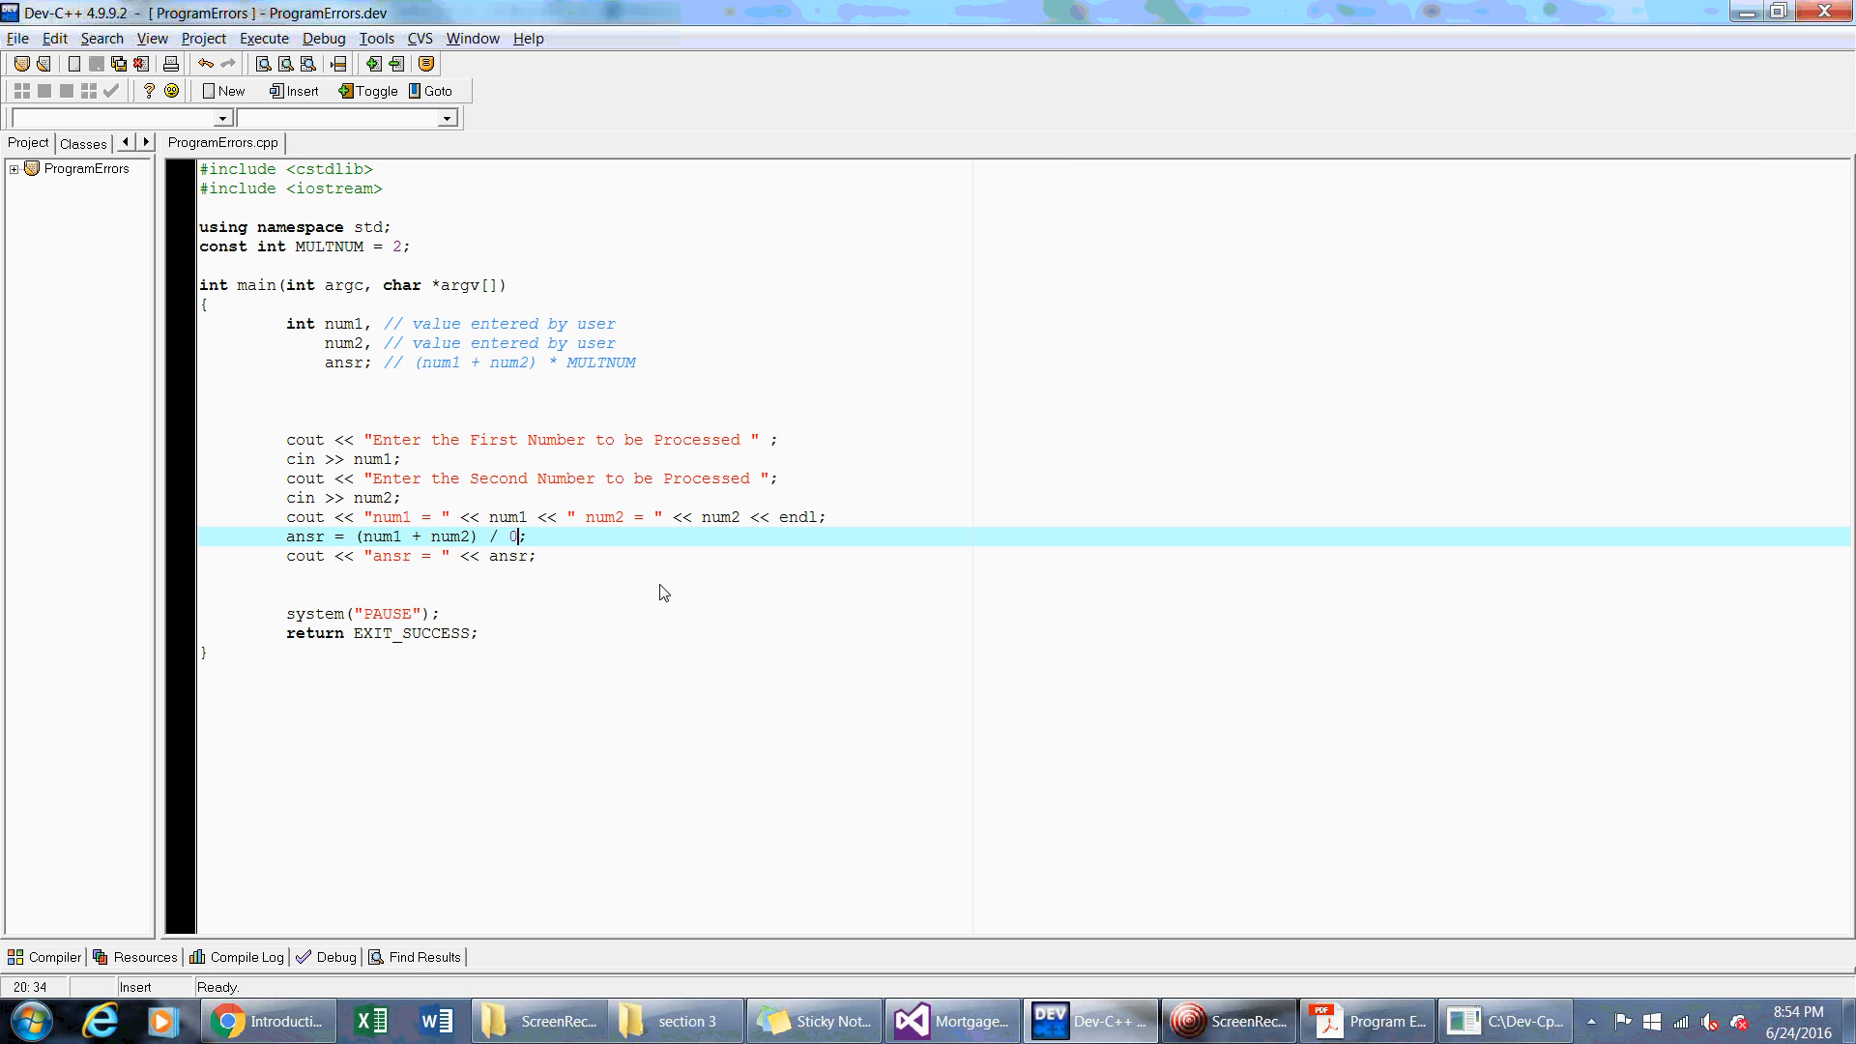
pyautogui.moveTo(1158, 916)
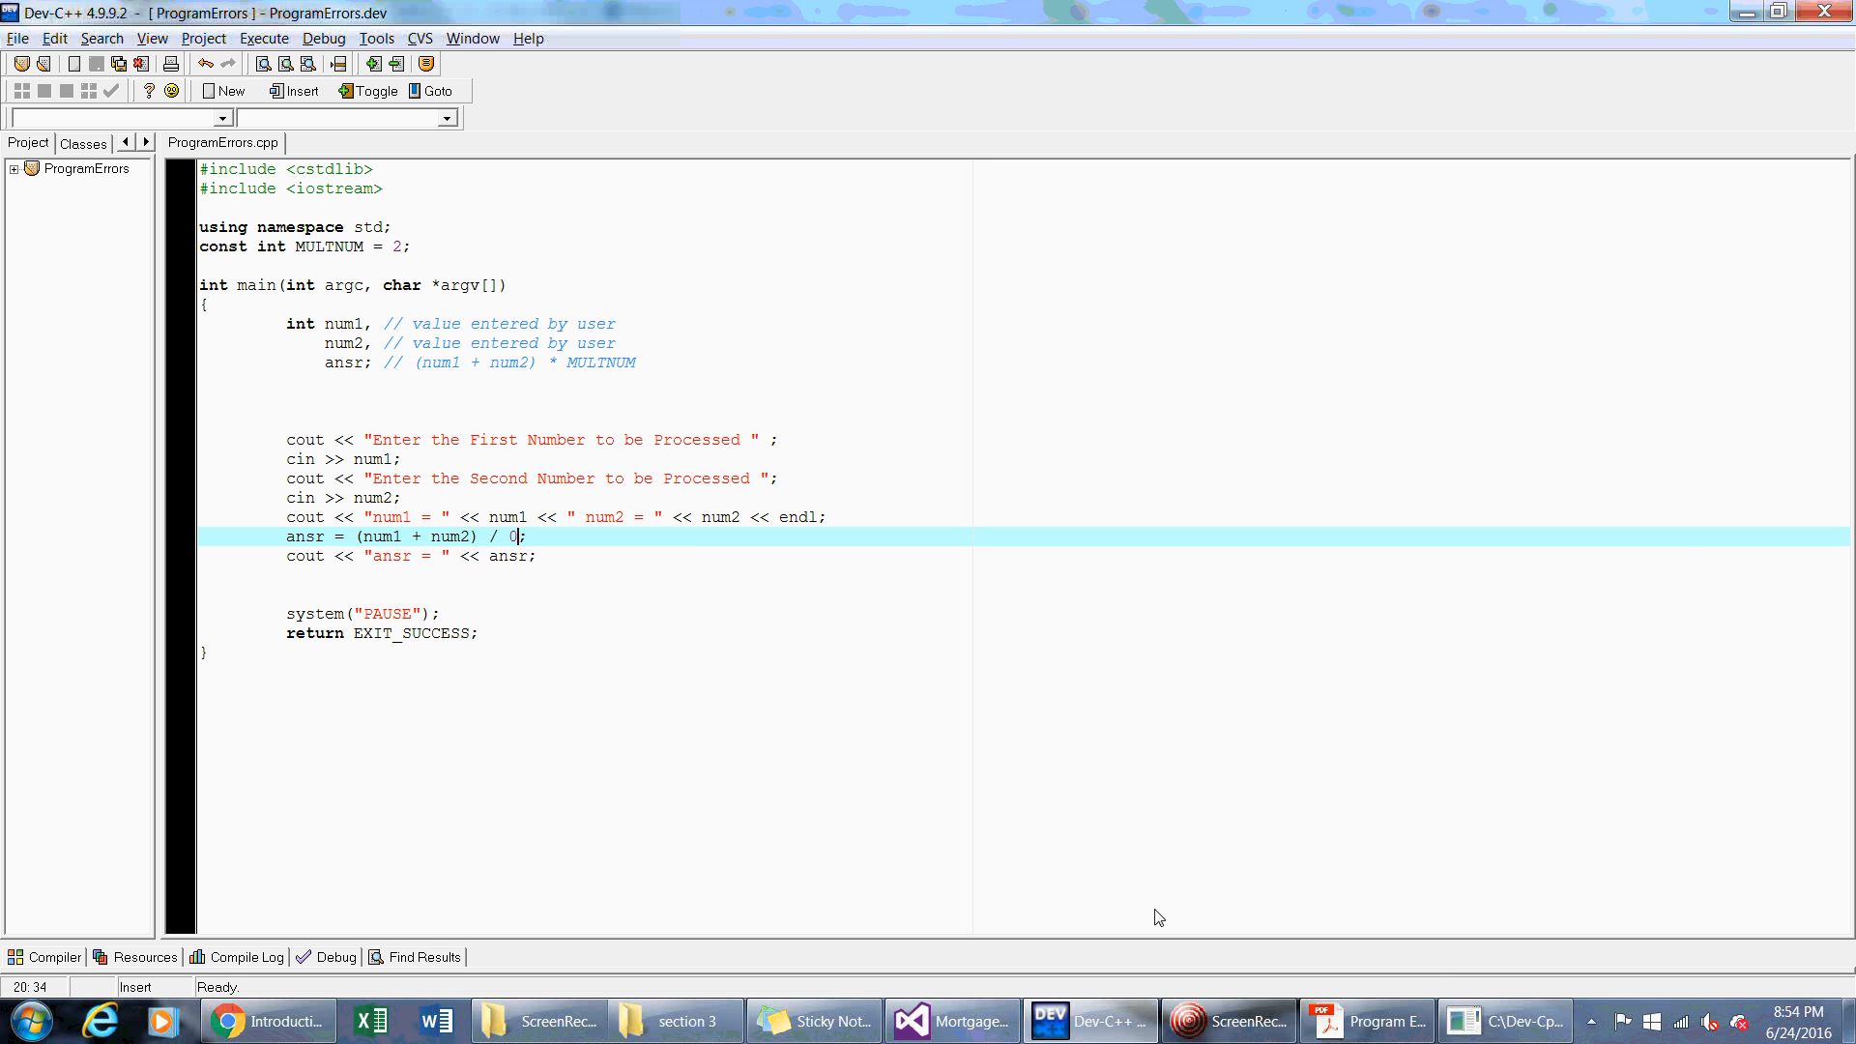
pyautogui.click(110, 91)
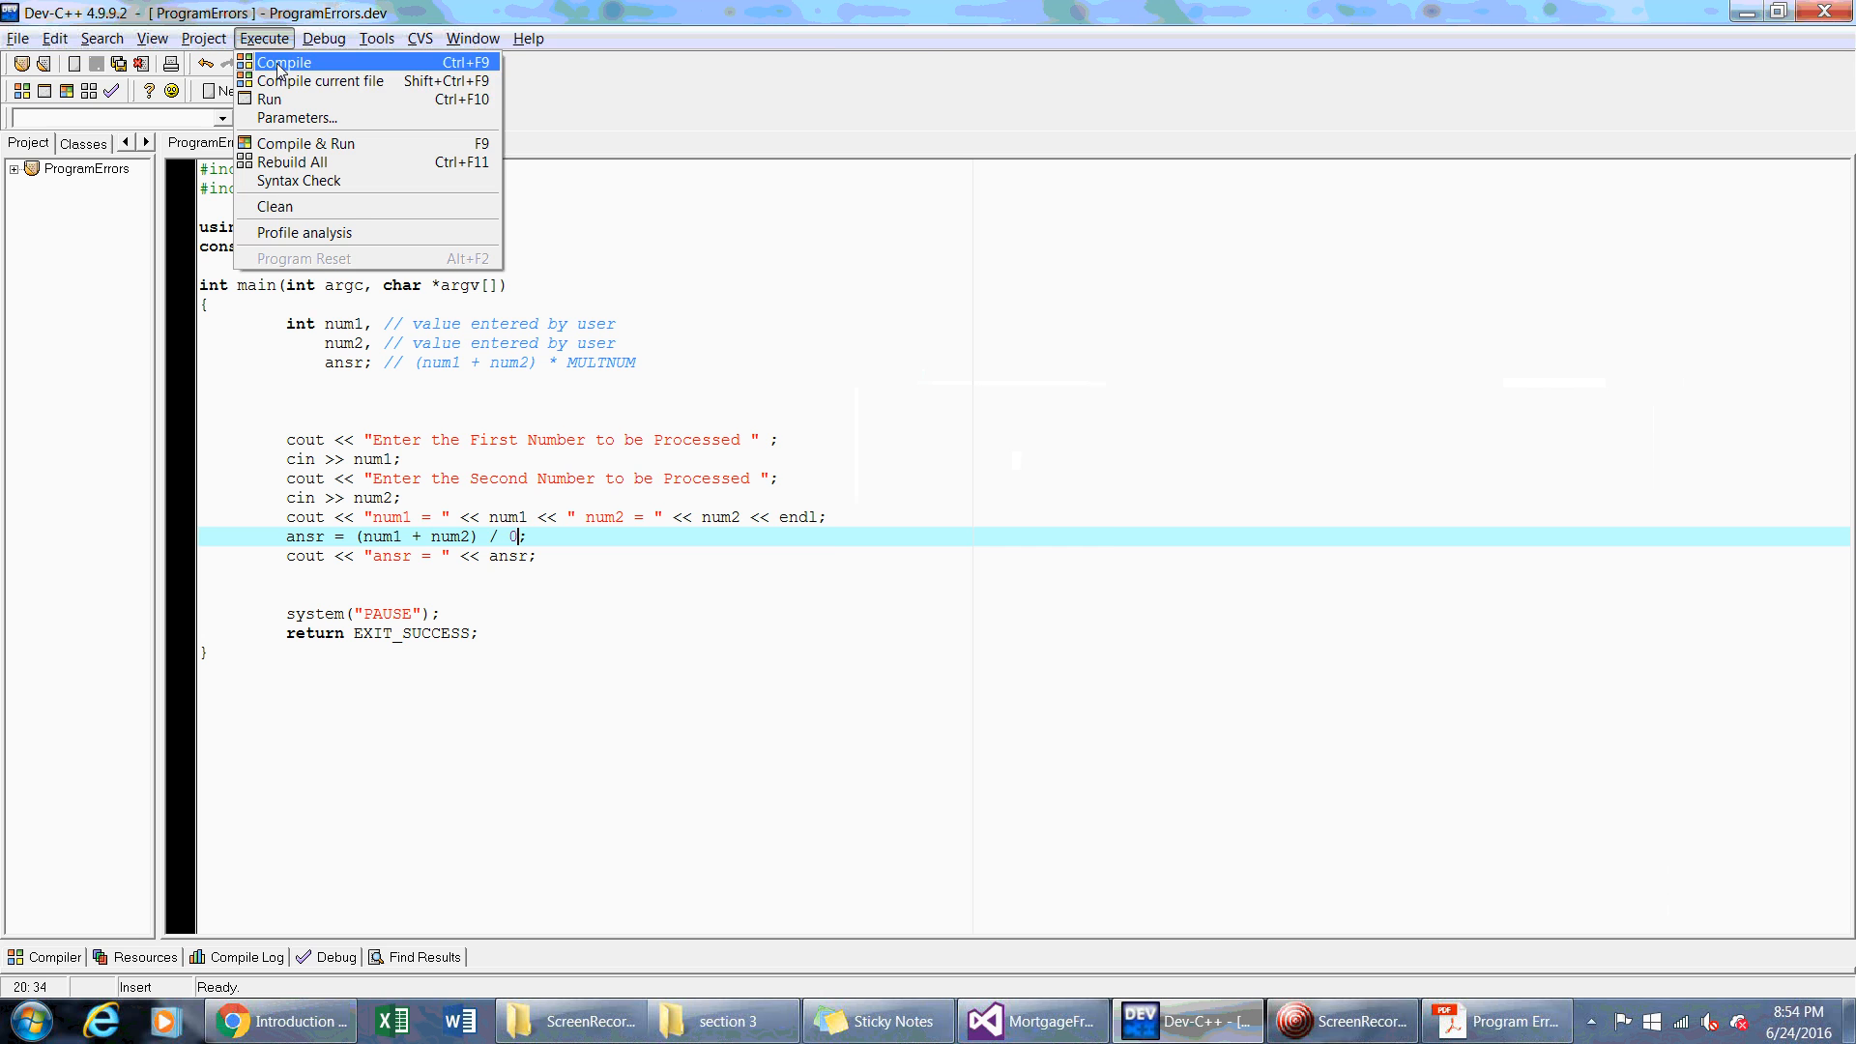
# Compile and run the divide-by-zero version and enter 5 at the first prompt
pyautogui.click(311, 143)
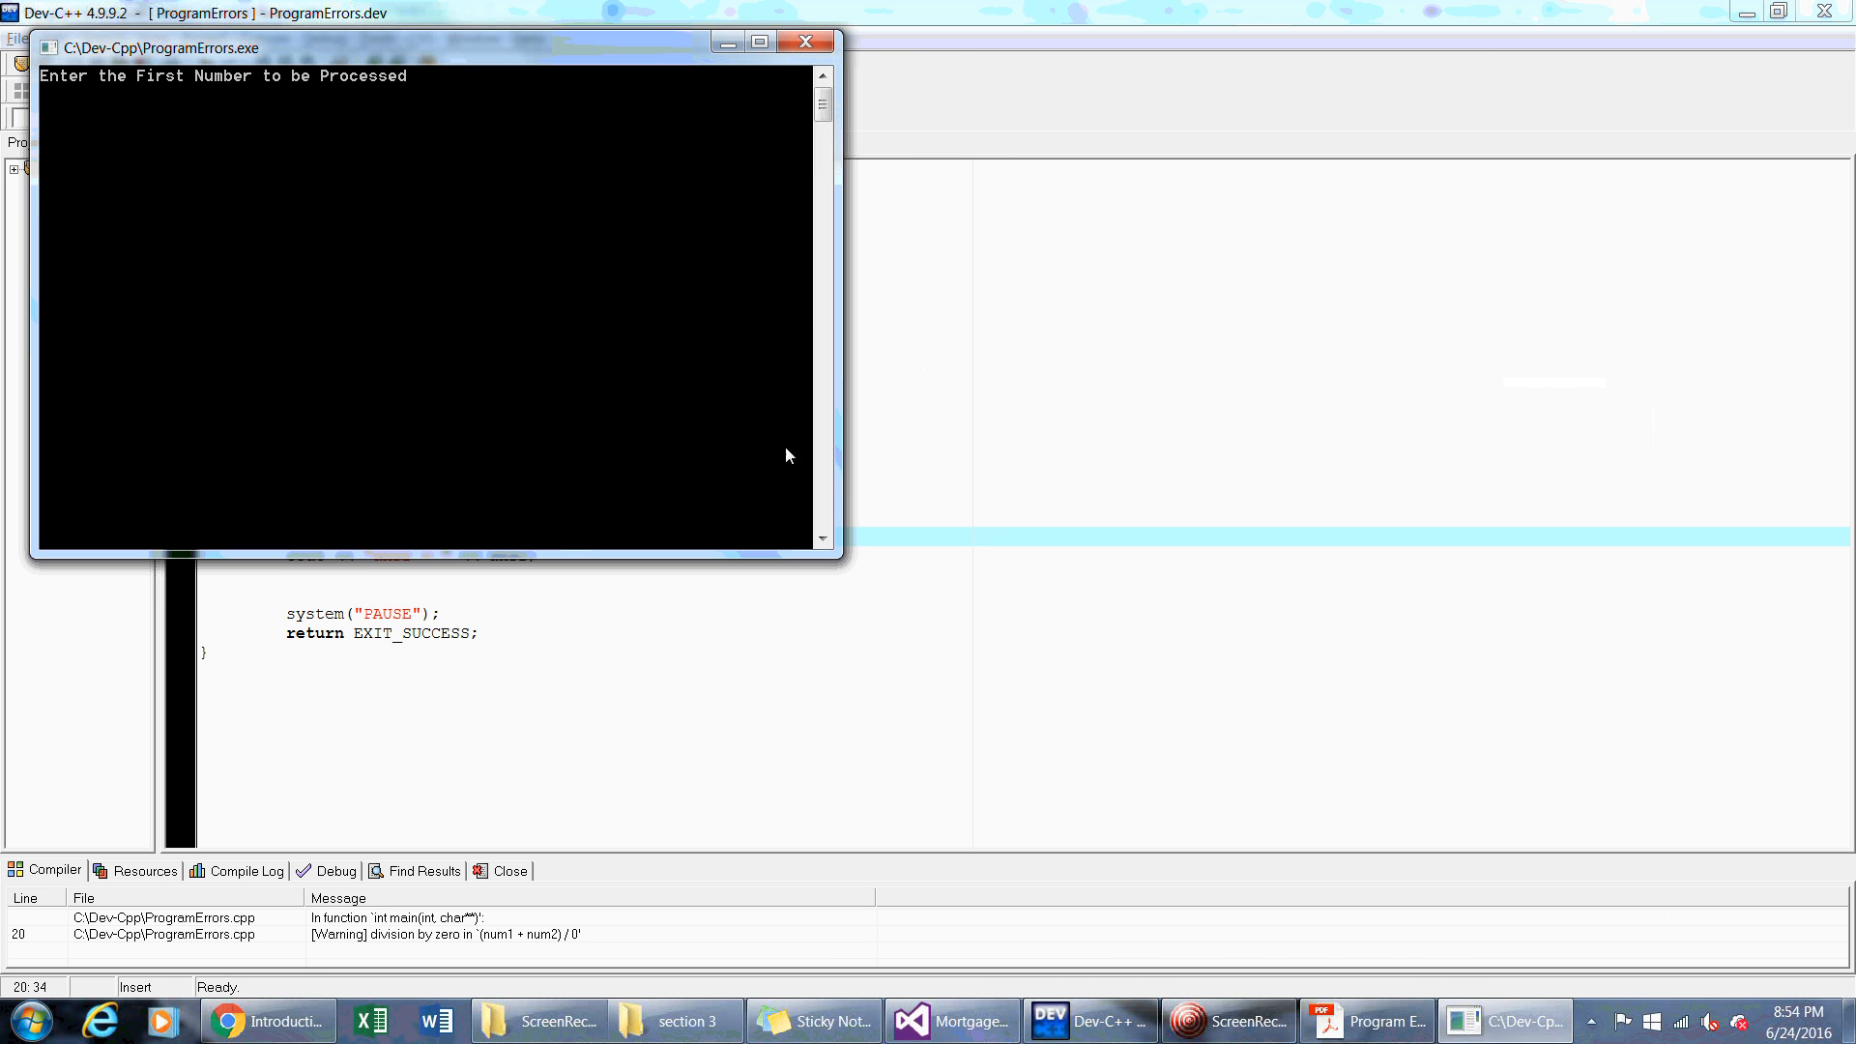
pyautogui.write('5')
pyautogui.write('2')
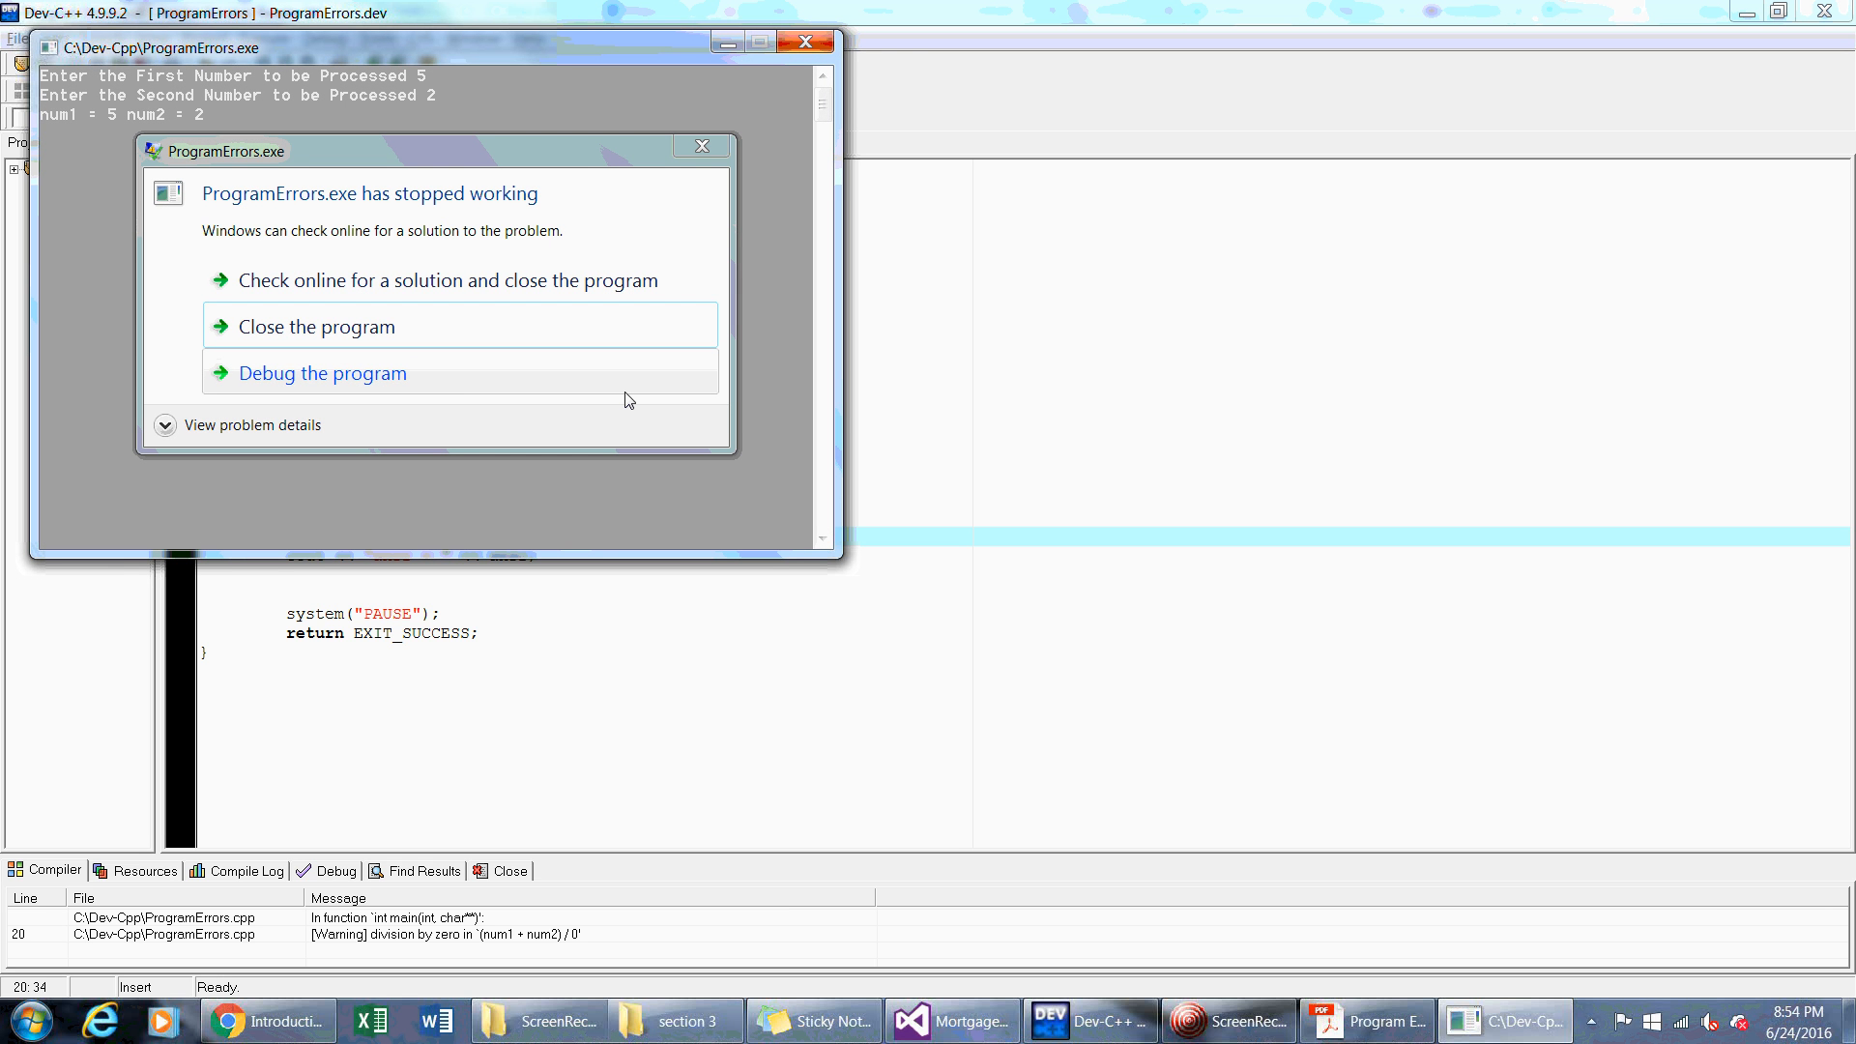
pyautogui.moveTo(647, 466)
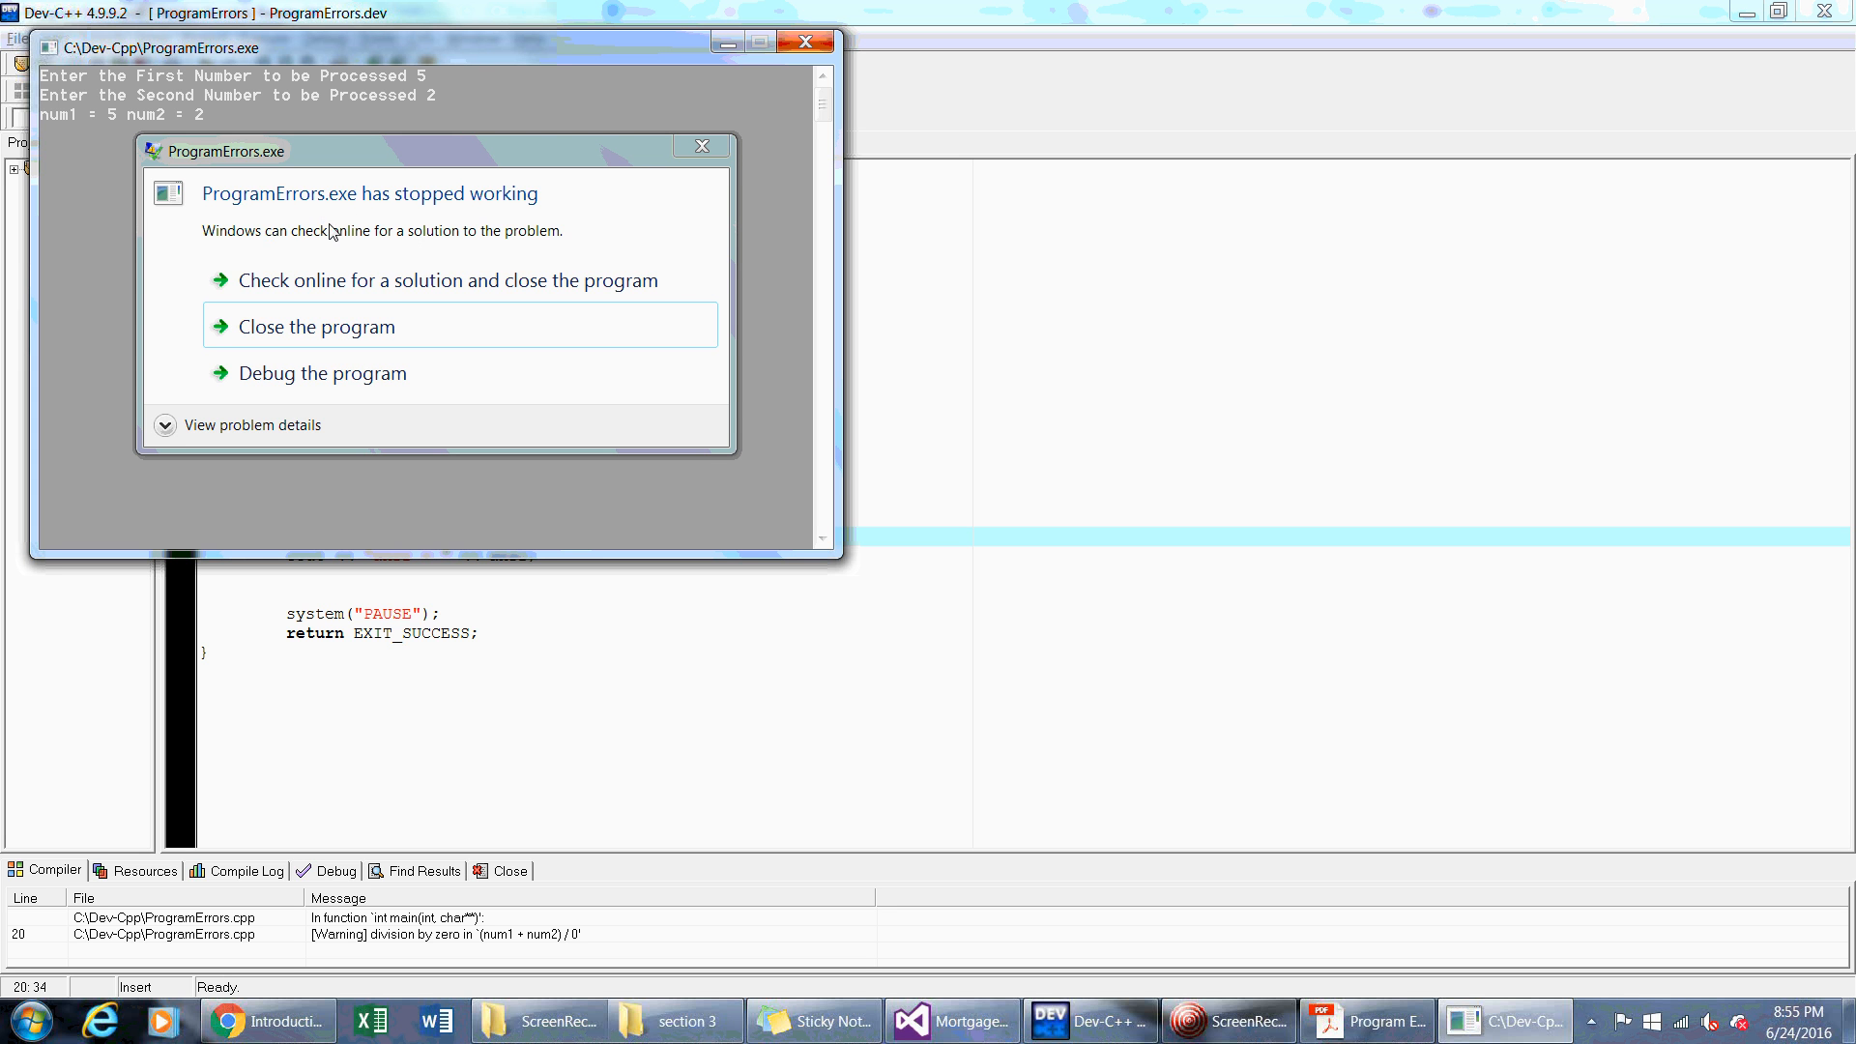
pyautogui.moveTo(369, 232)
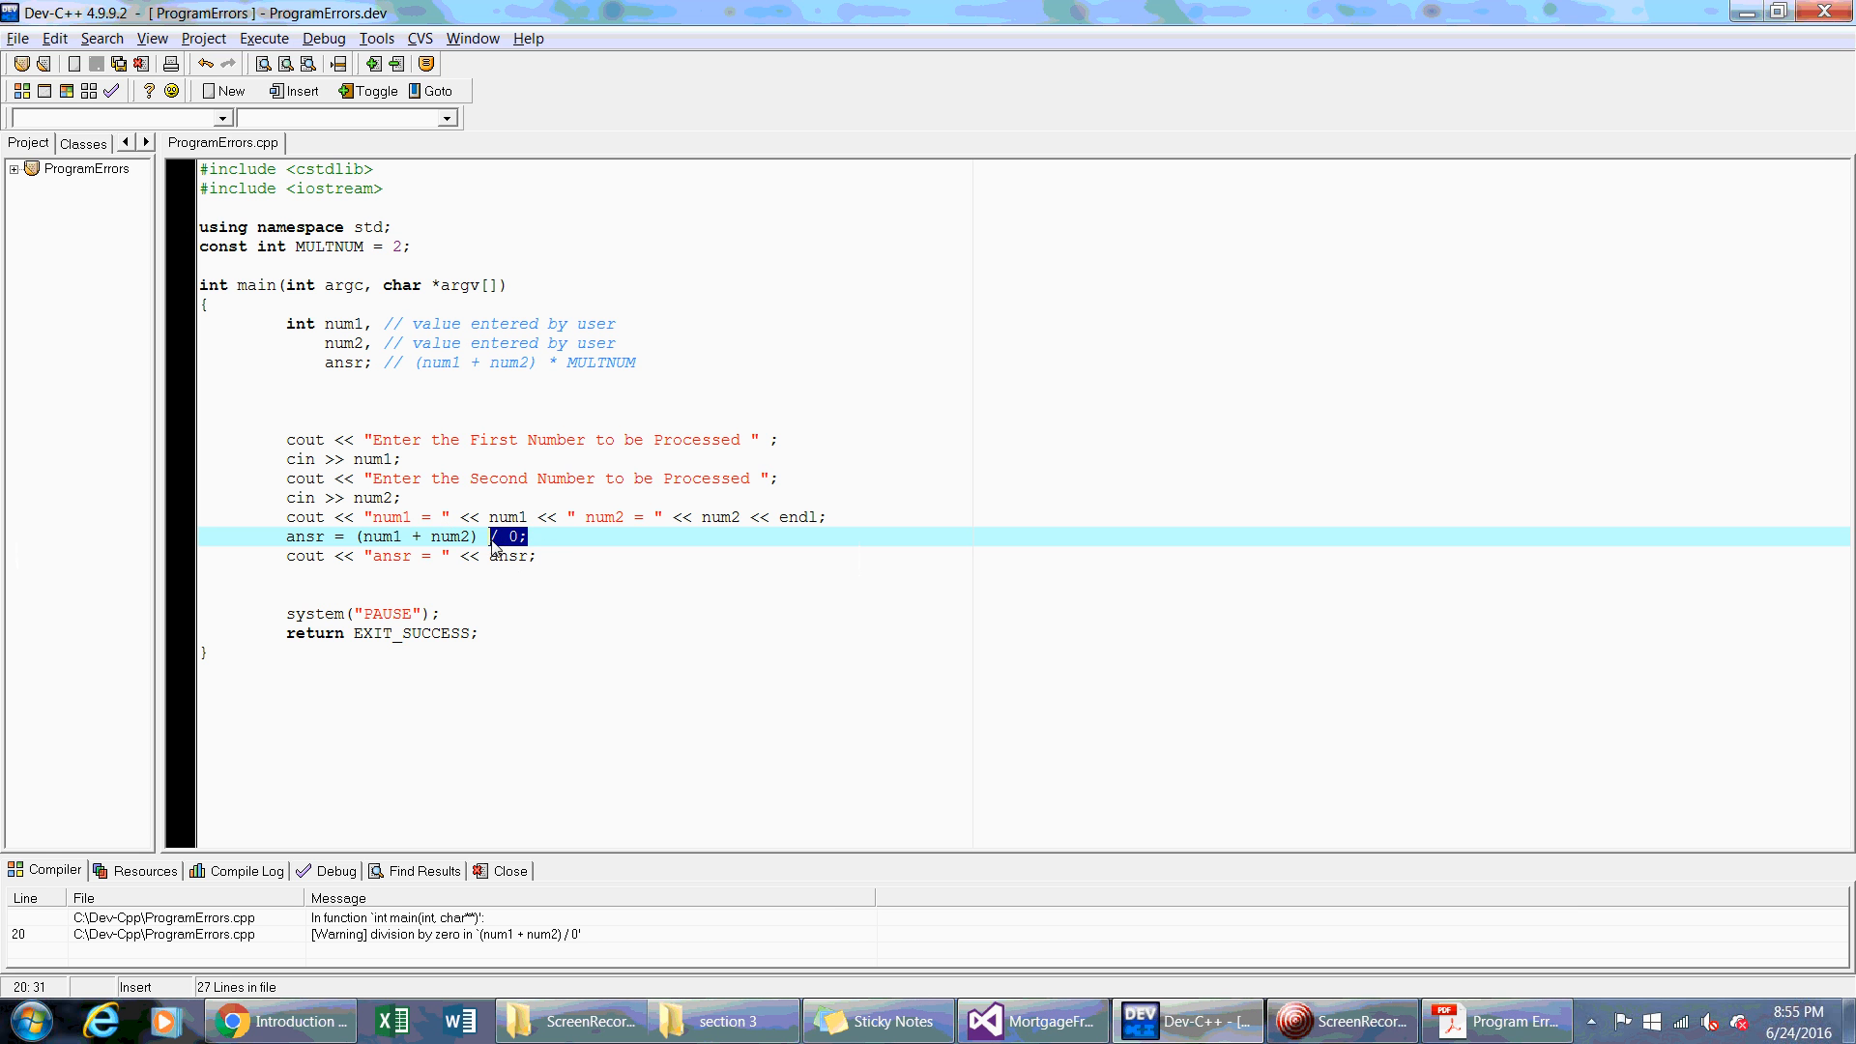
pyautogui.moveTo(492, 547)
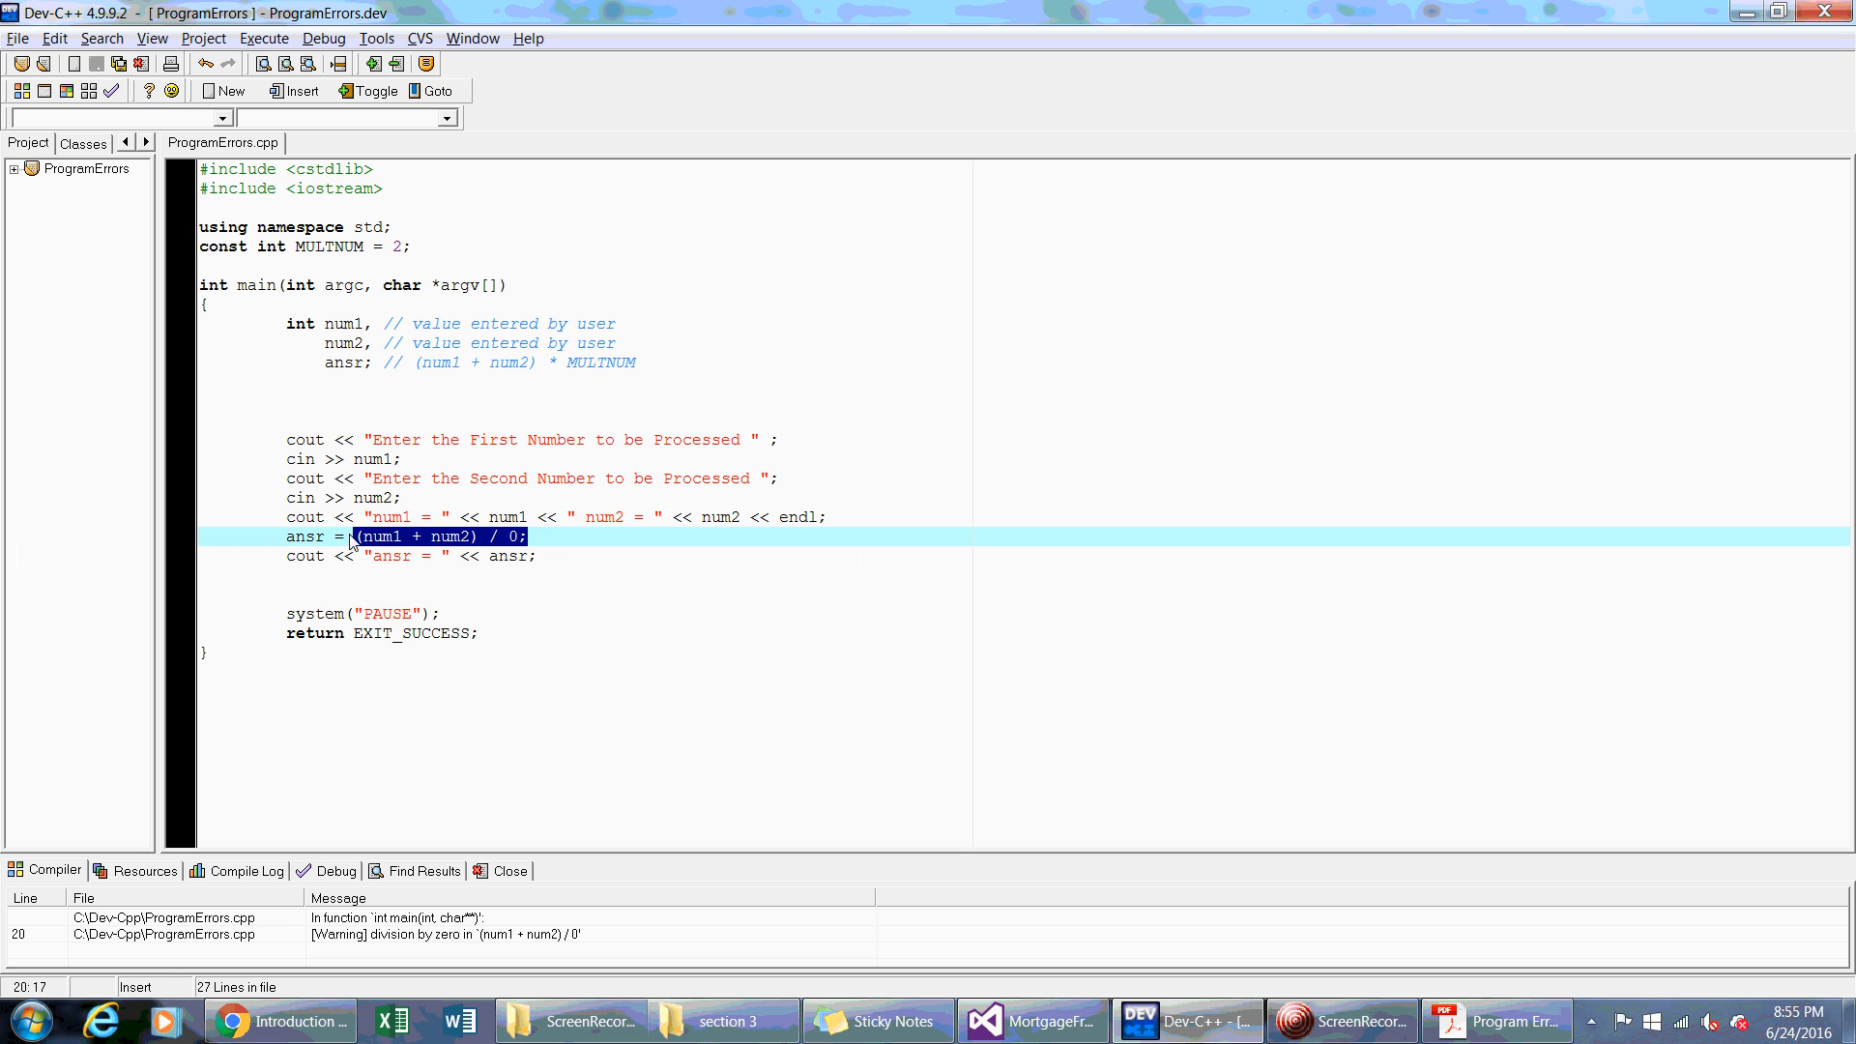
pyautogui.moveTo(568, 561)
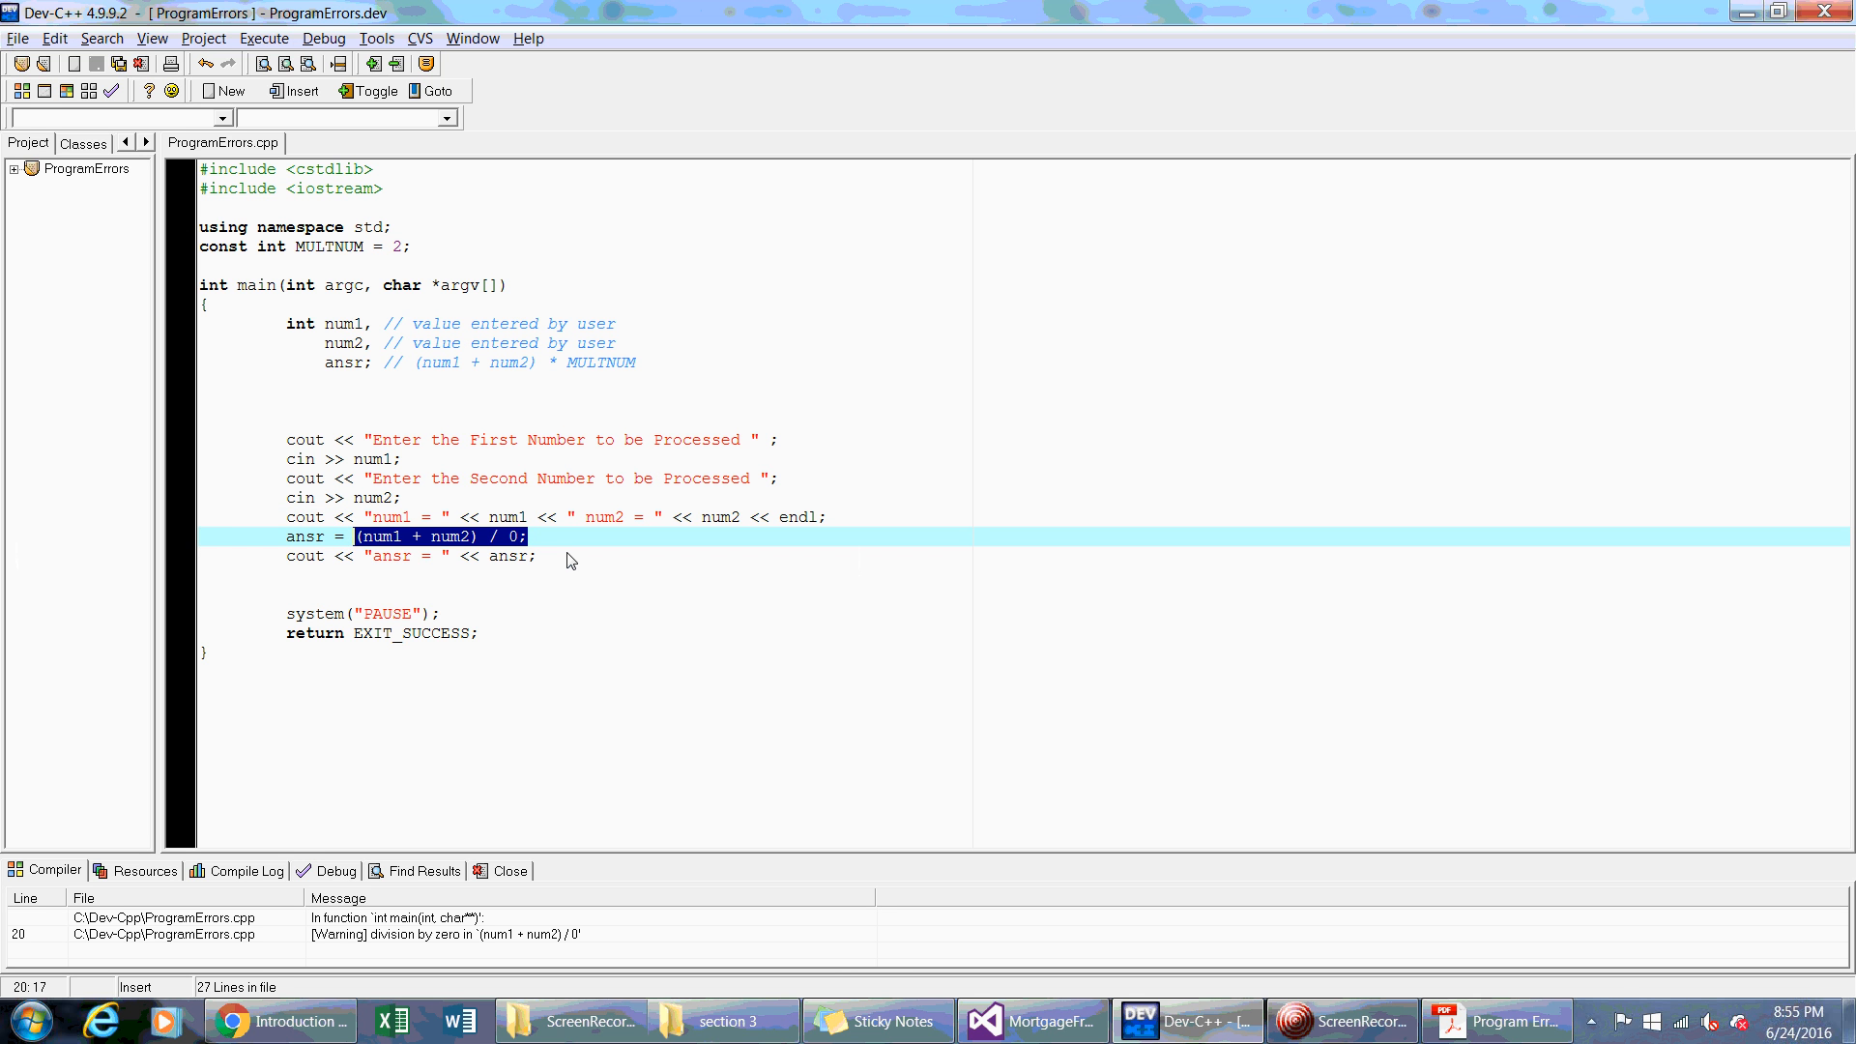
pyautogui.moveTo(528, 555)
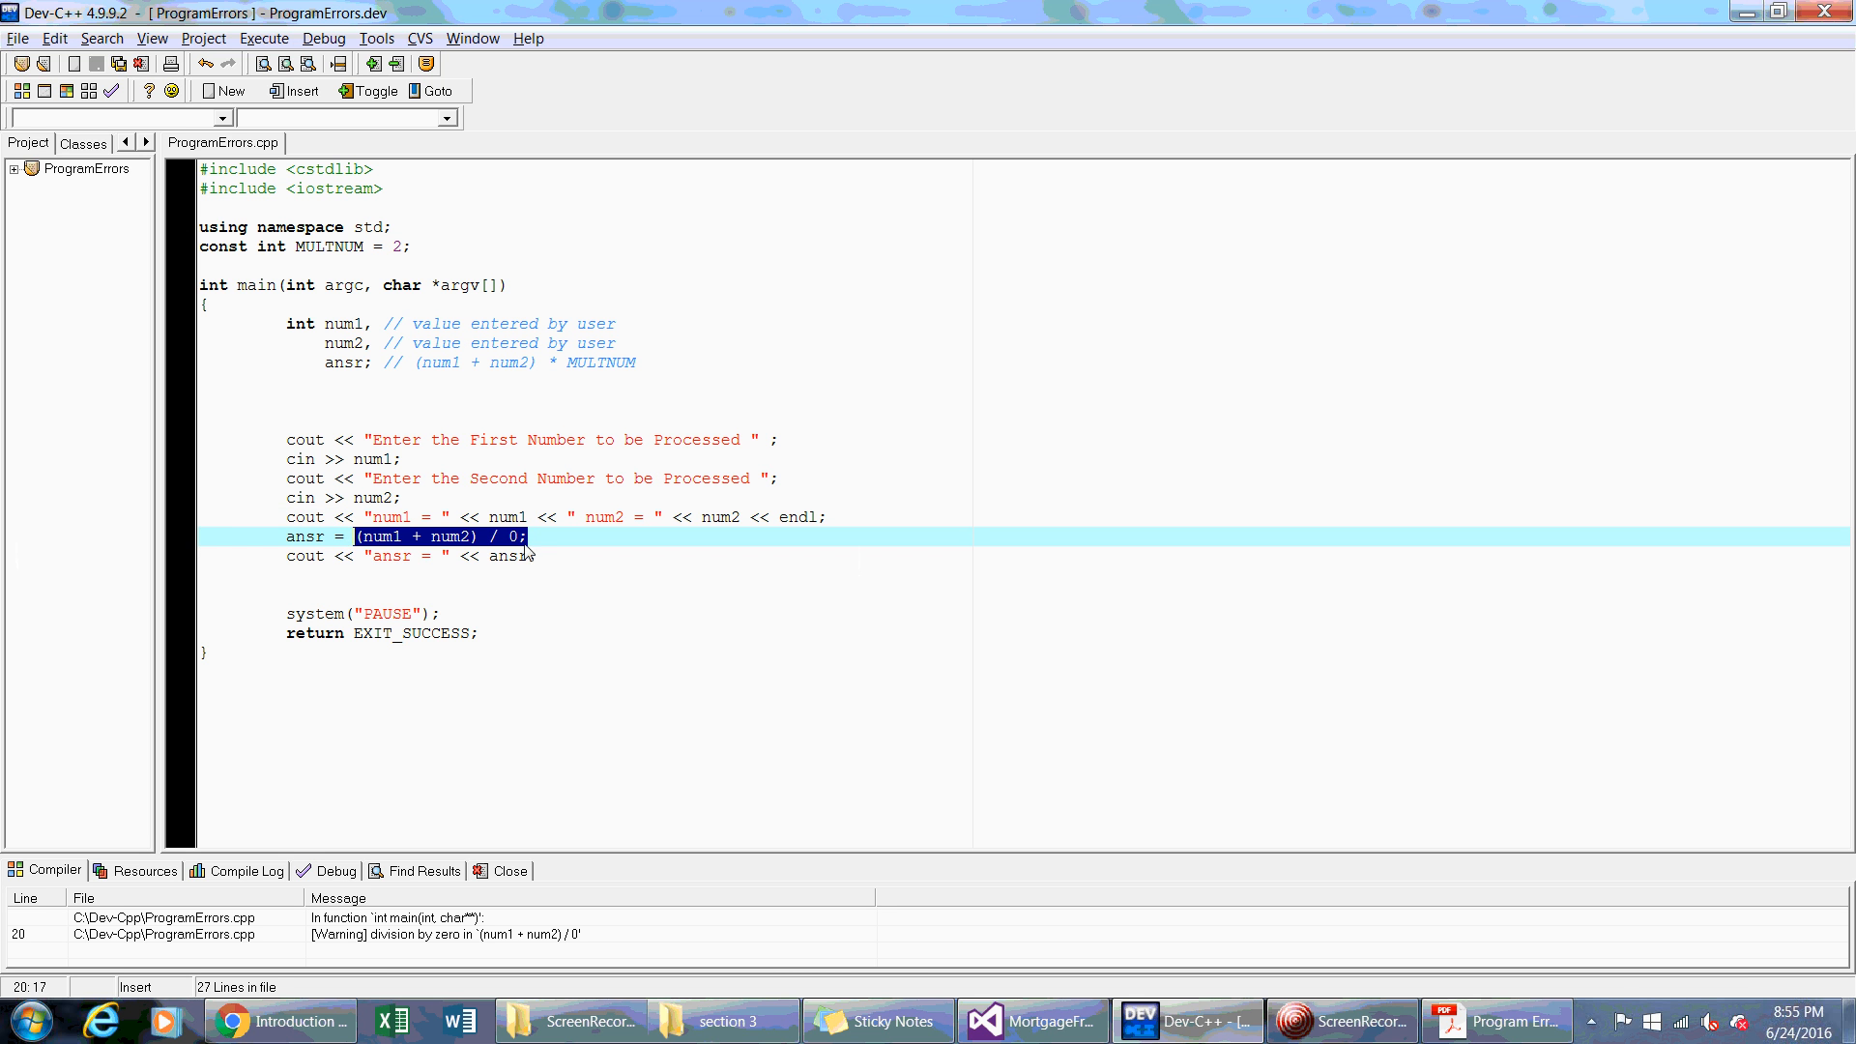
pyautogui.click(530, 535)
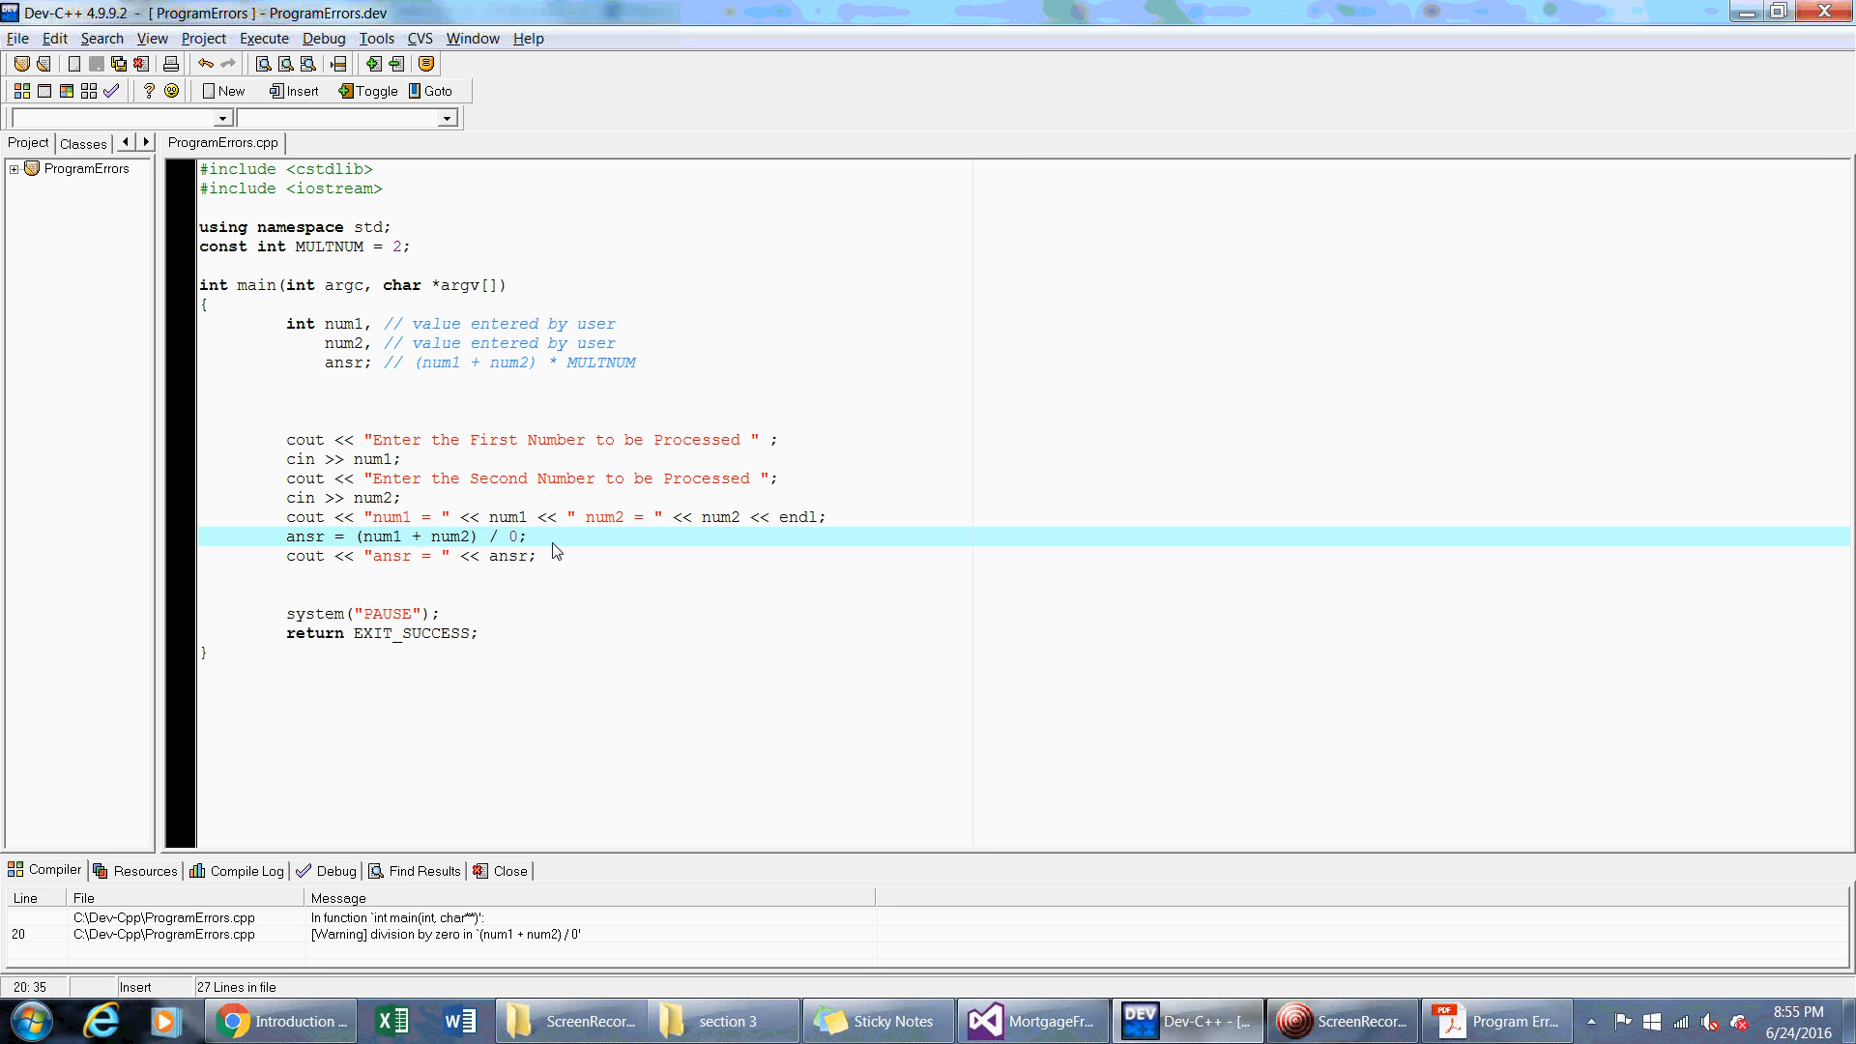
pyautogui.moveTo(294, 547)
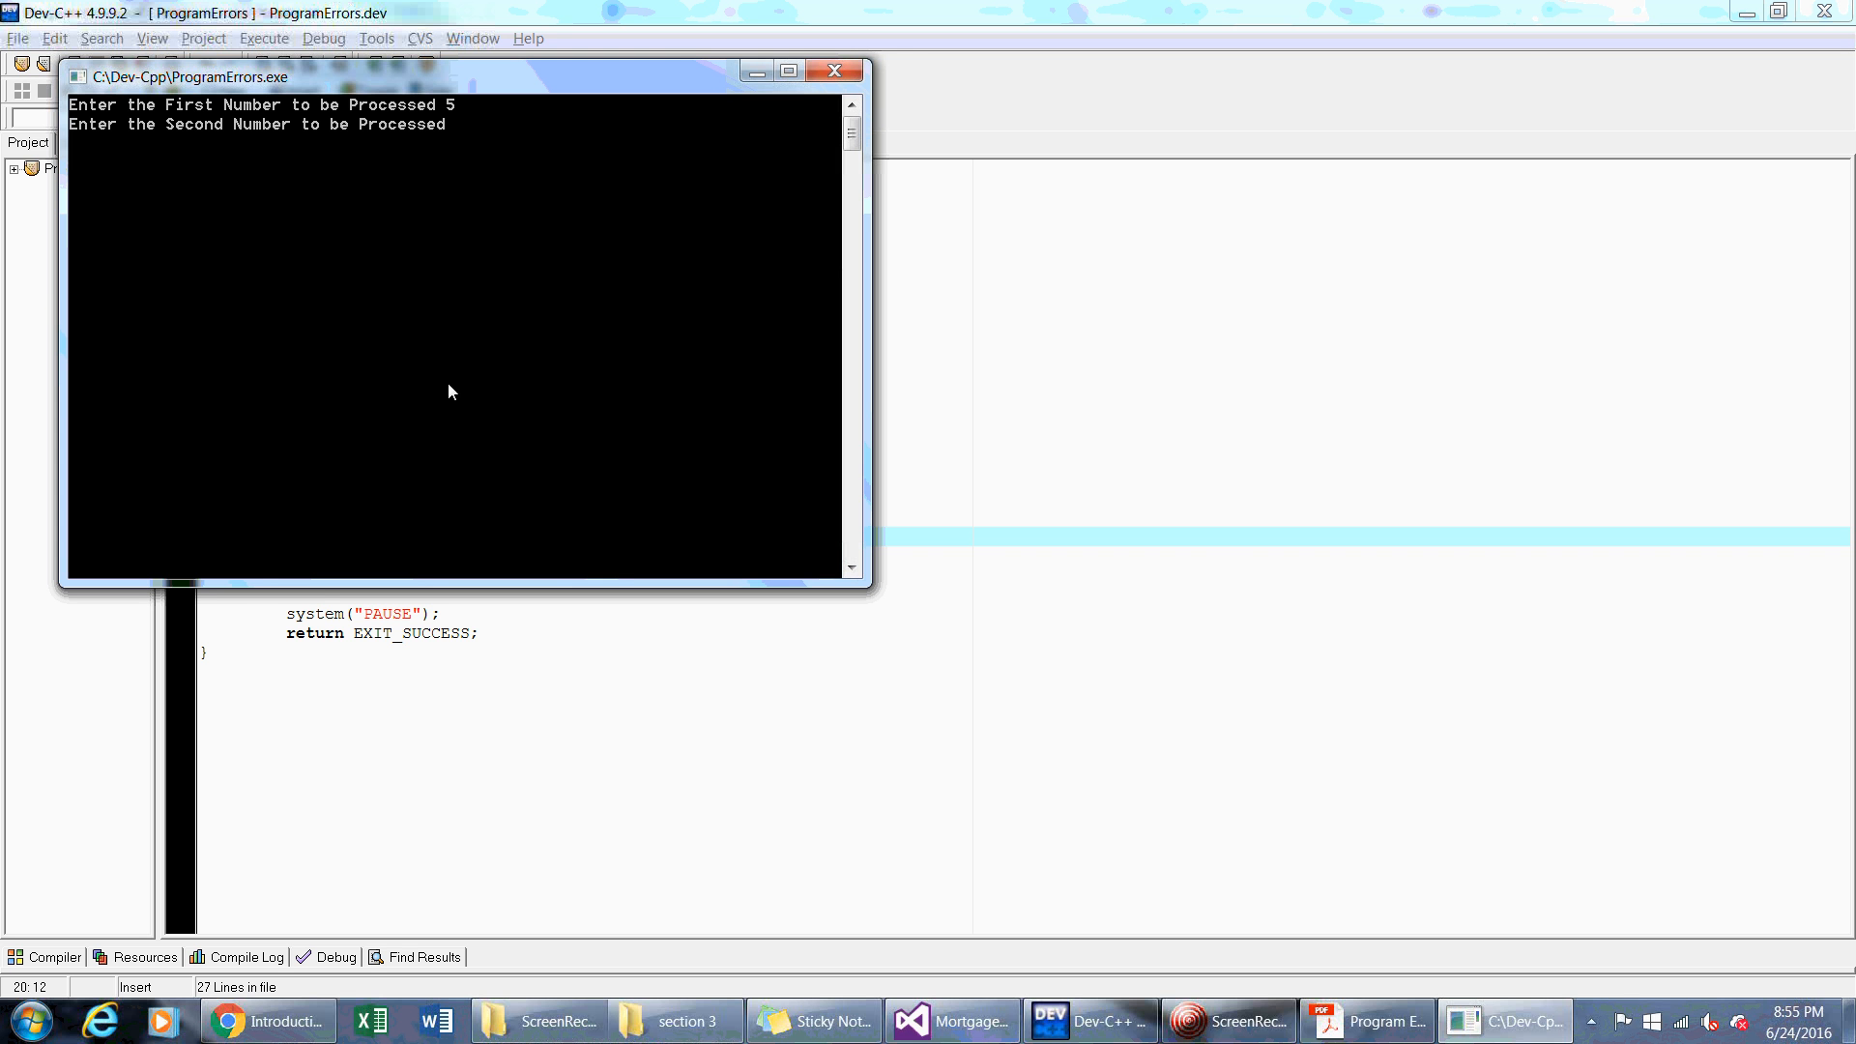
# Finish the test run with 2, then wrap the output and divide-by-zero lines in a /* block comment
pyautogui.write('2')
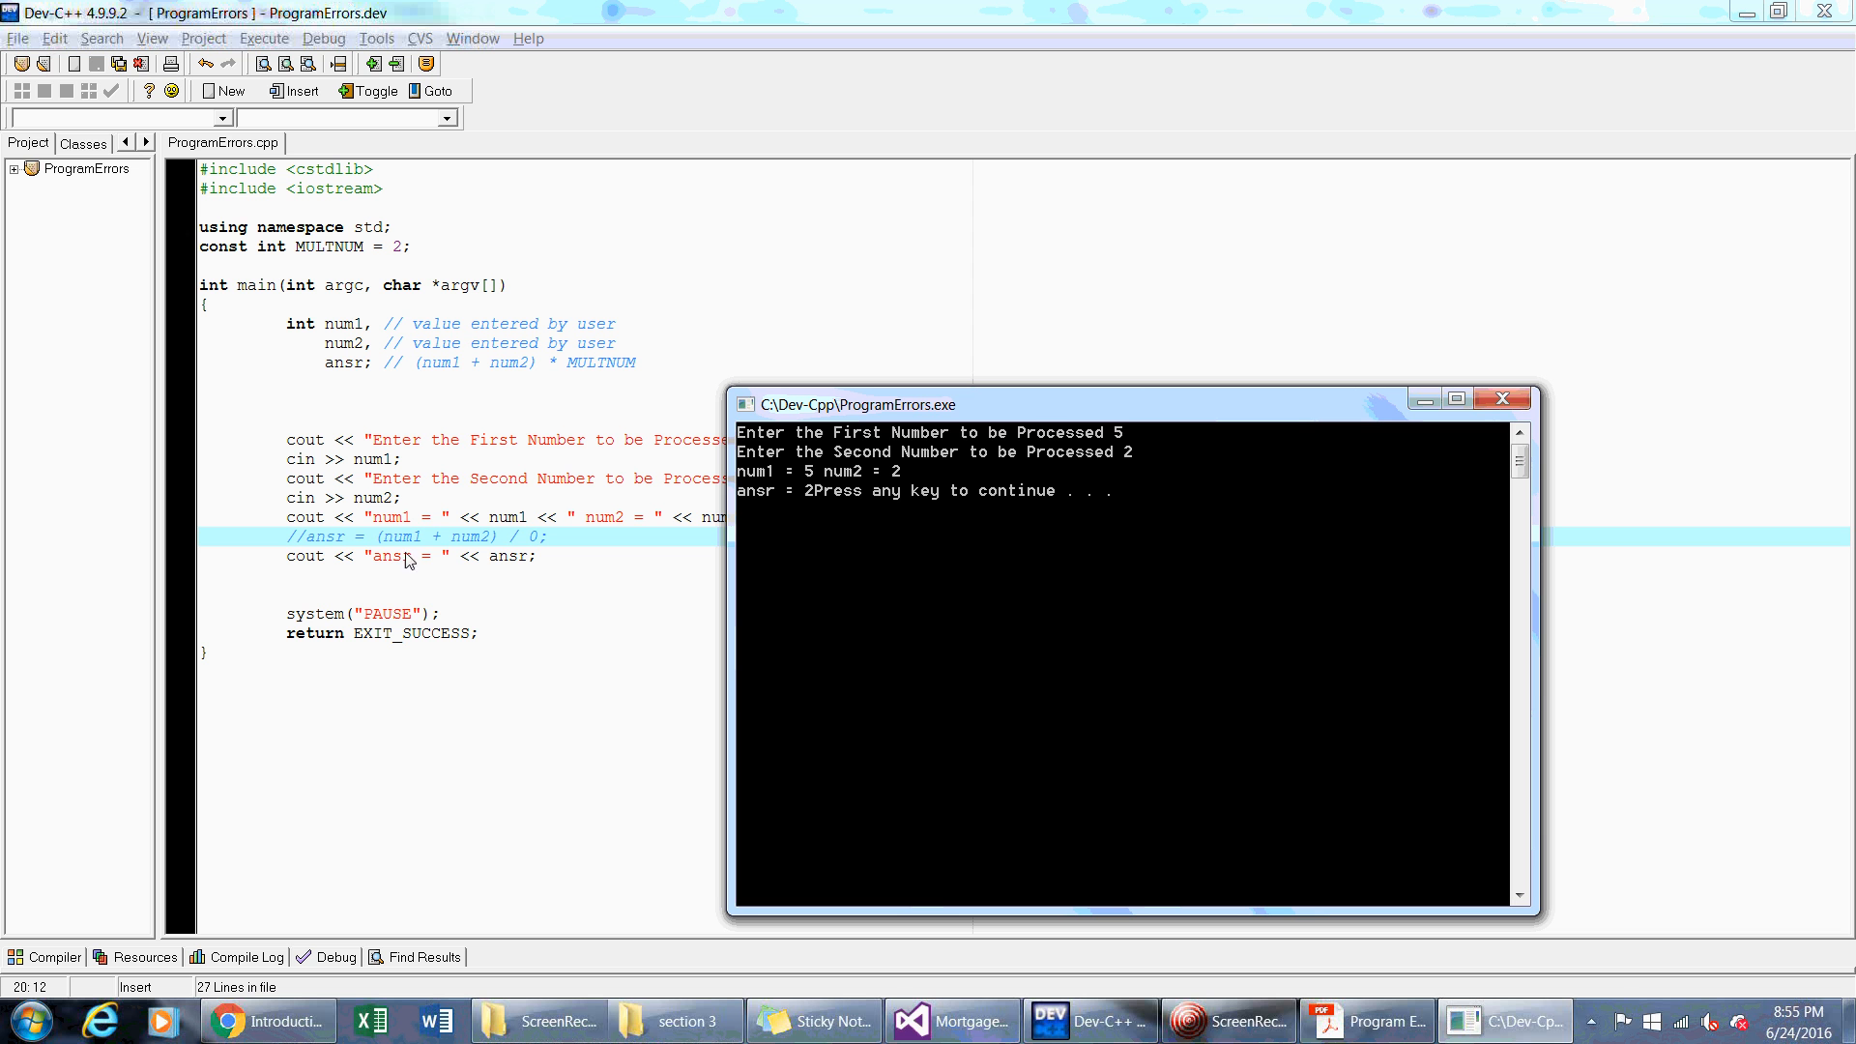
pyautogui.moveTo(460, 545)
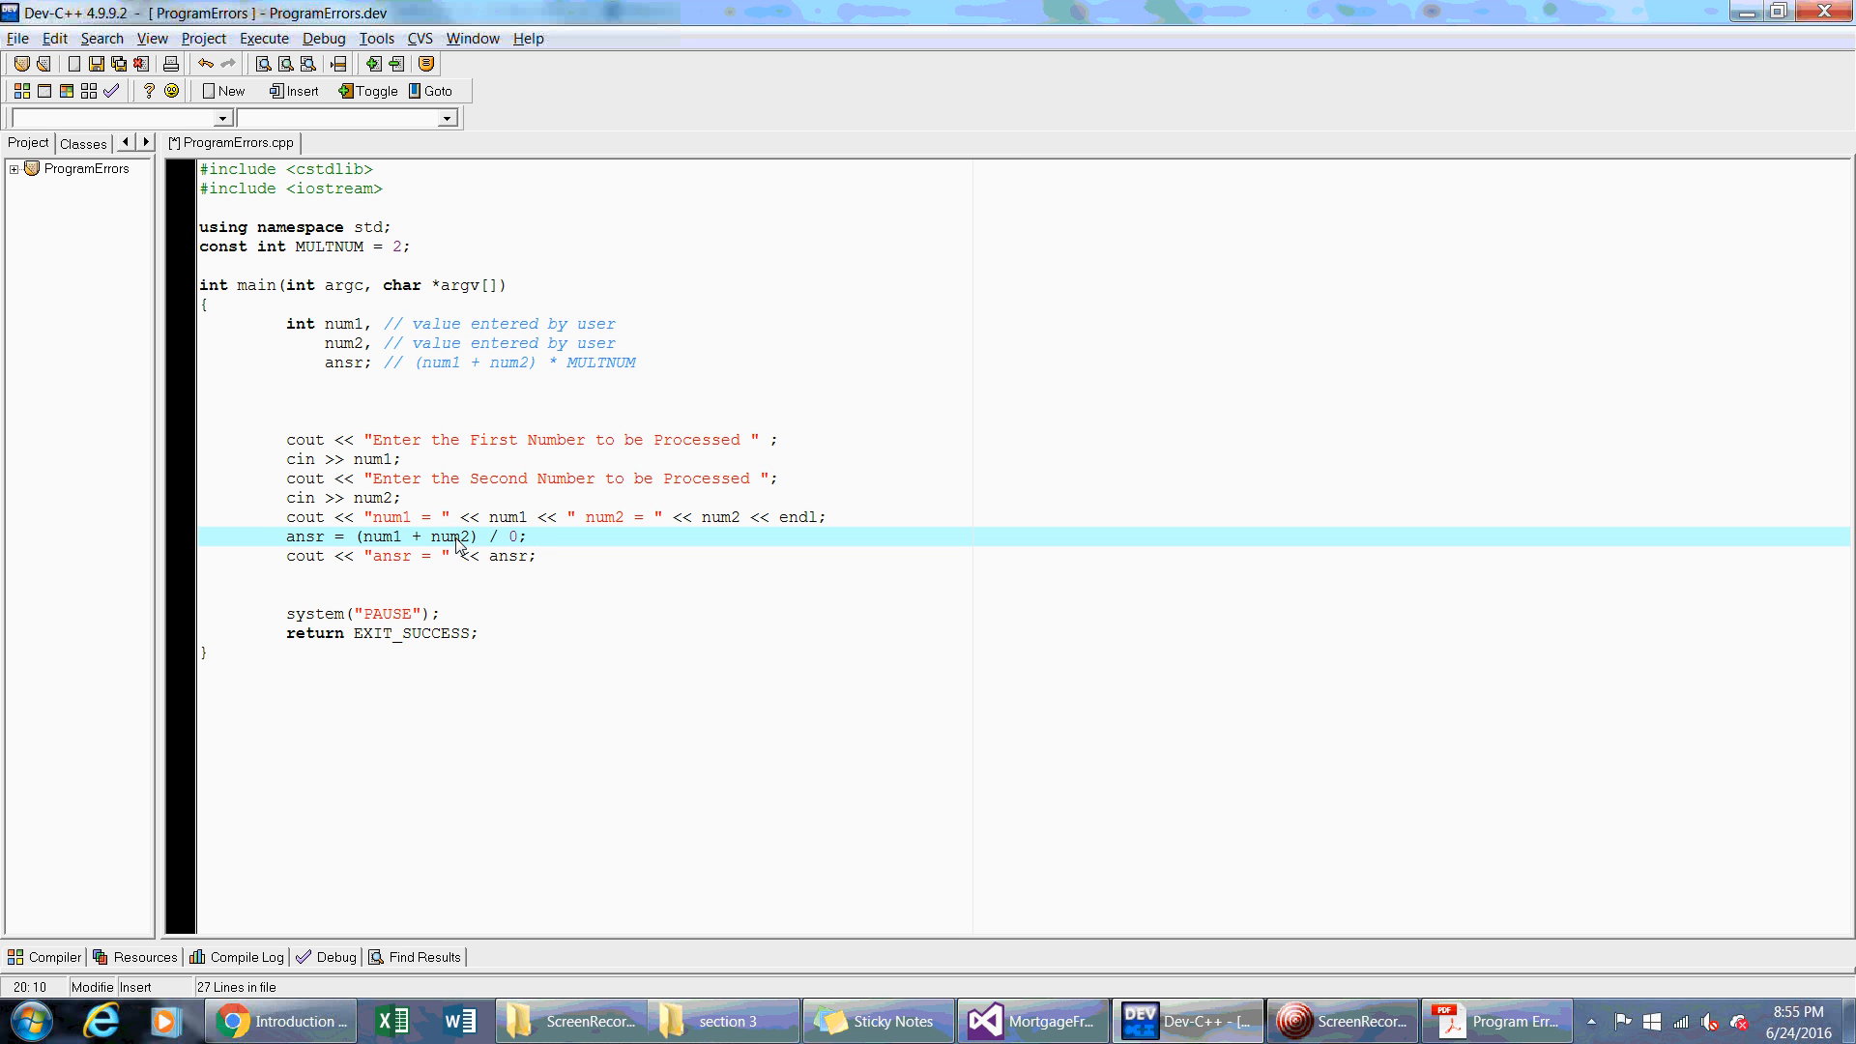
pyautogui.press('Down')
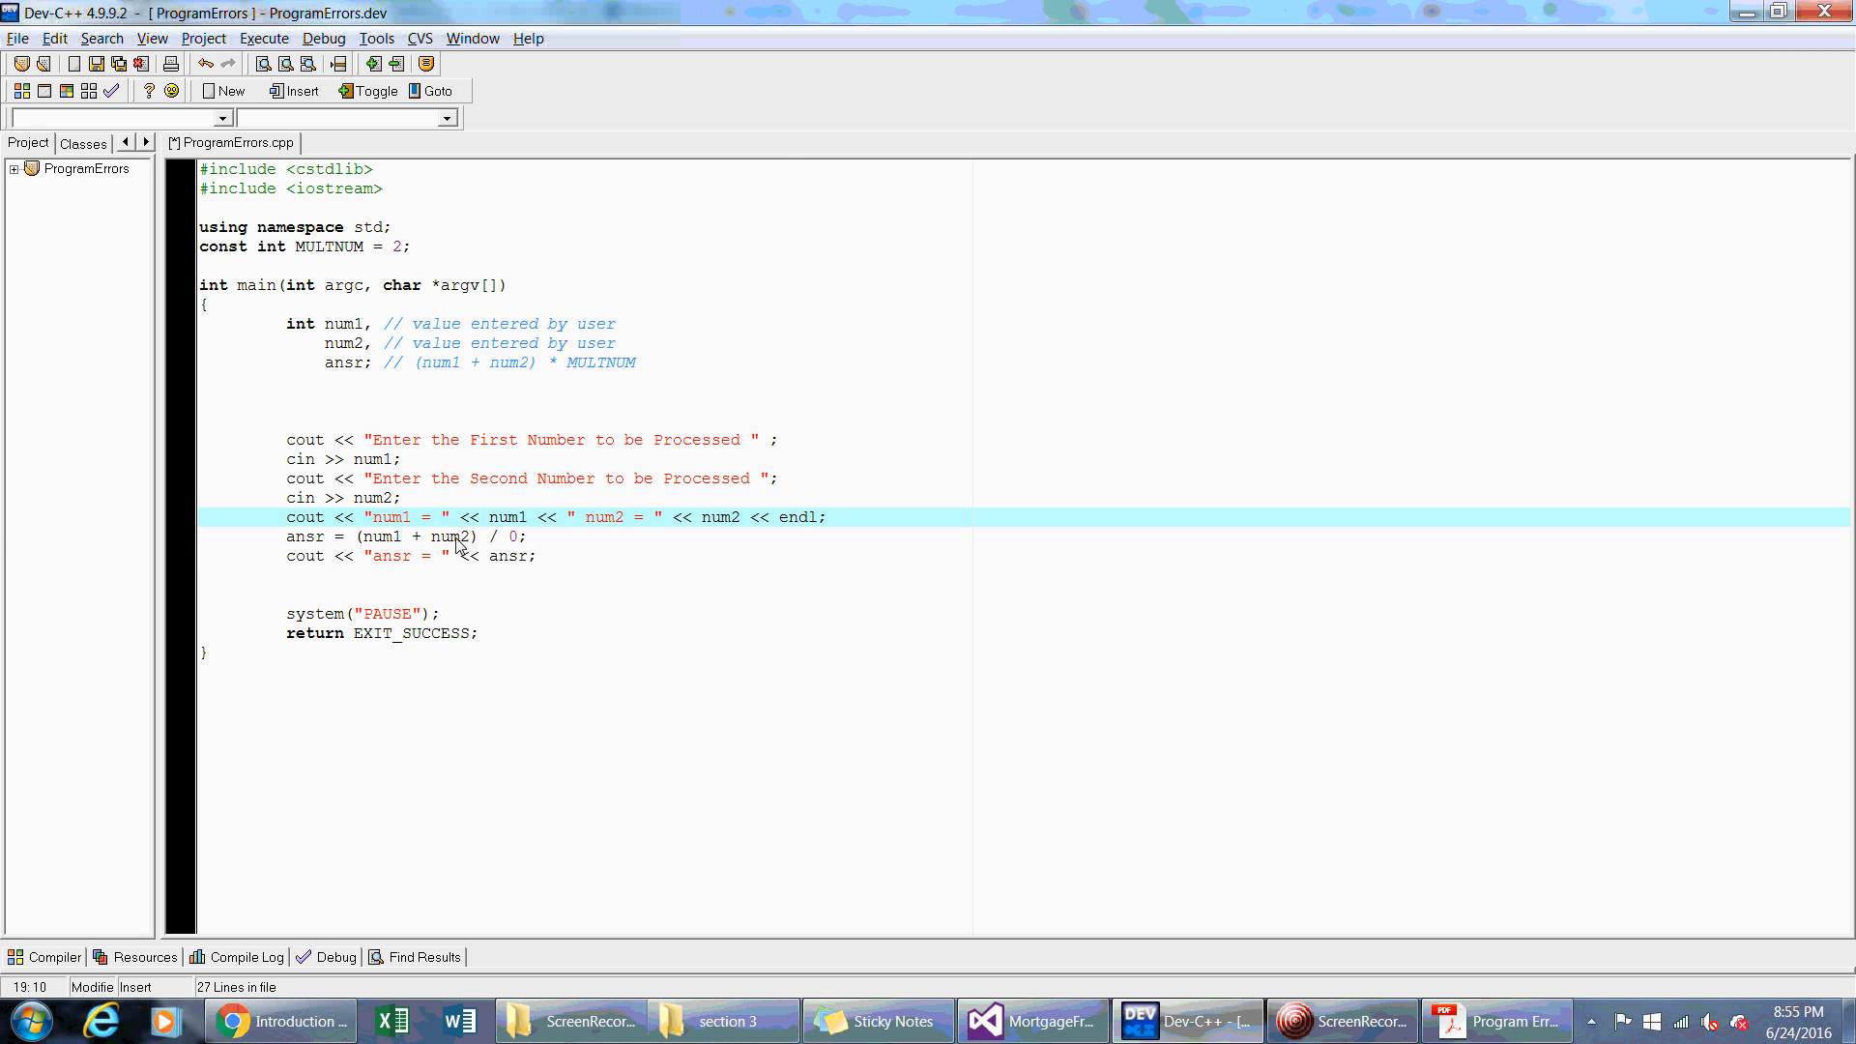
pyautogui.write('/*')
pyautogui.write('5')
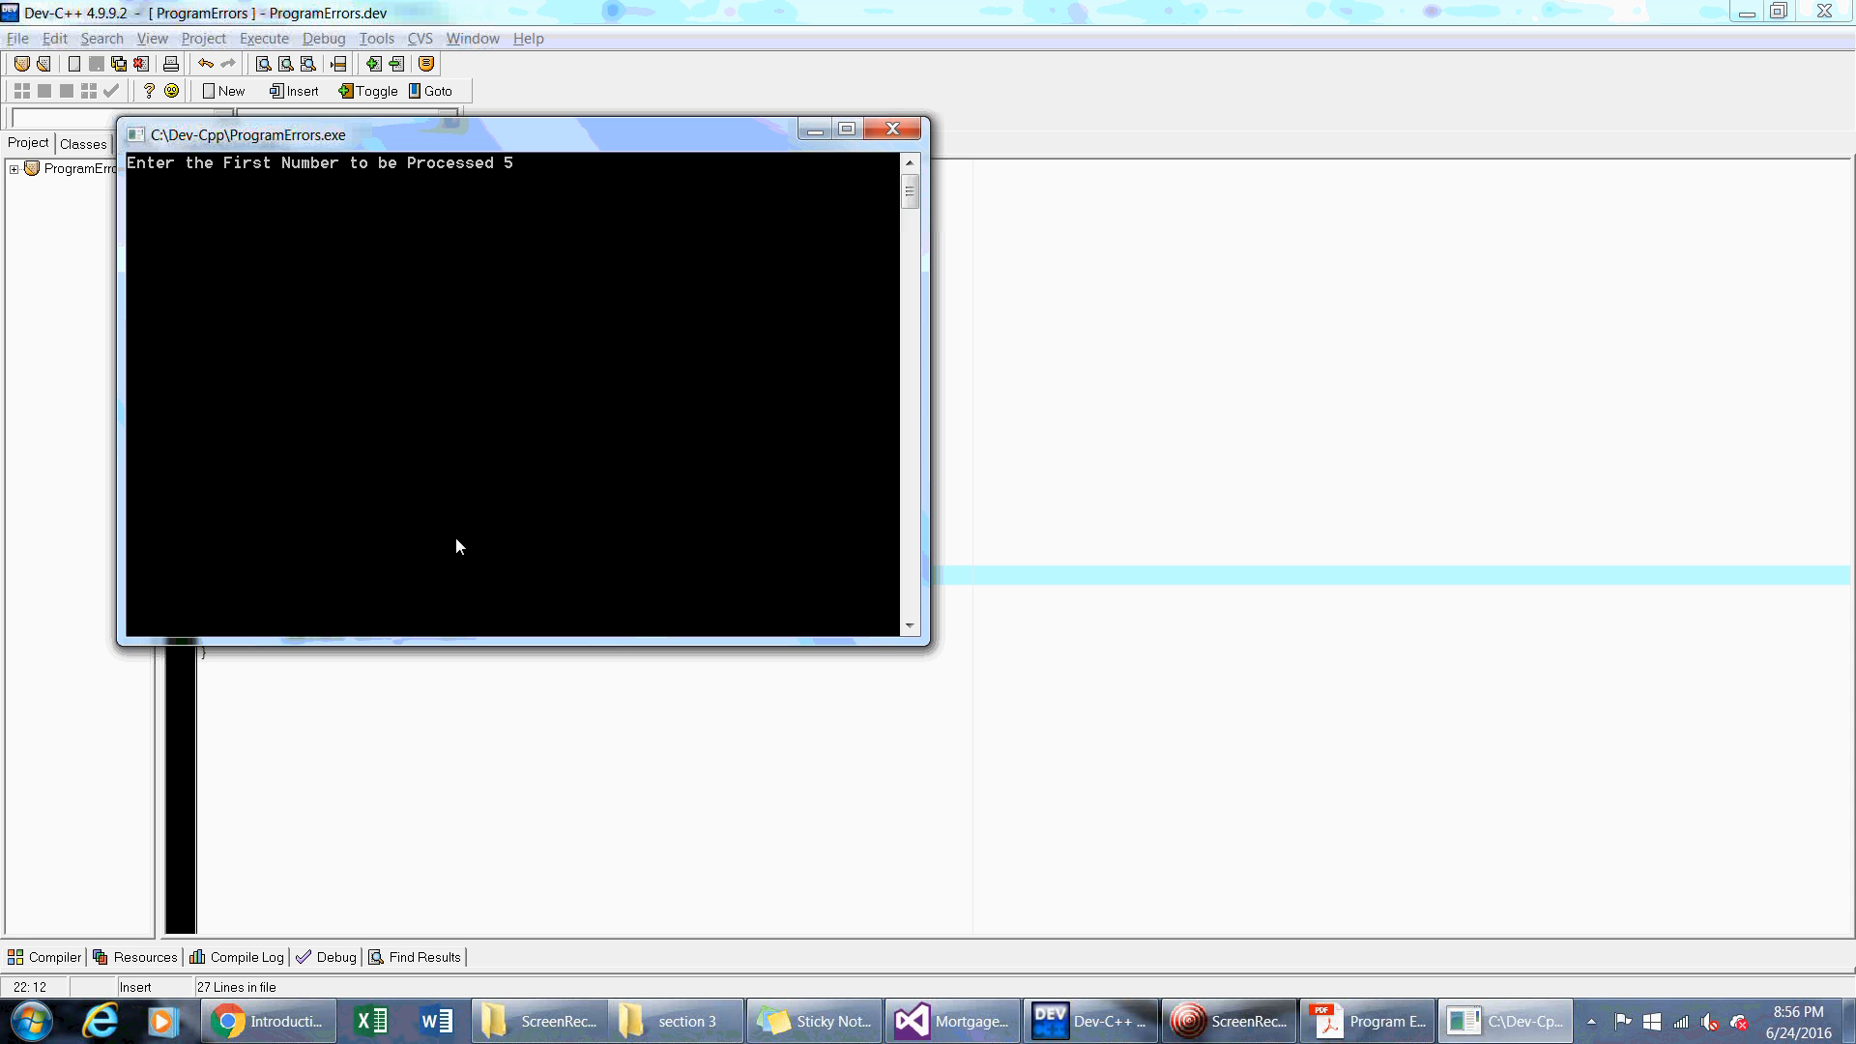
pyautogui.write('2')
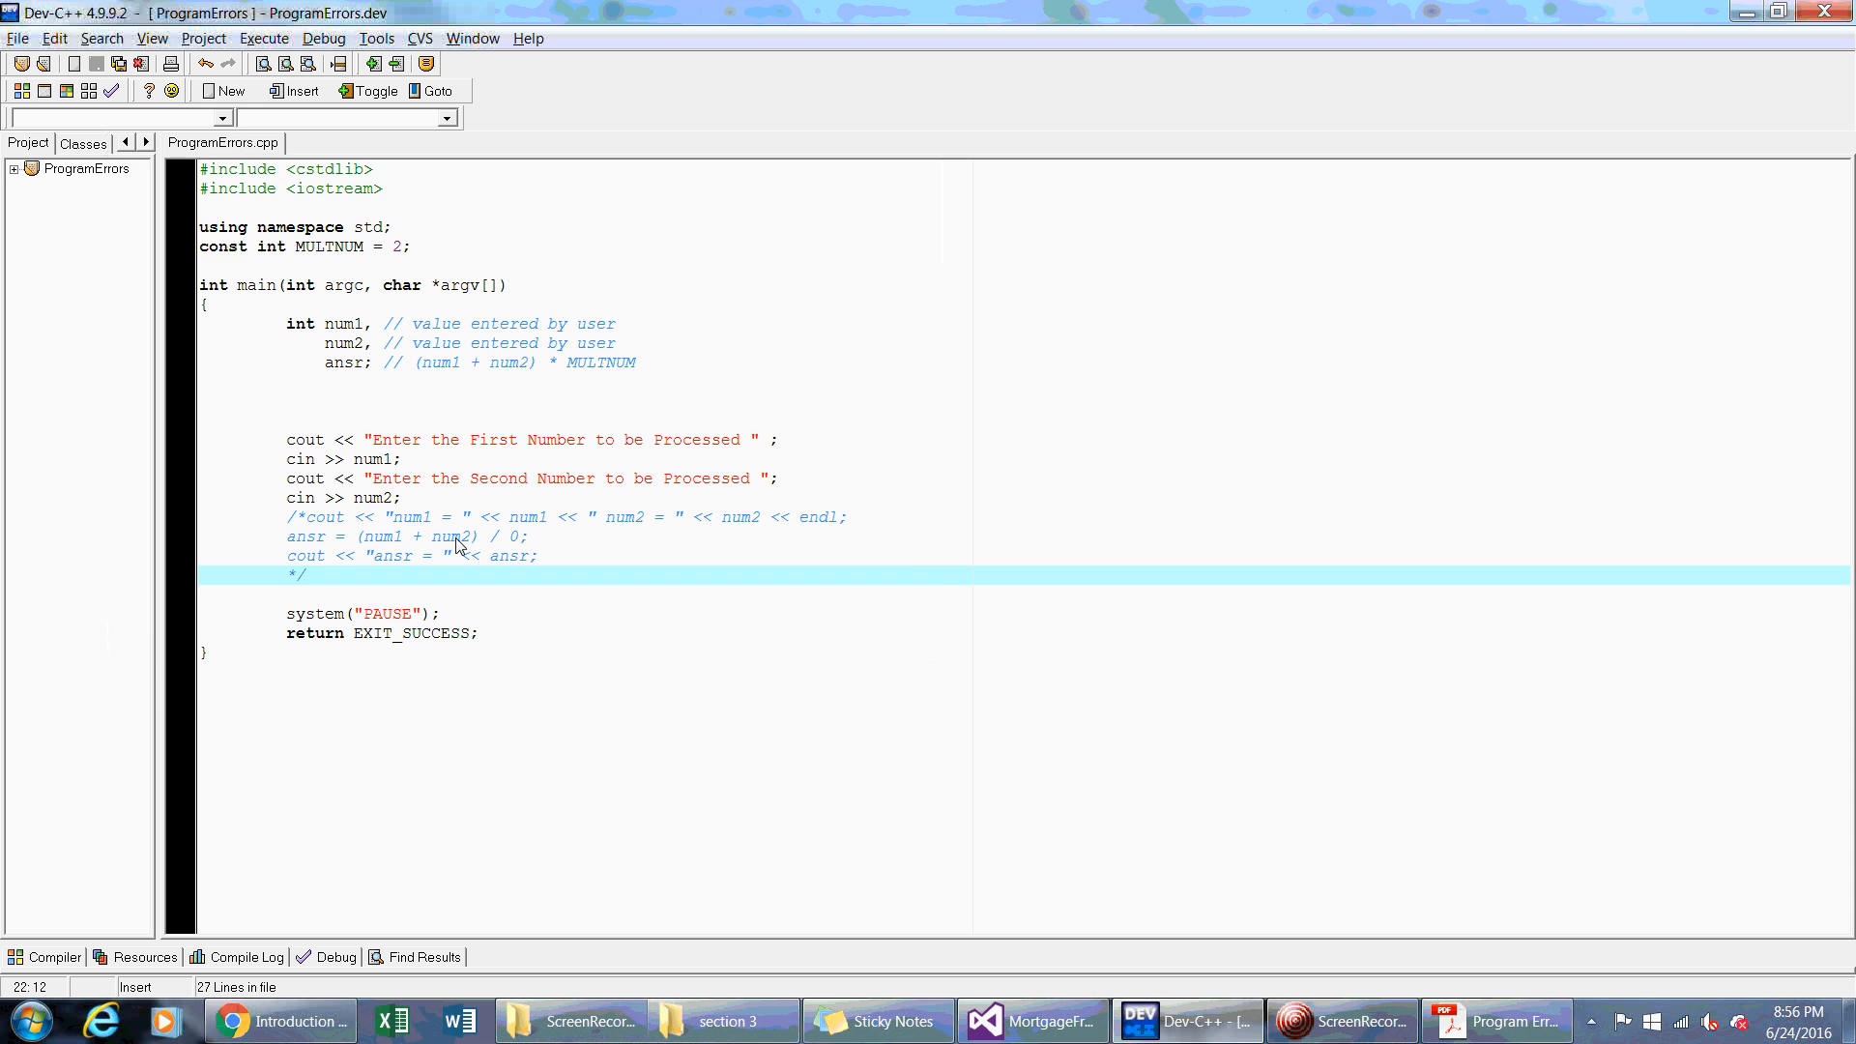
# Add a 'Find the sum of 2 numbers' comment line to the code
pyautogui.doubleClick(381, 497)
pyautogui.write('//')
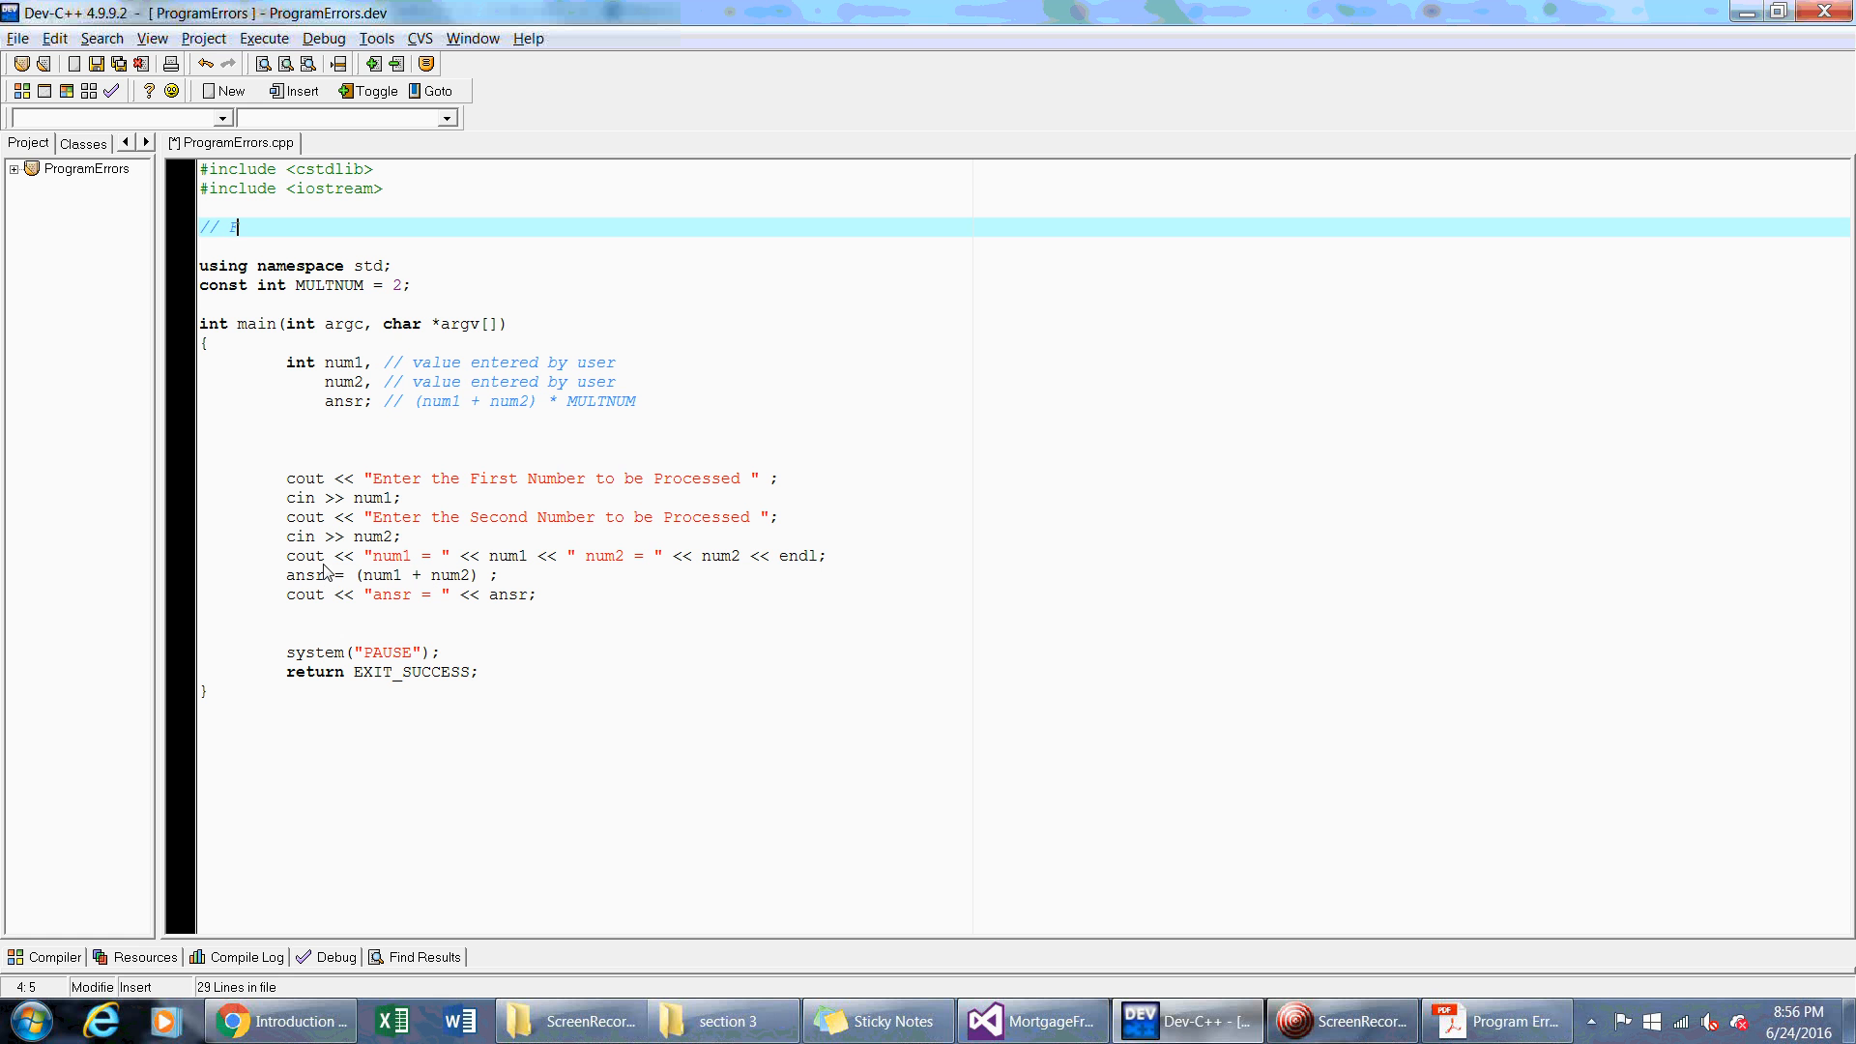
pyautogui.write('Find the sum of 2 numbers')
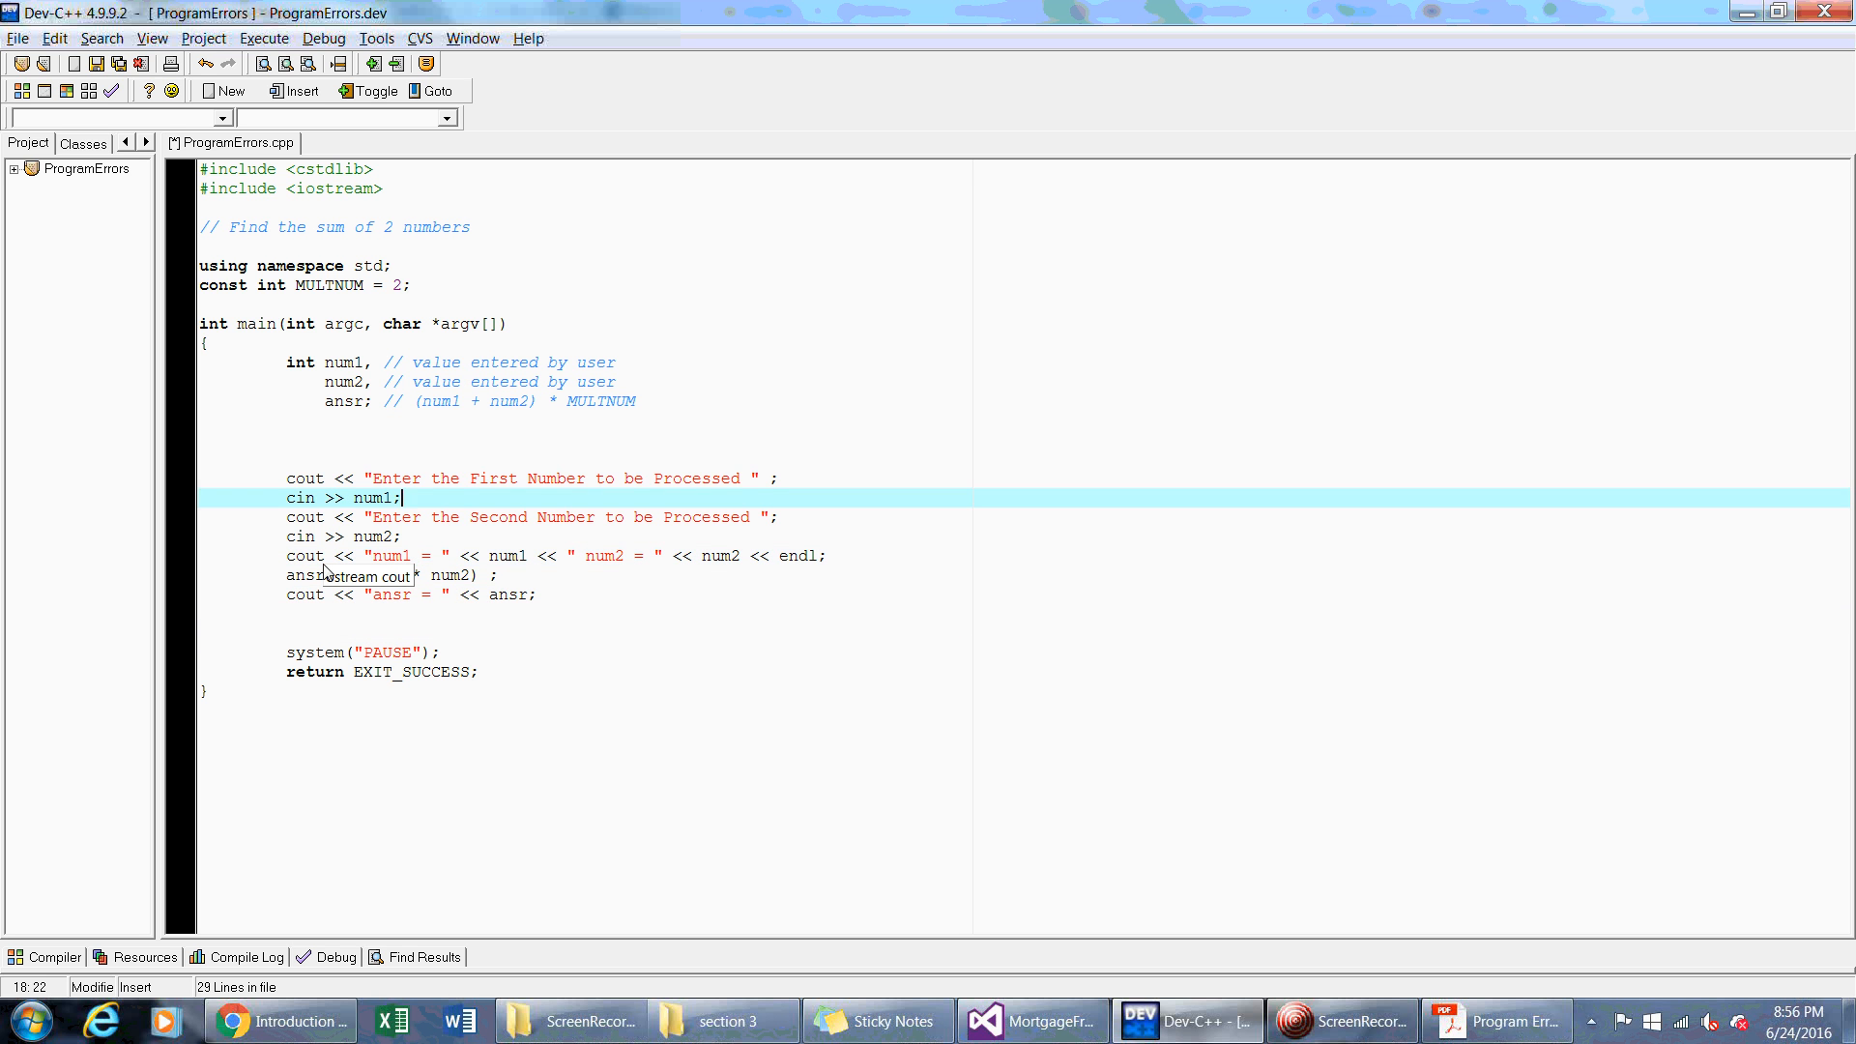
# Insert a cout line announcing 'This program will find the sum of' two numbers
pyautogui.write('cout')
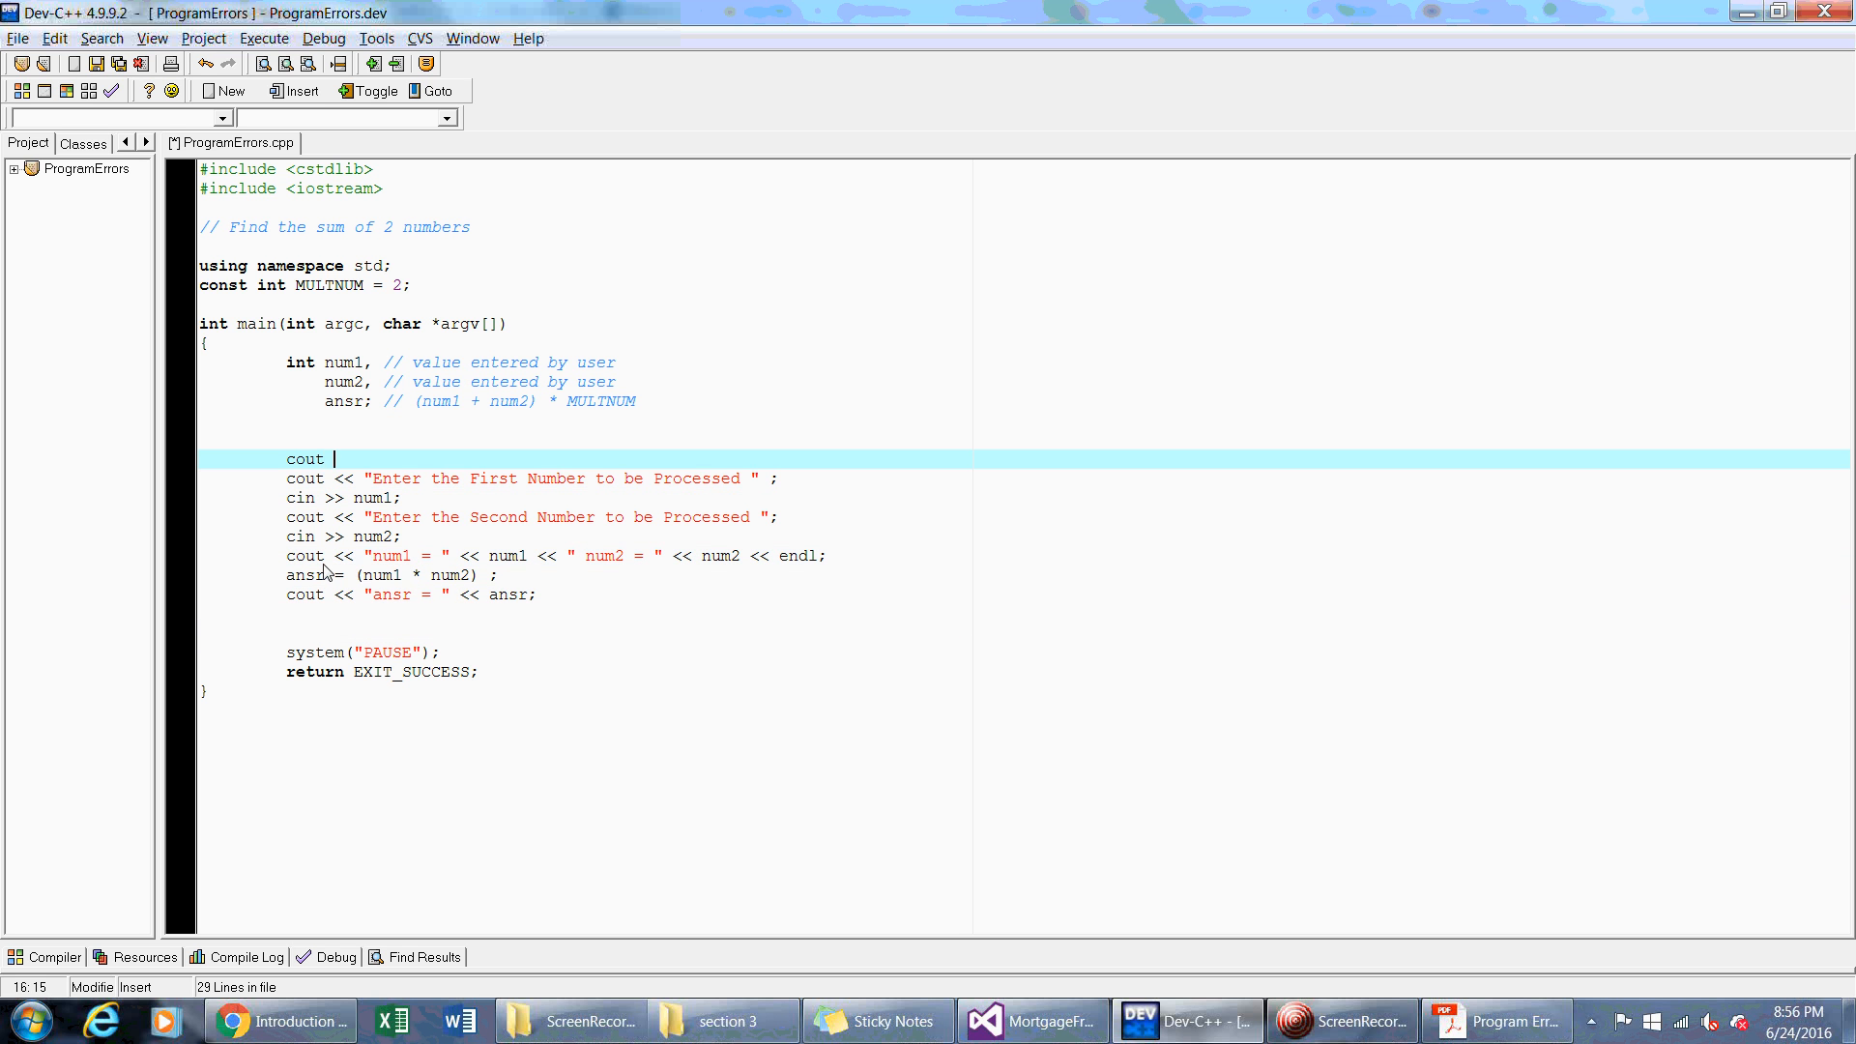
pyautogui.write('<< "E')
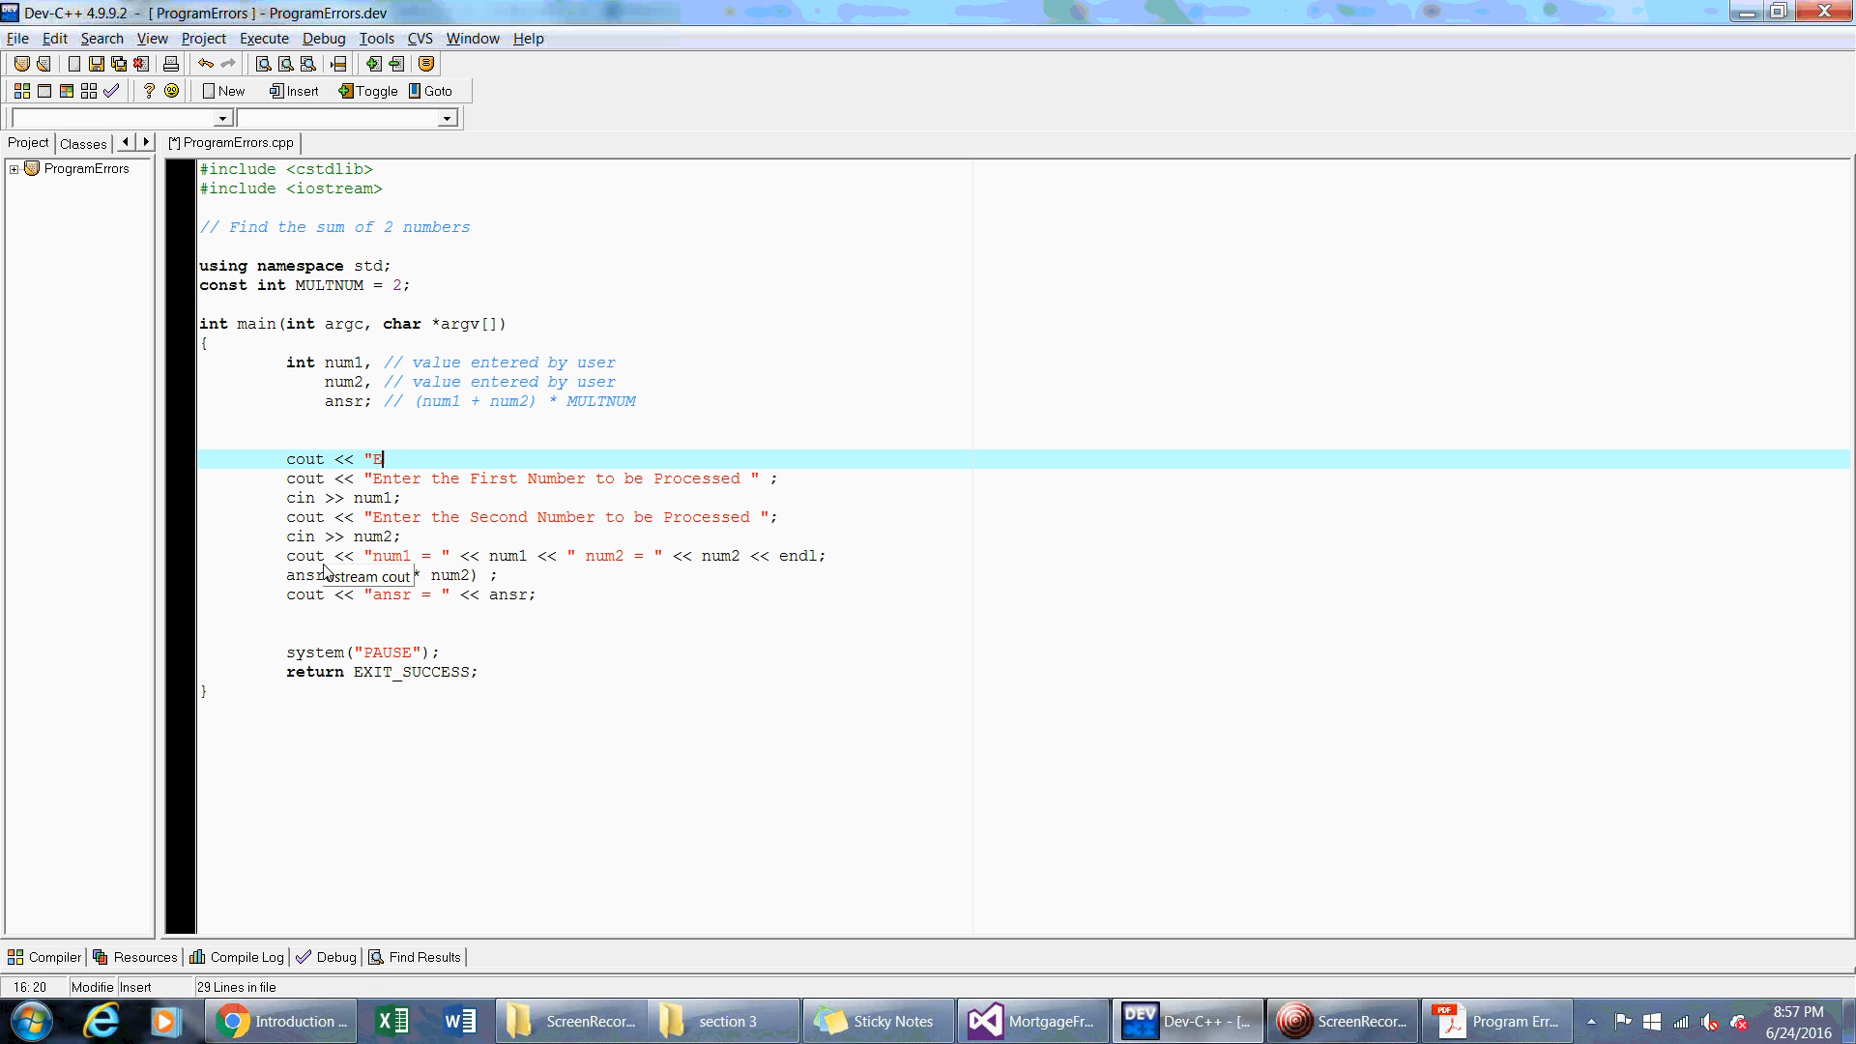
pyautogui.write('his program w')
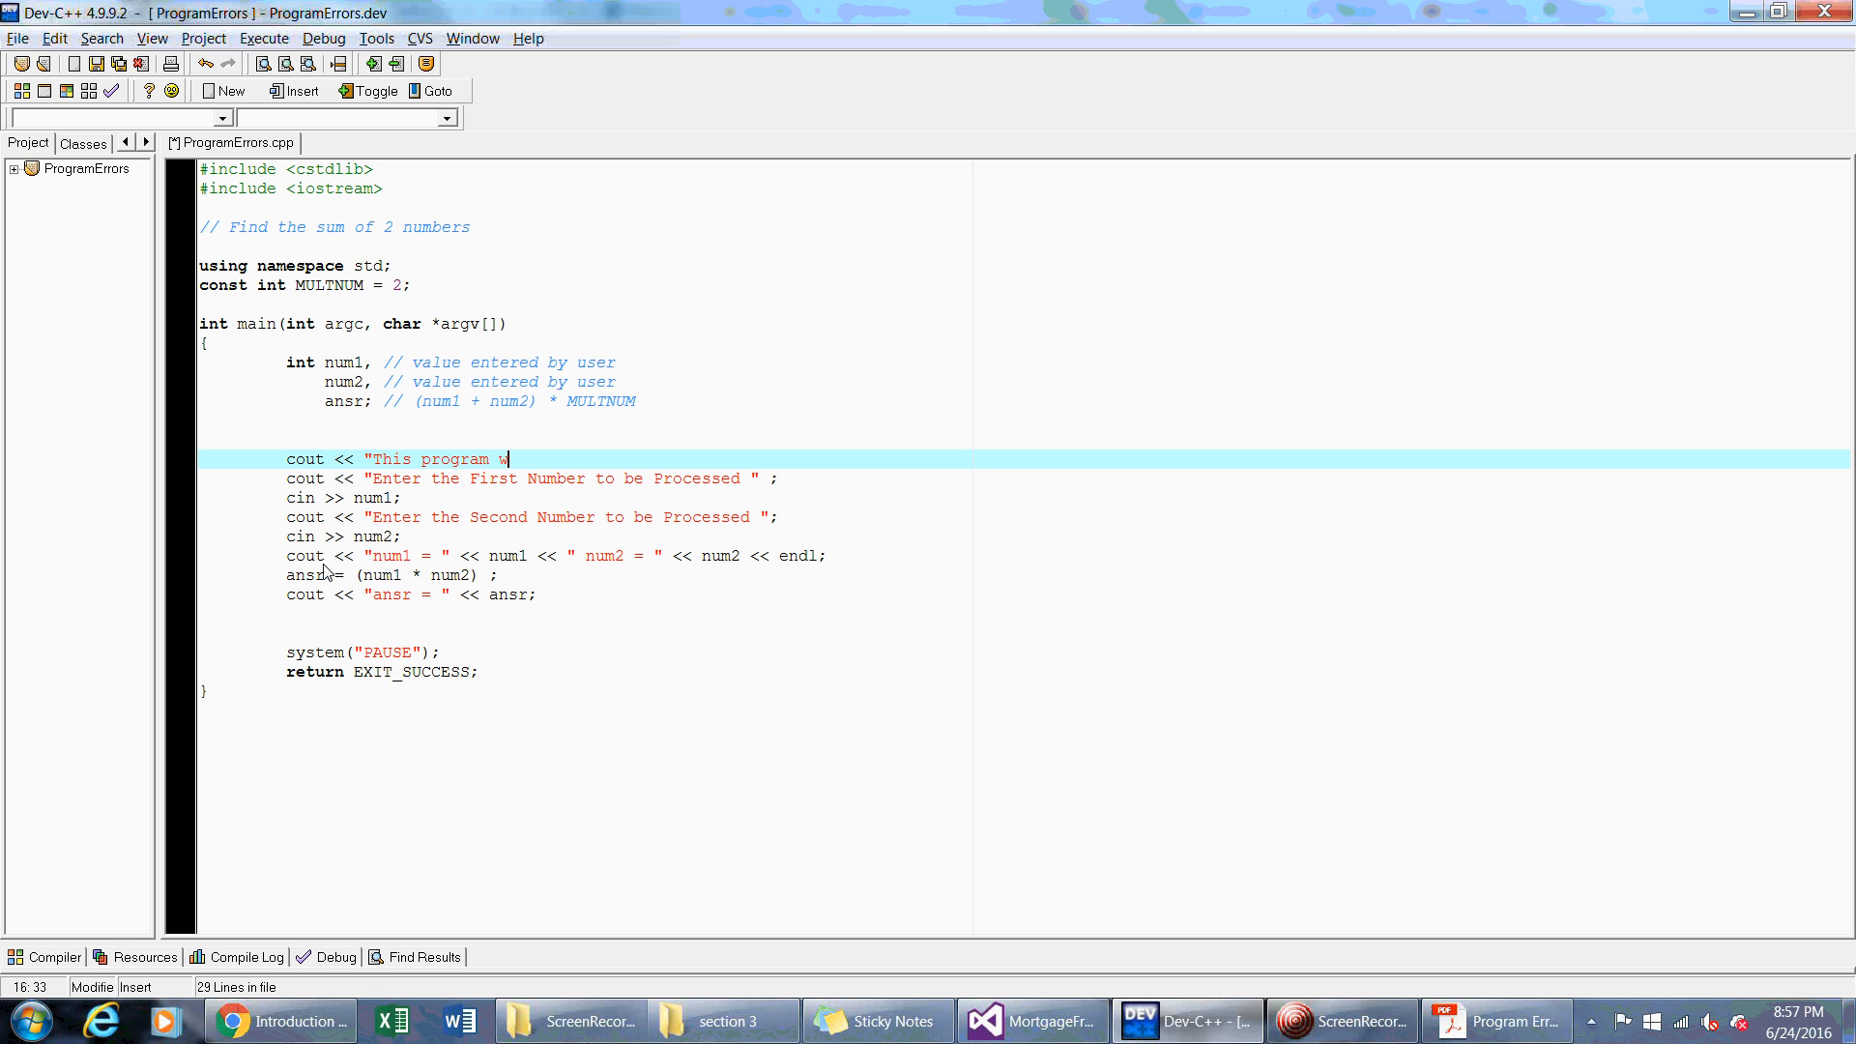
pyautogui.write('ill find the sum of')
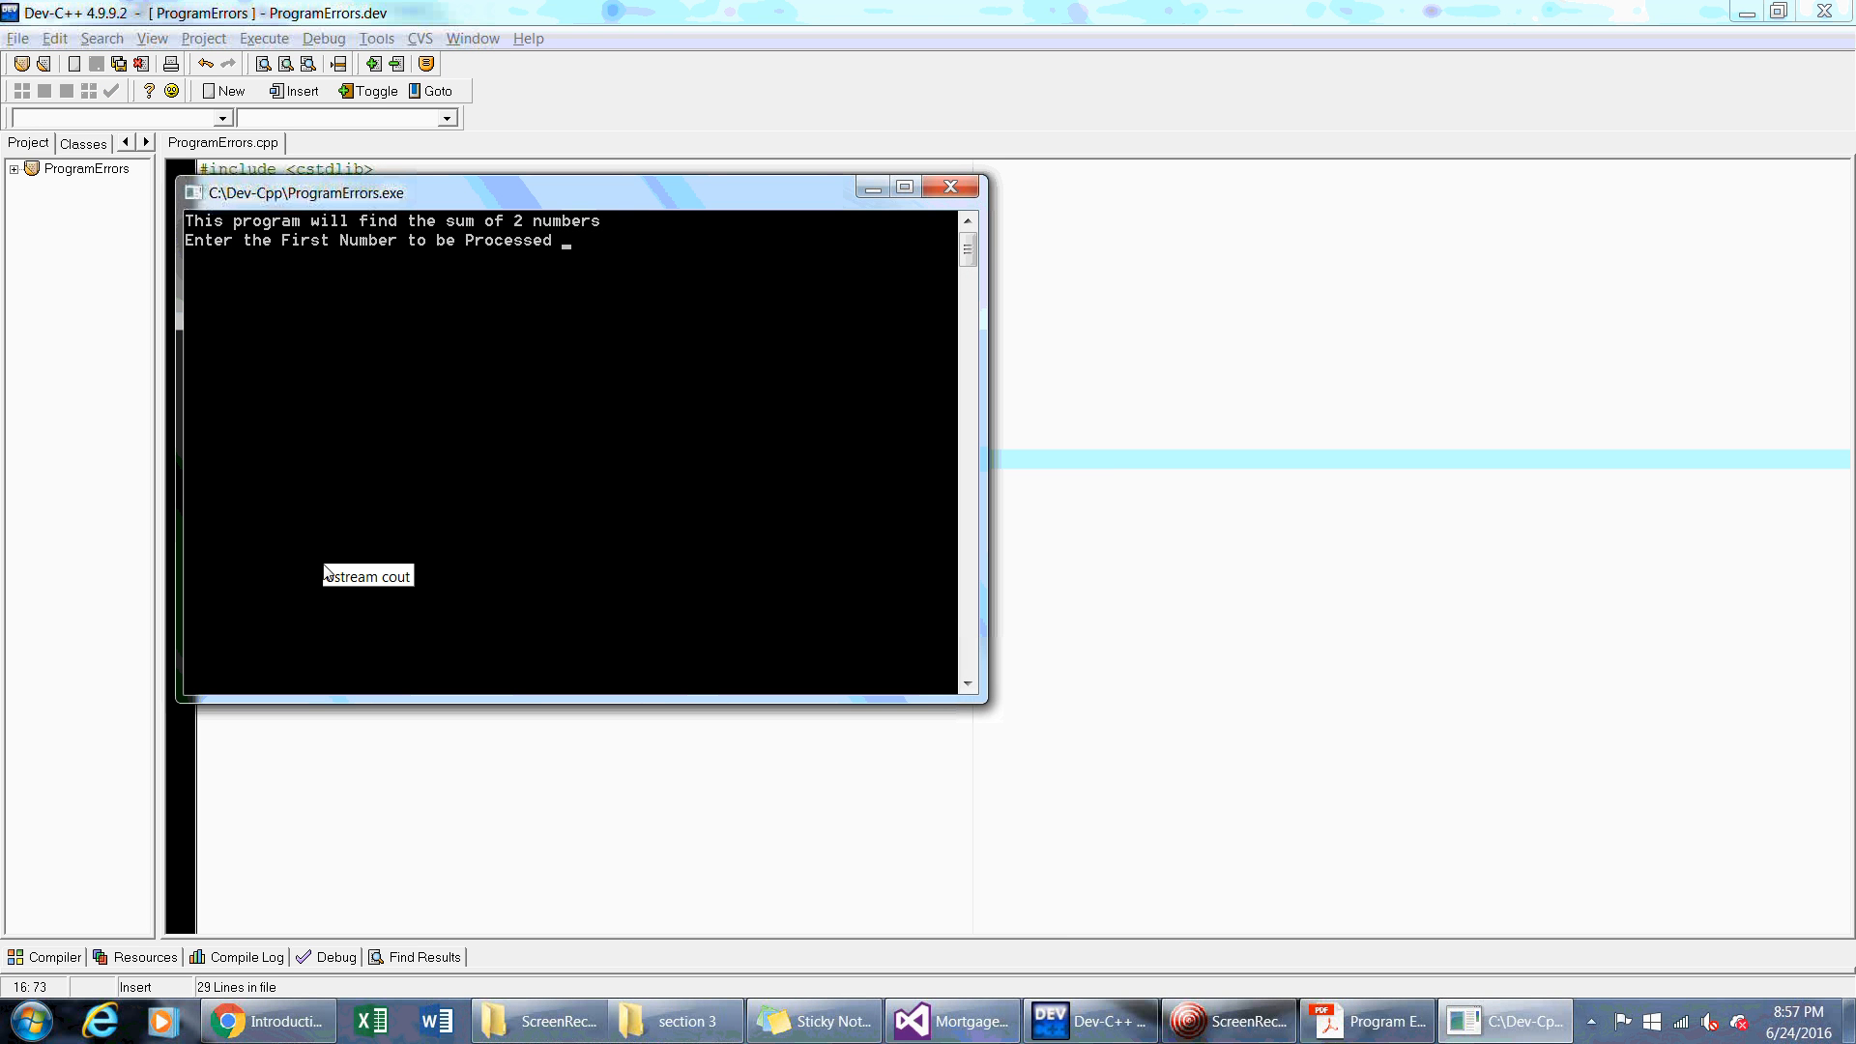
pyautogui.moveTo(326, 572)
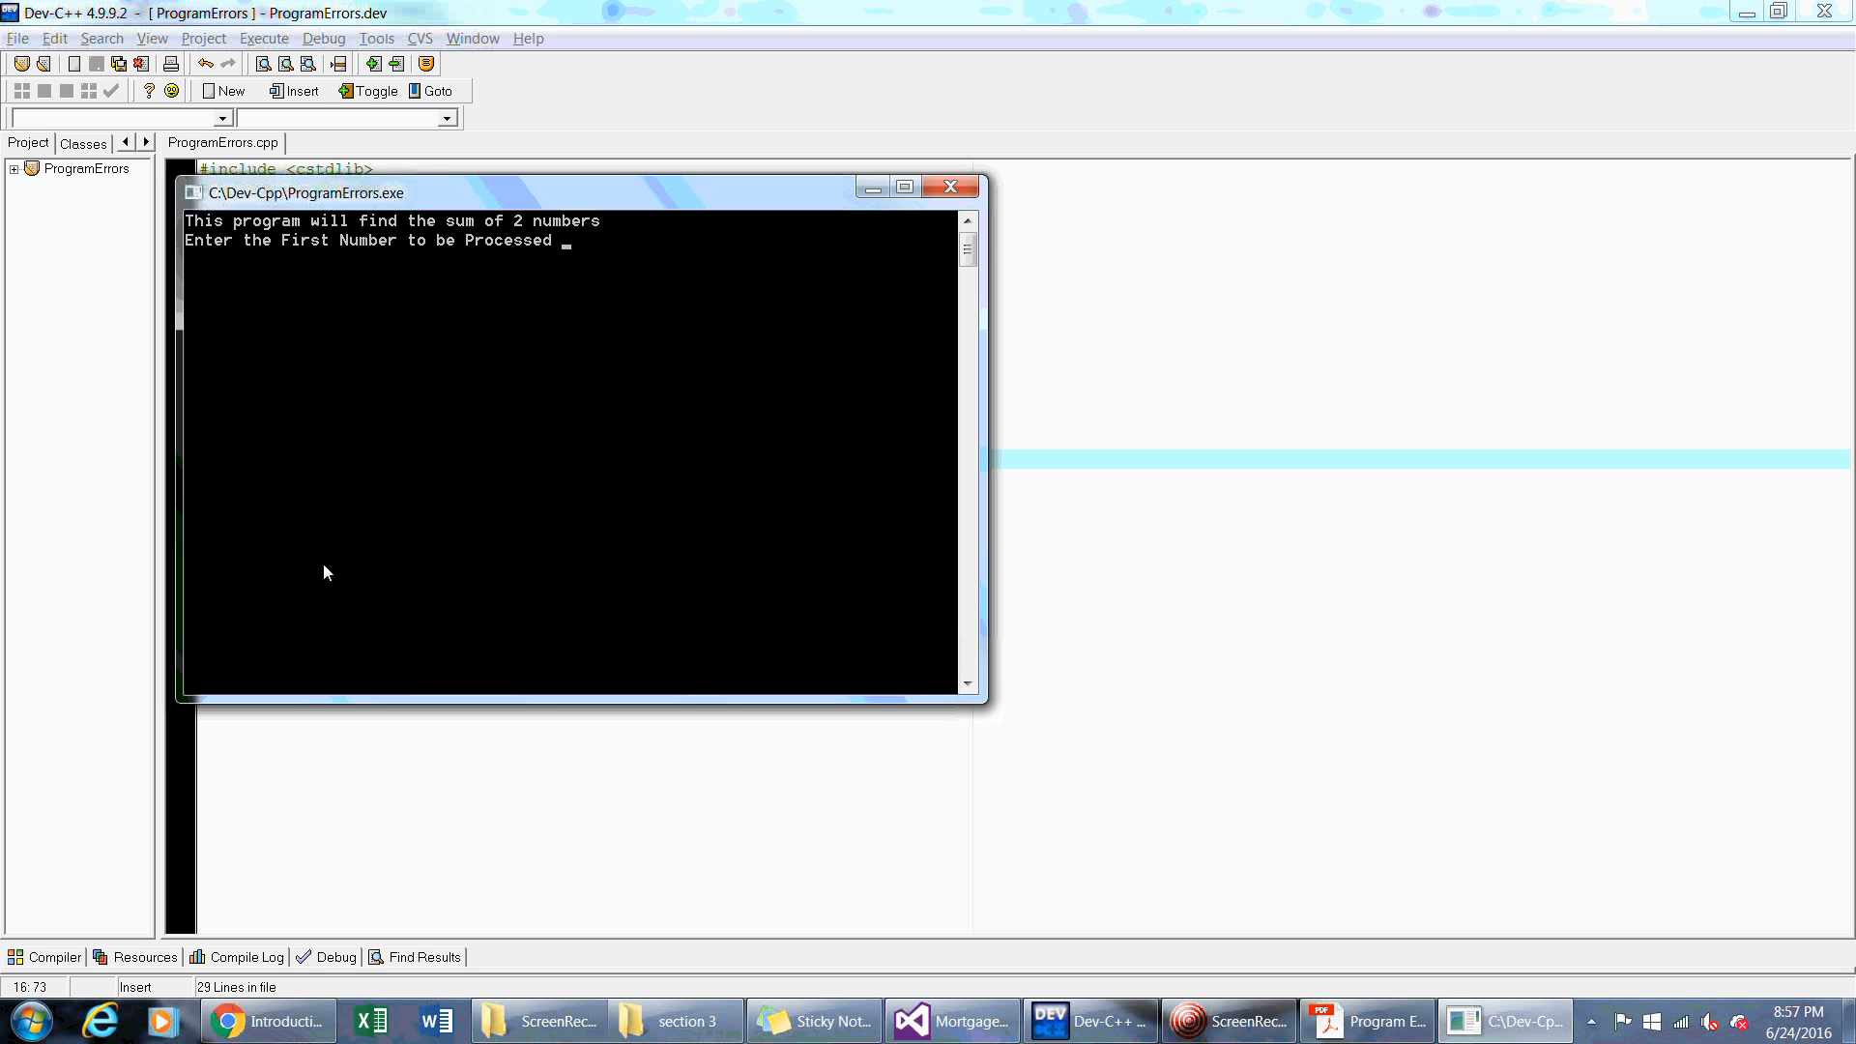
# Run the updated program and enter 5 and 6 at its prompts
pyautogui.write('5')
pyautogui.write('6')
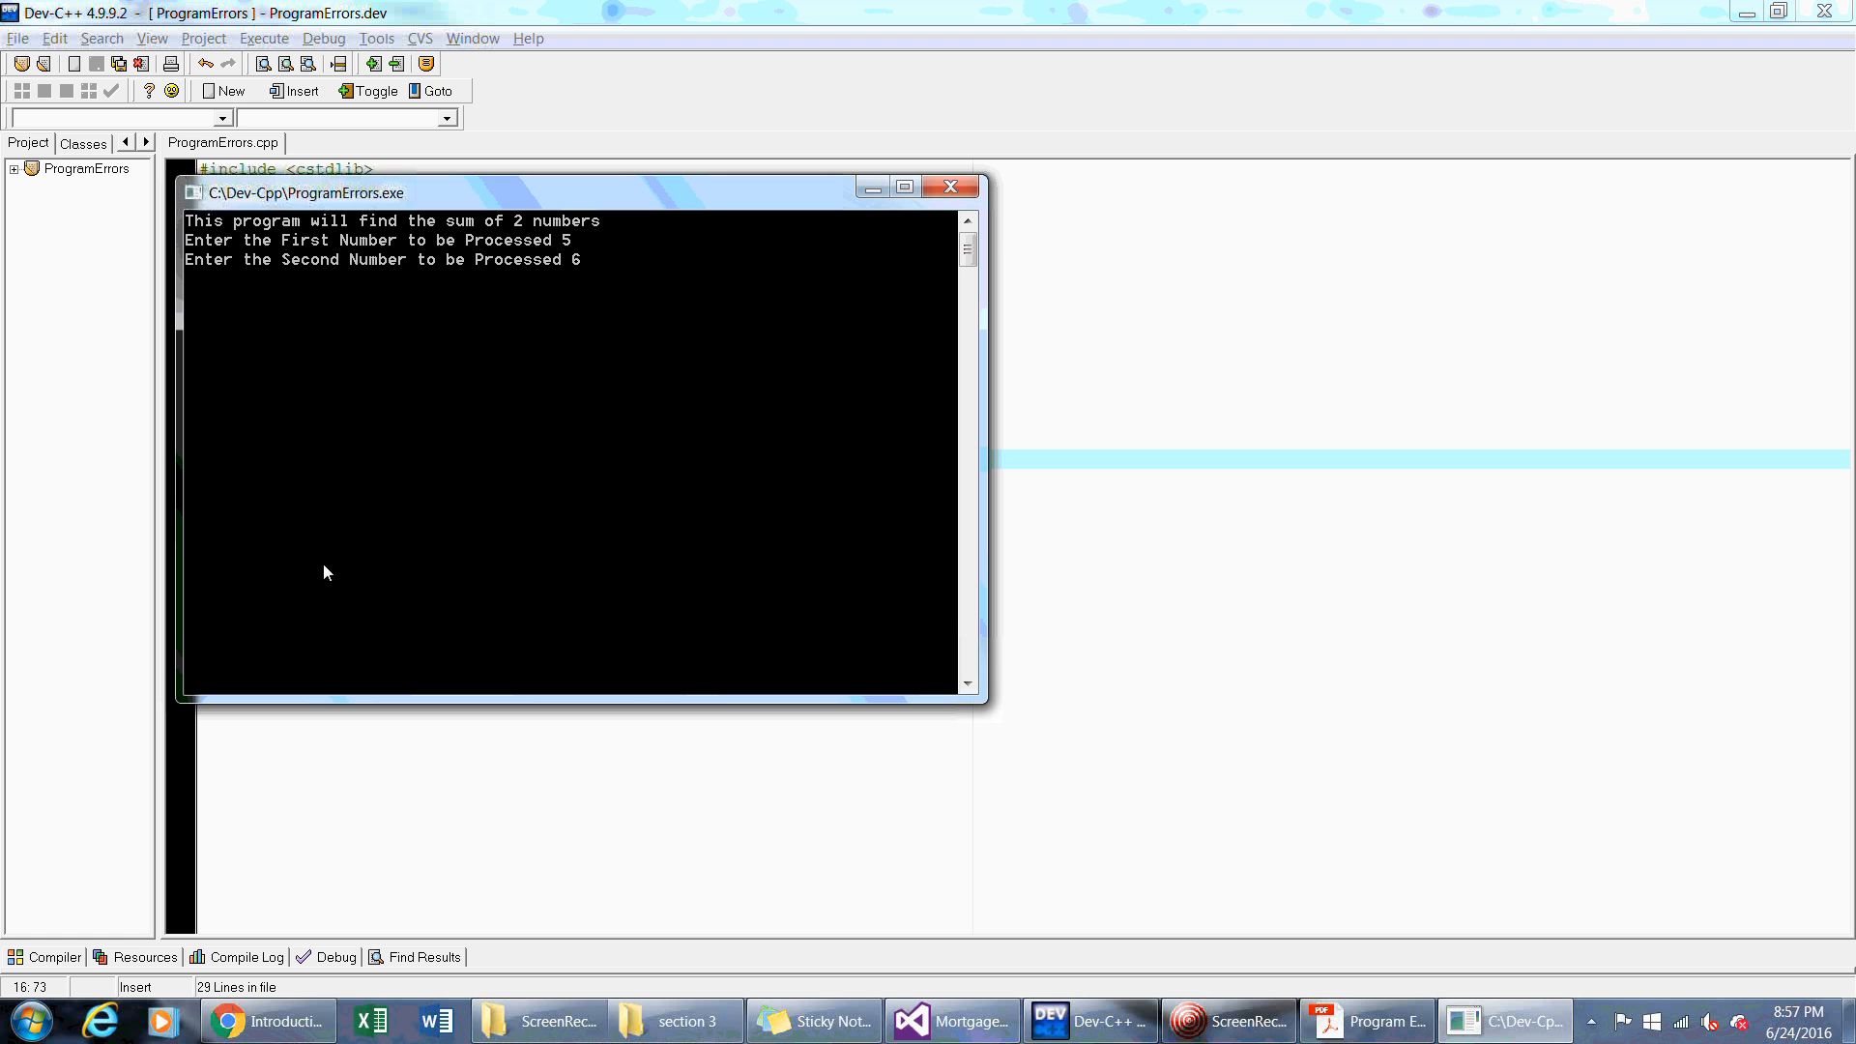
pyautogui.press('enter')
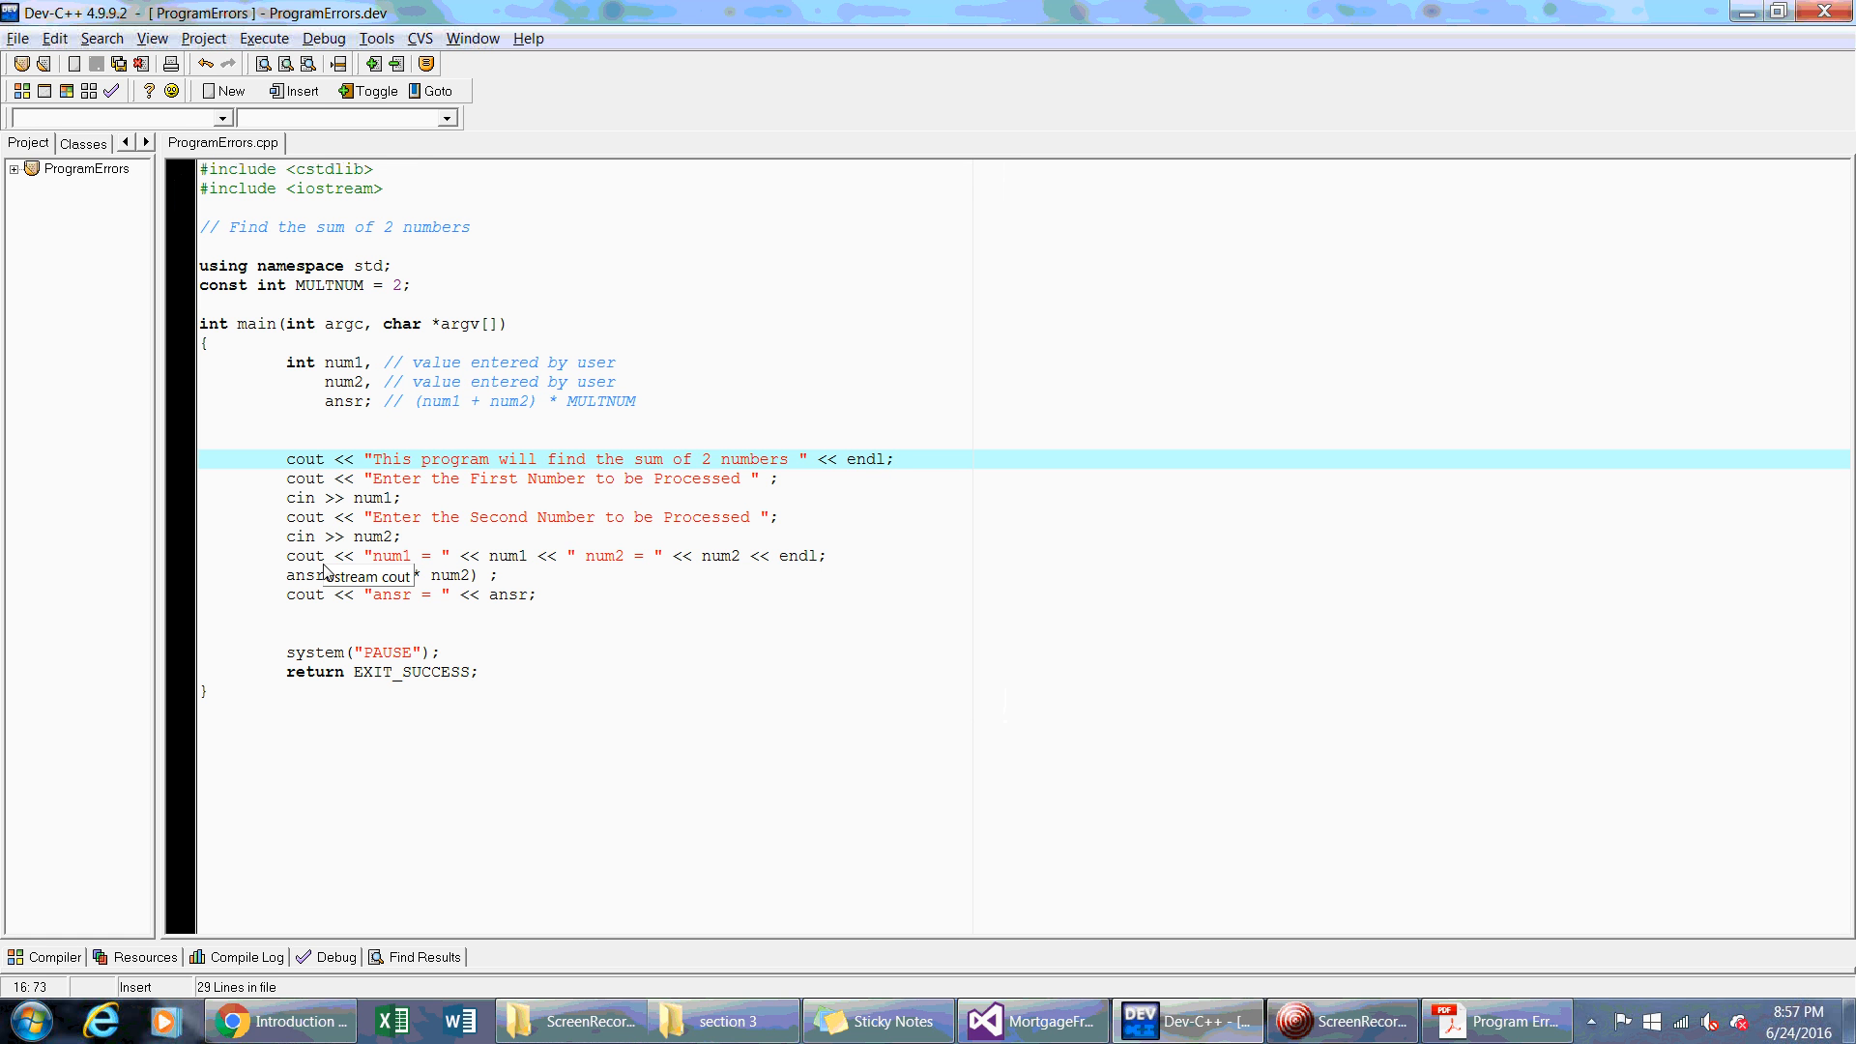
pyautogui.moveTo(658, 499)
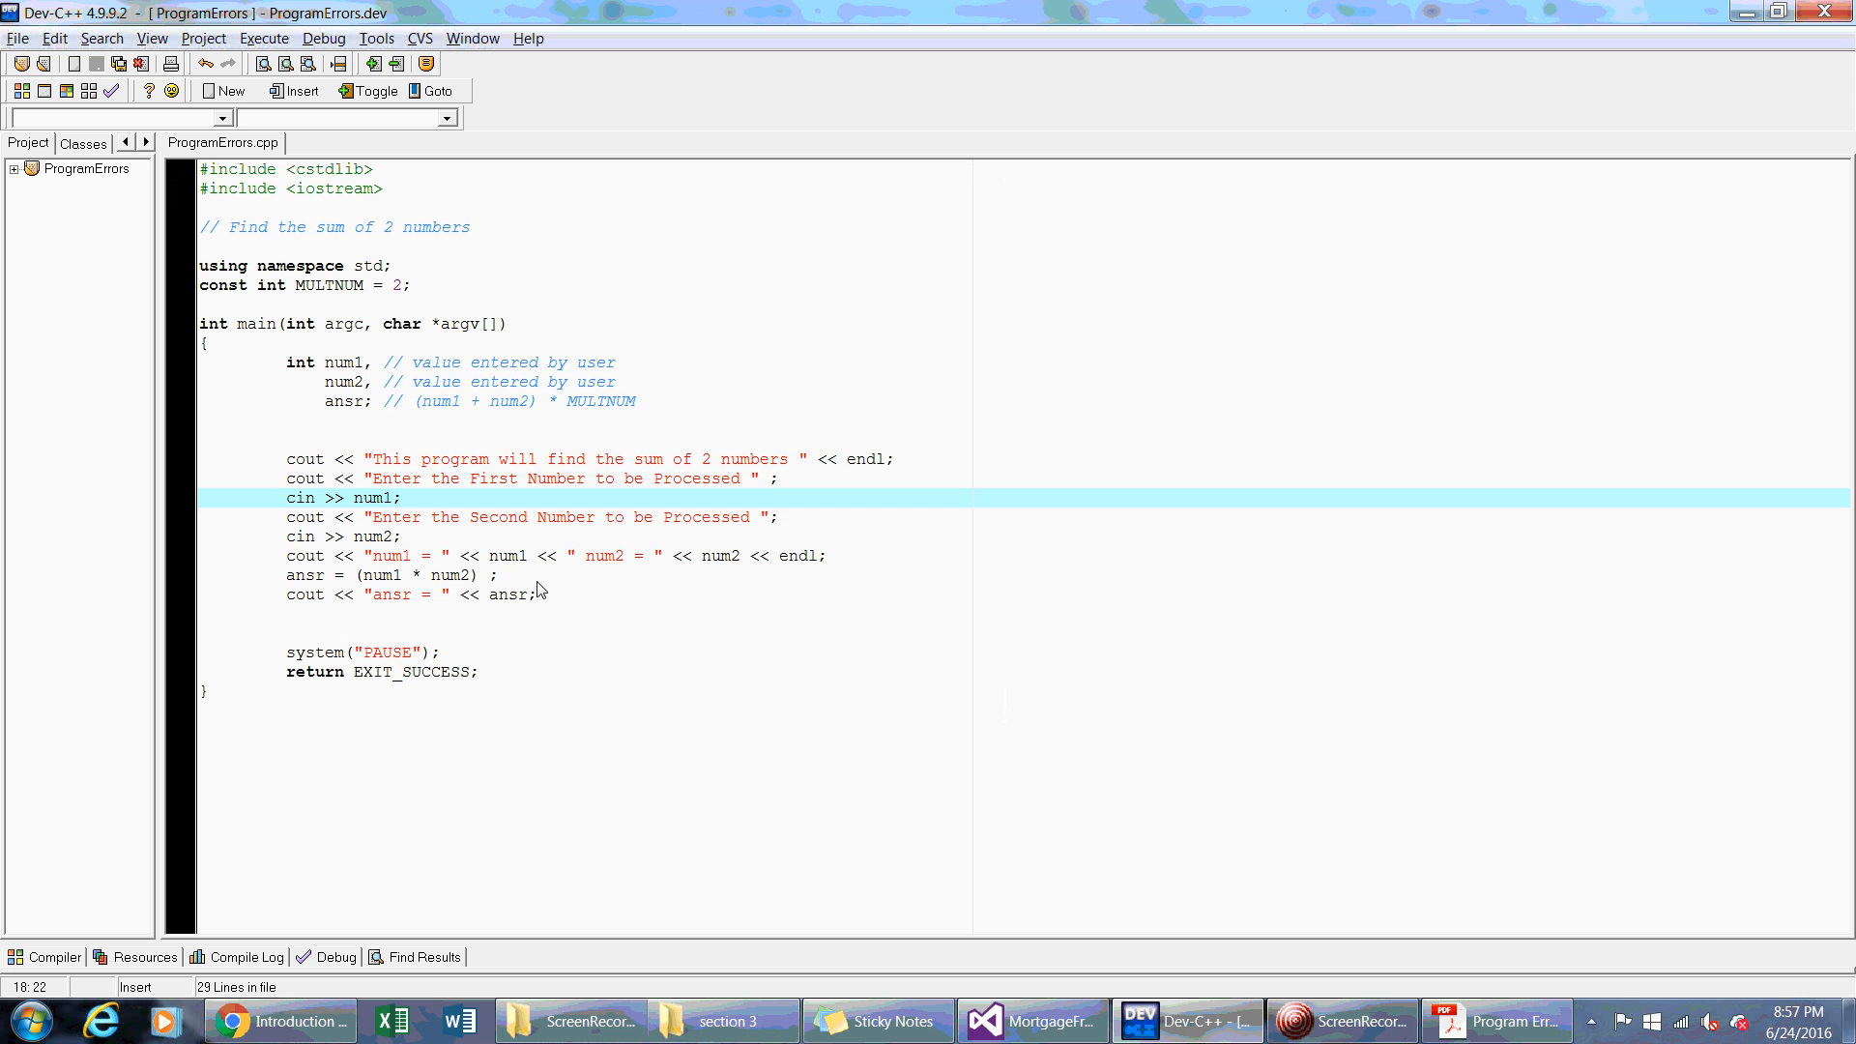
pyautogui.moveTo(472, 595)
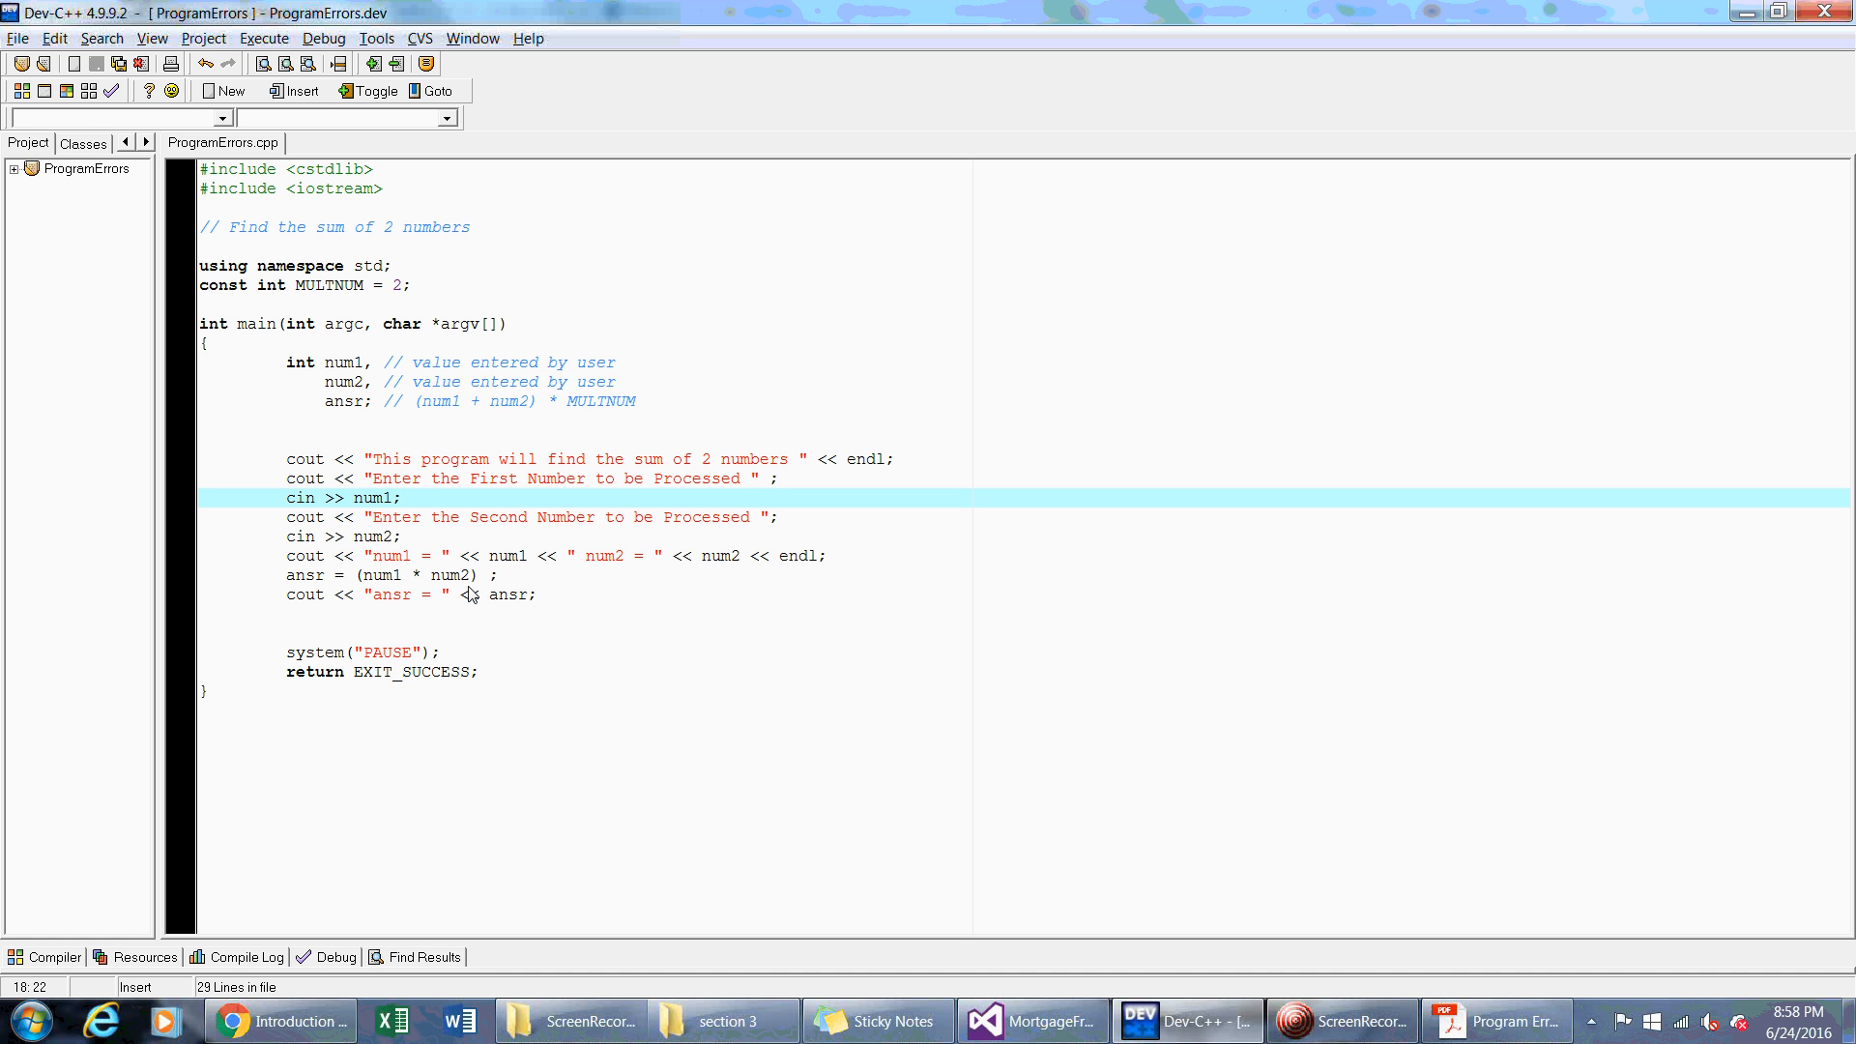
pyautogui.click(402, 496)
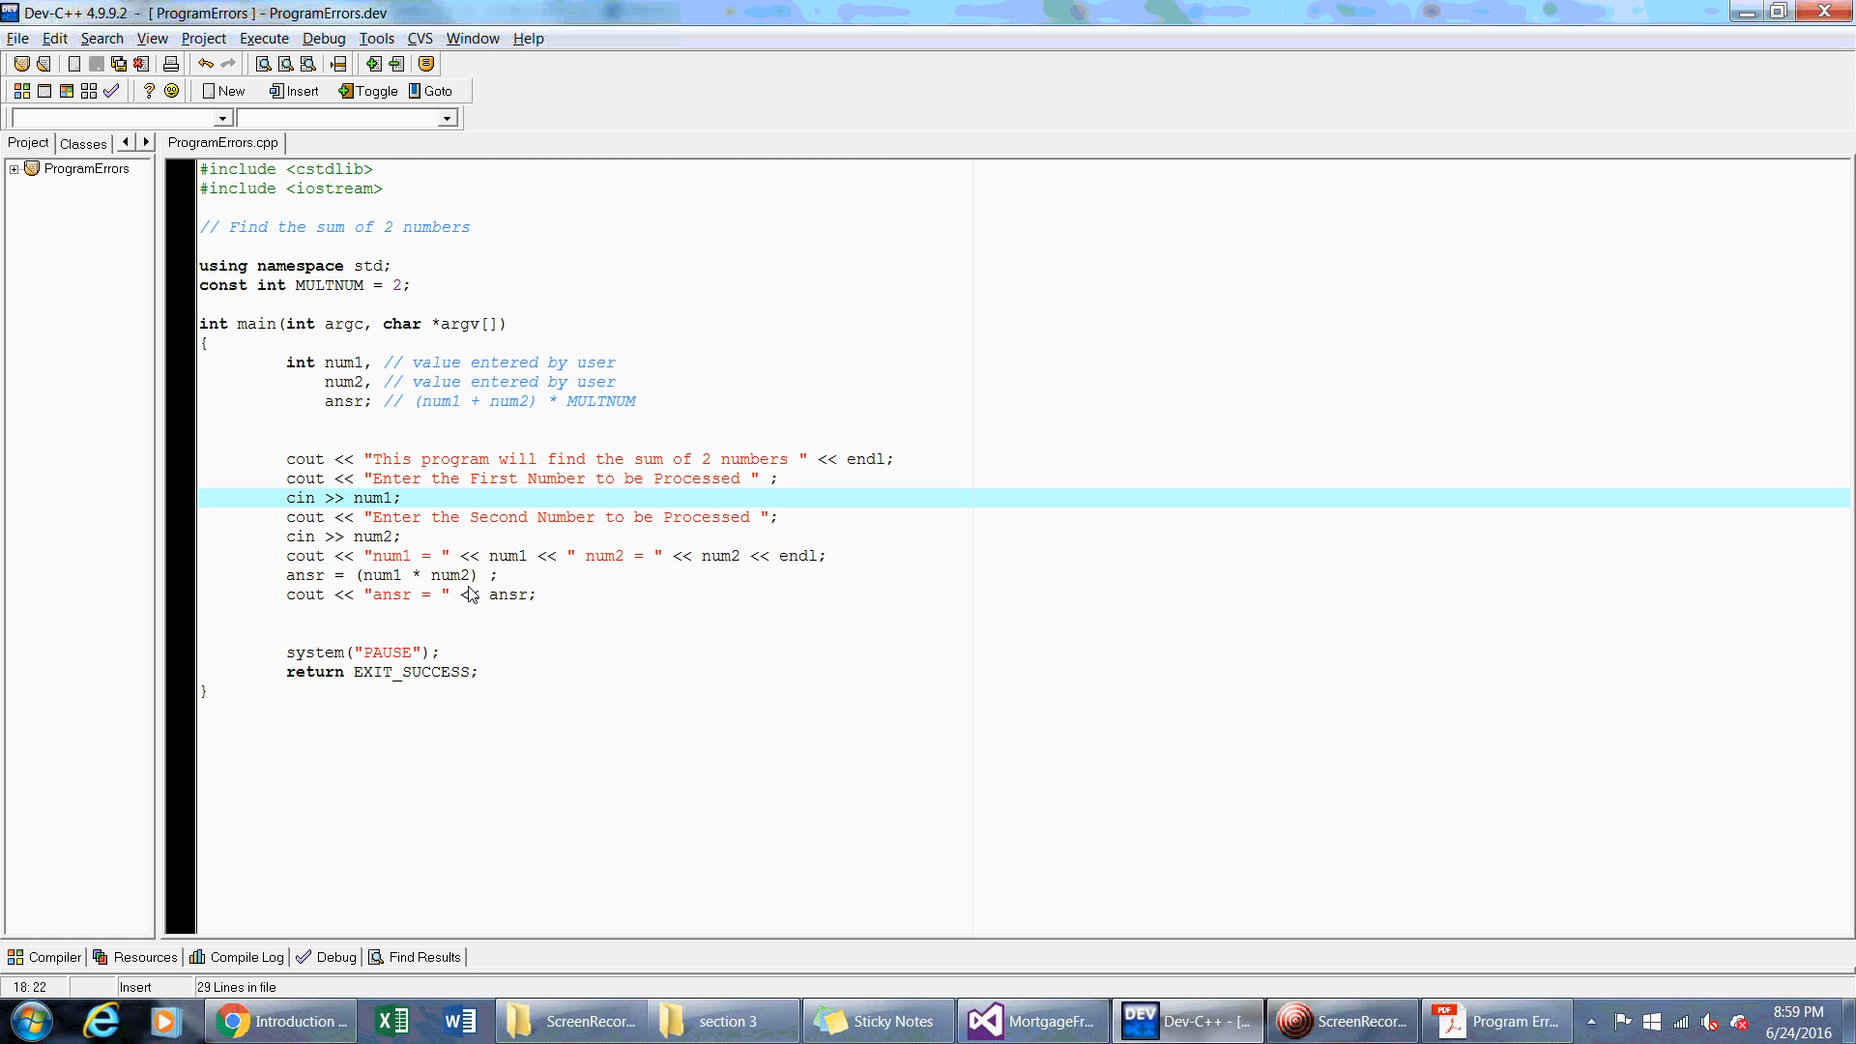
pyautogui.click(402, 497)
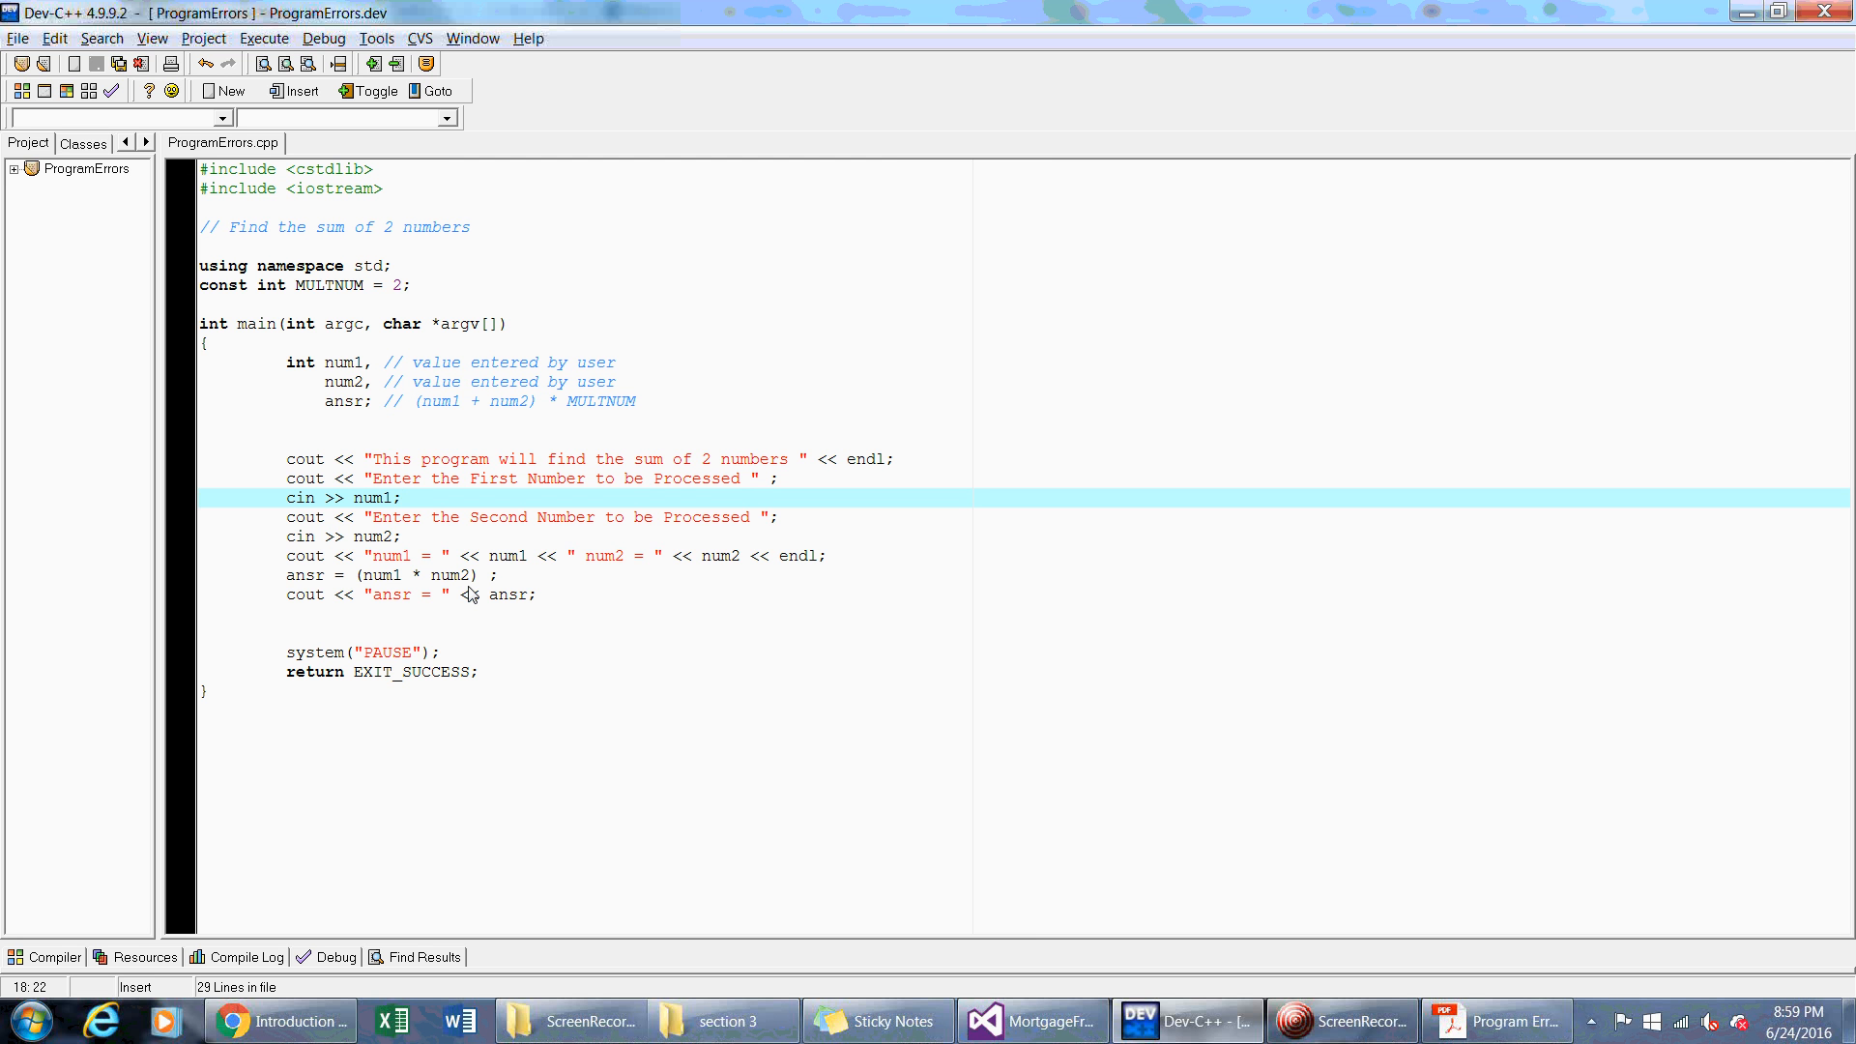
pyautogui.click(402, 496)
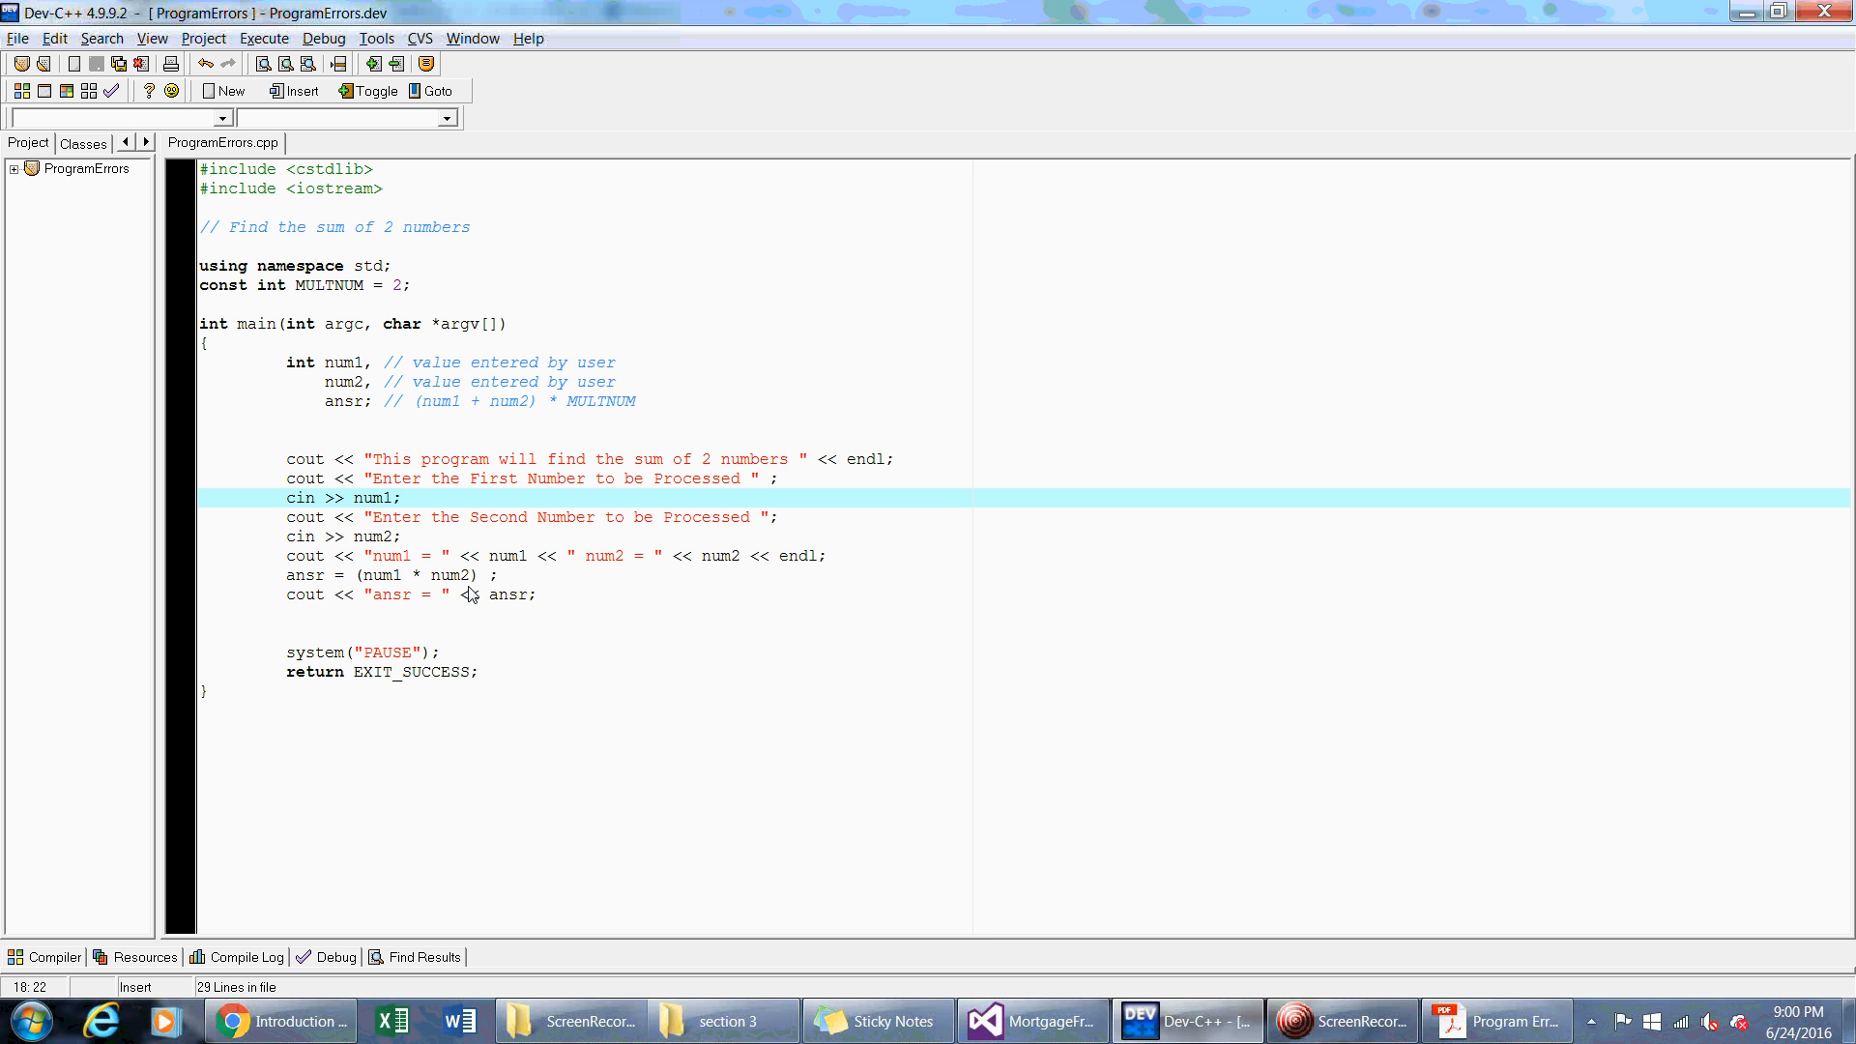
pyautogui.click(403, 496)
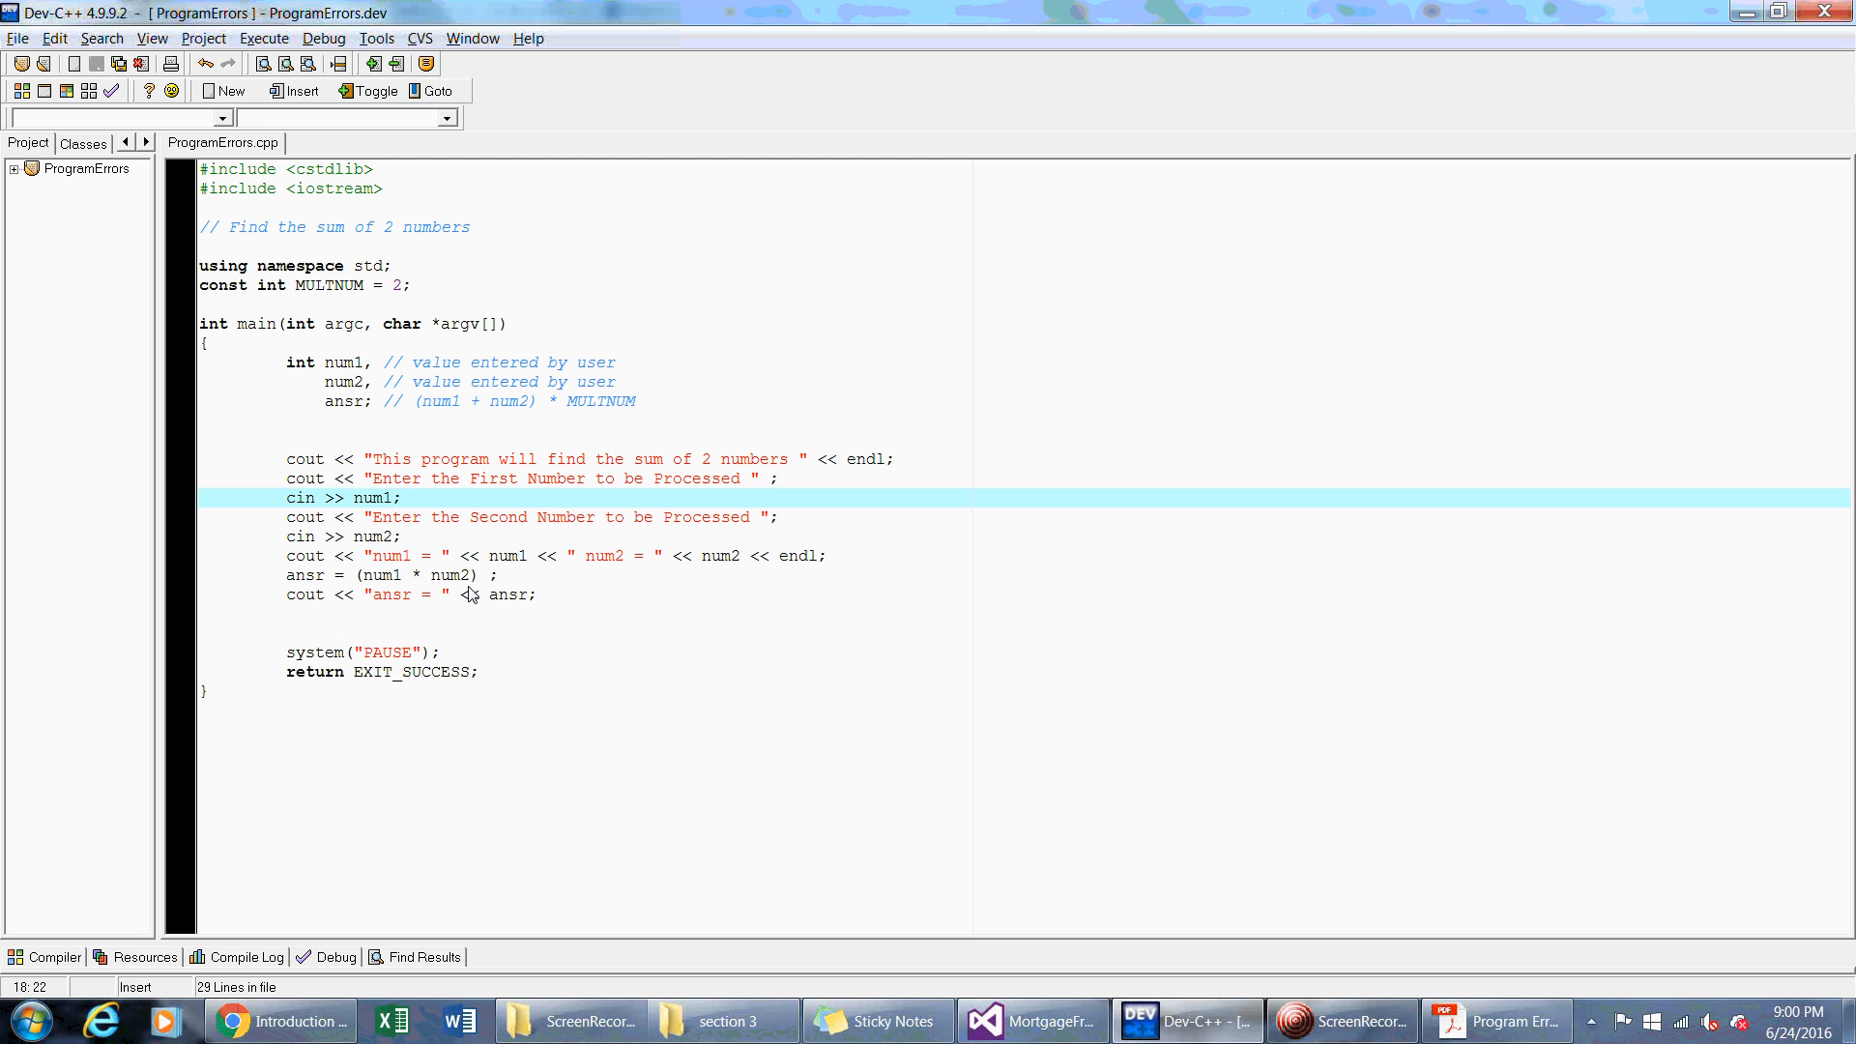
pyautogui.click(402, 497)
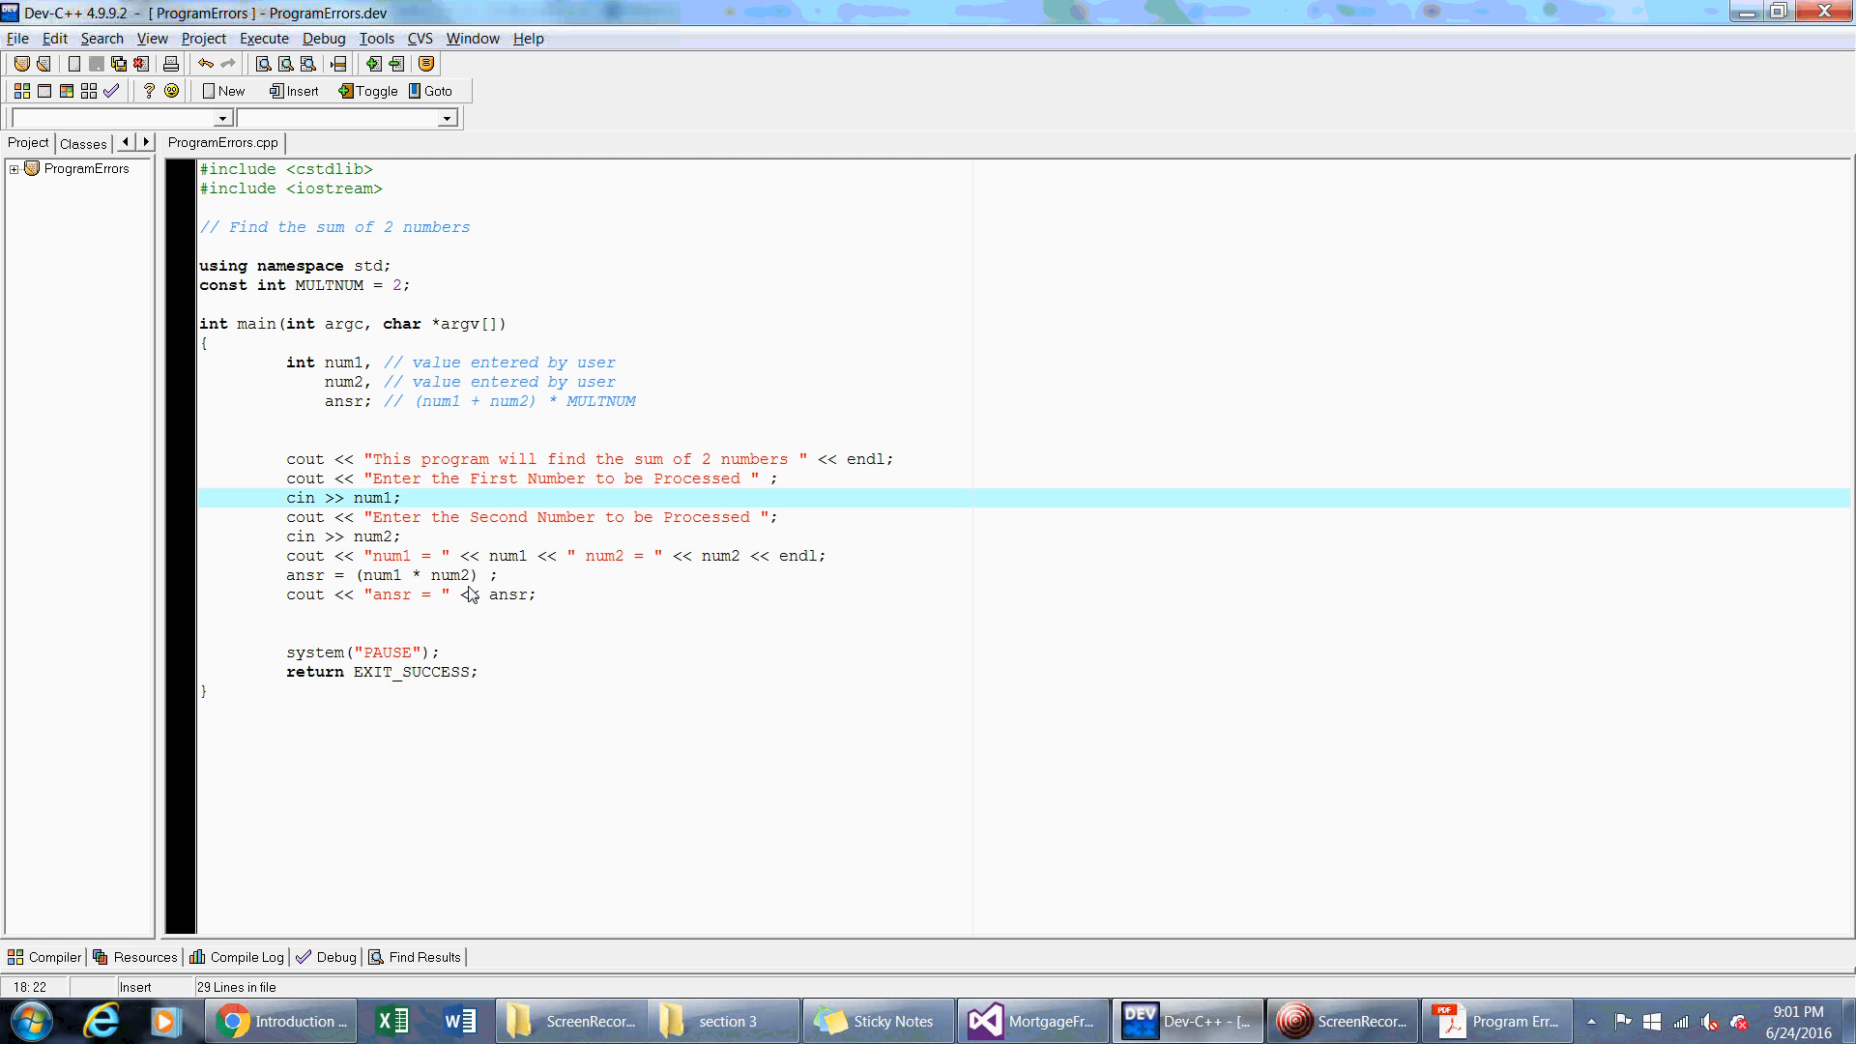
pyautogui.click(402, 497)
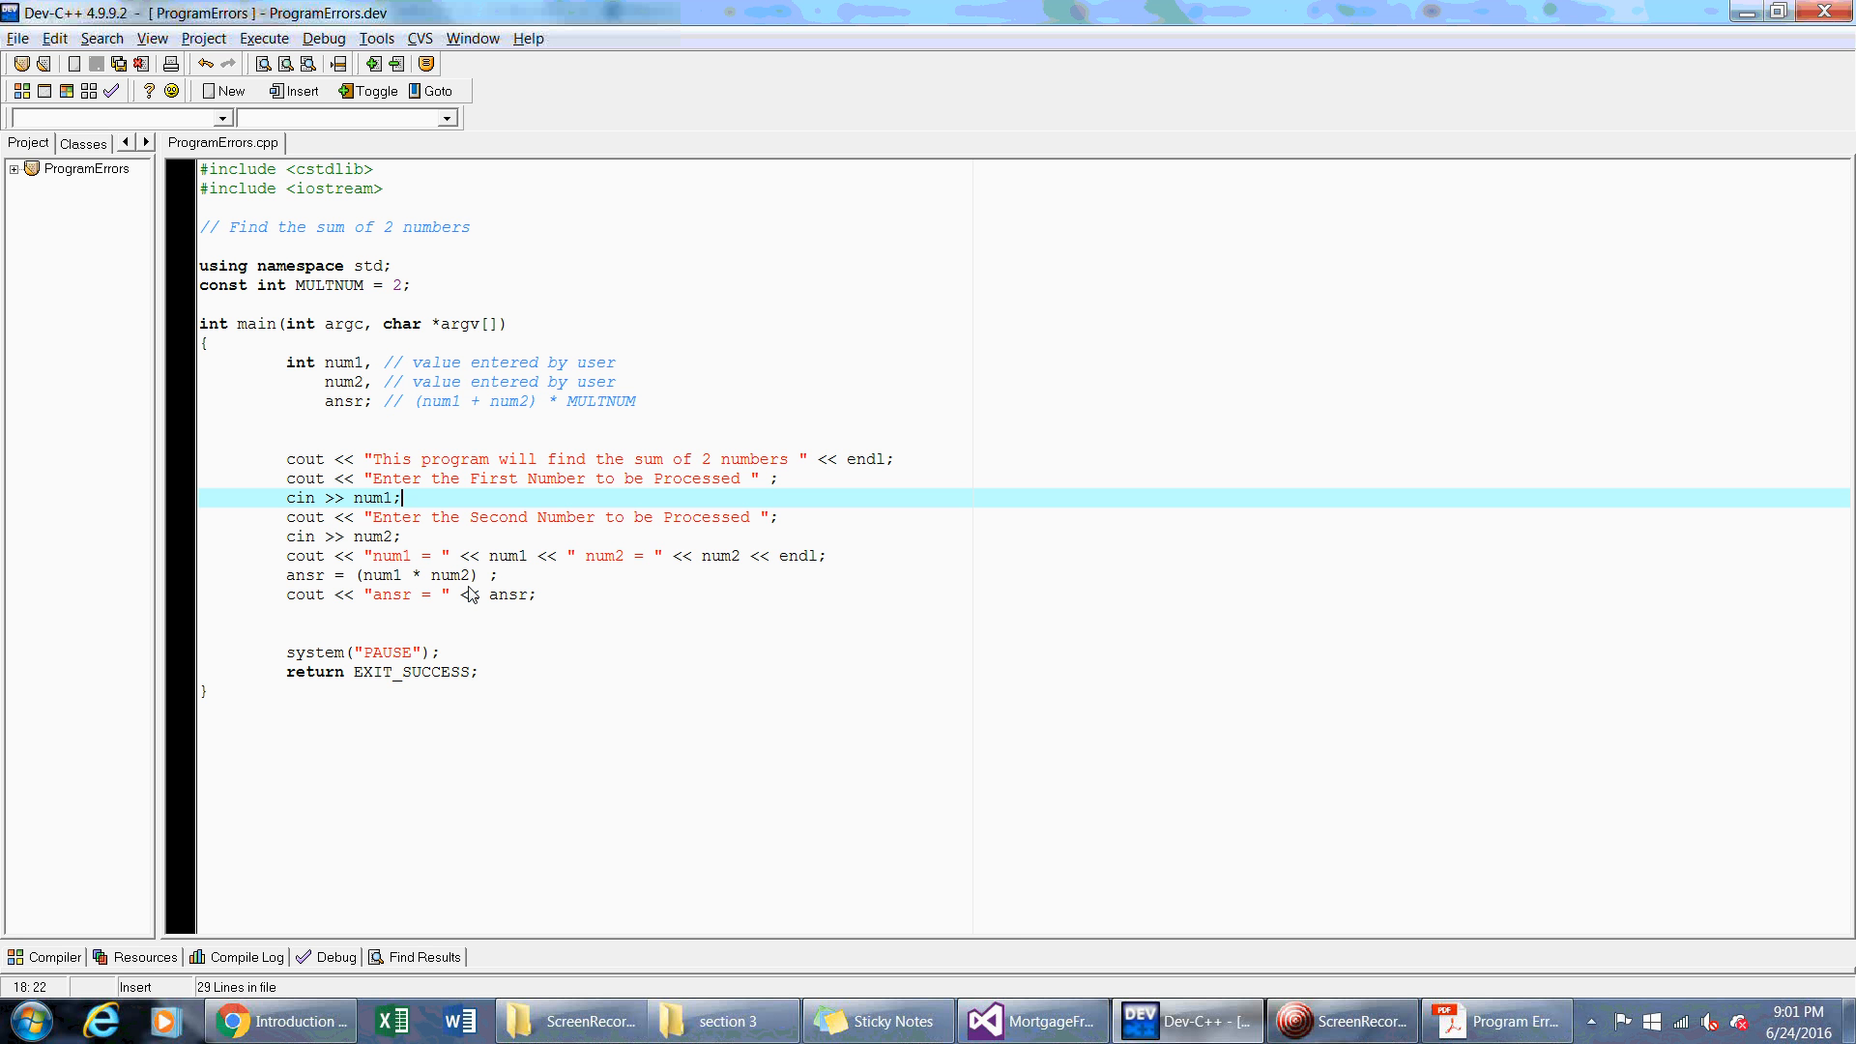